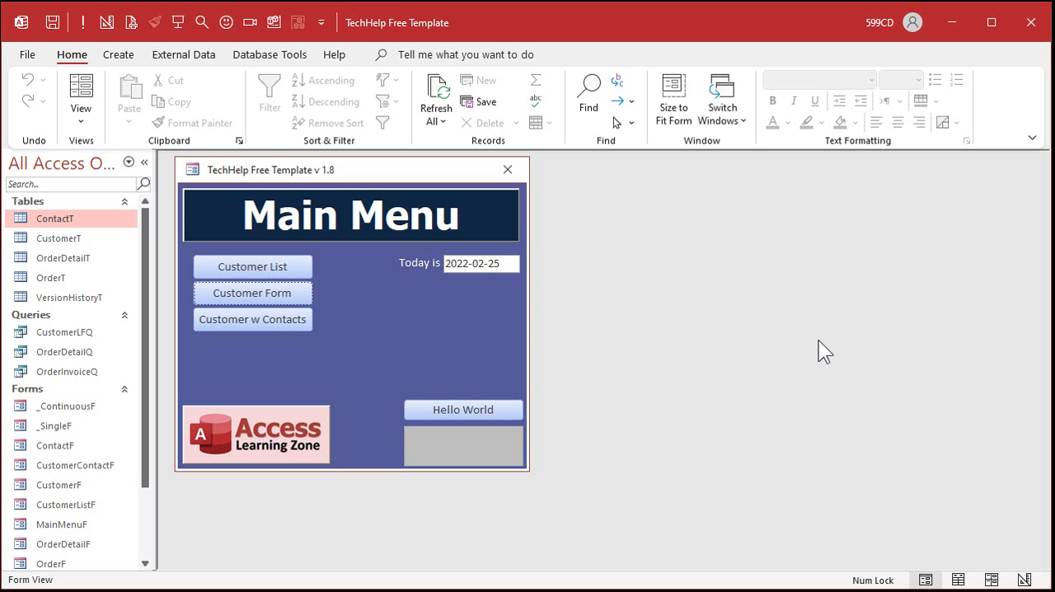
mouse_move(448, 31)
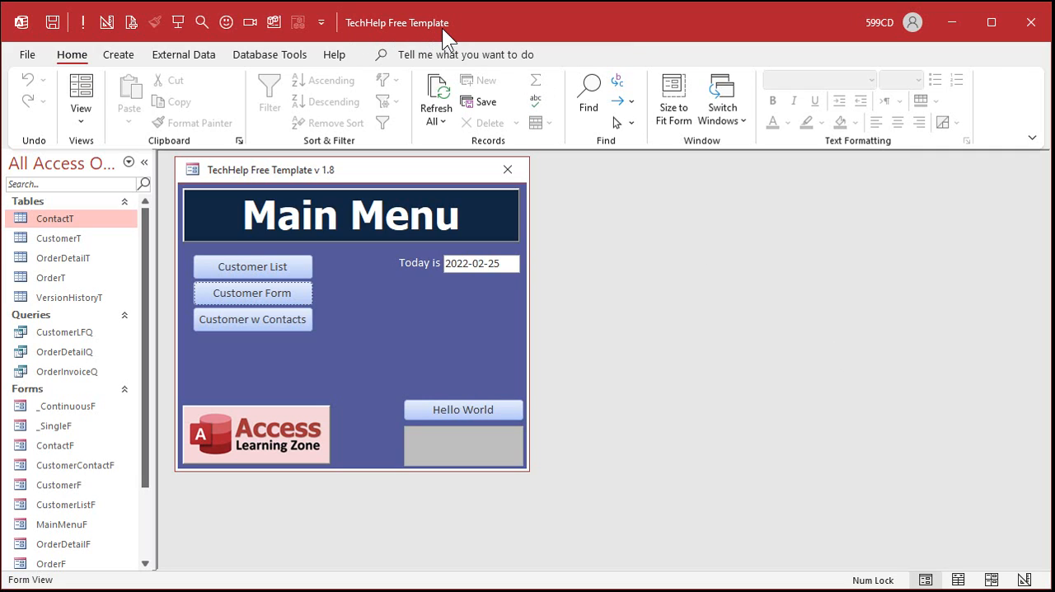
mouse_move(607, 291)
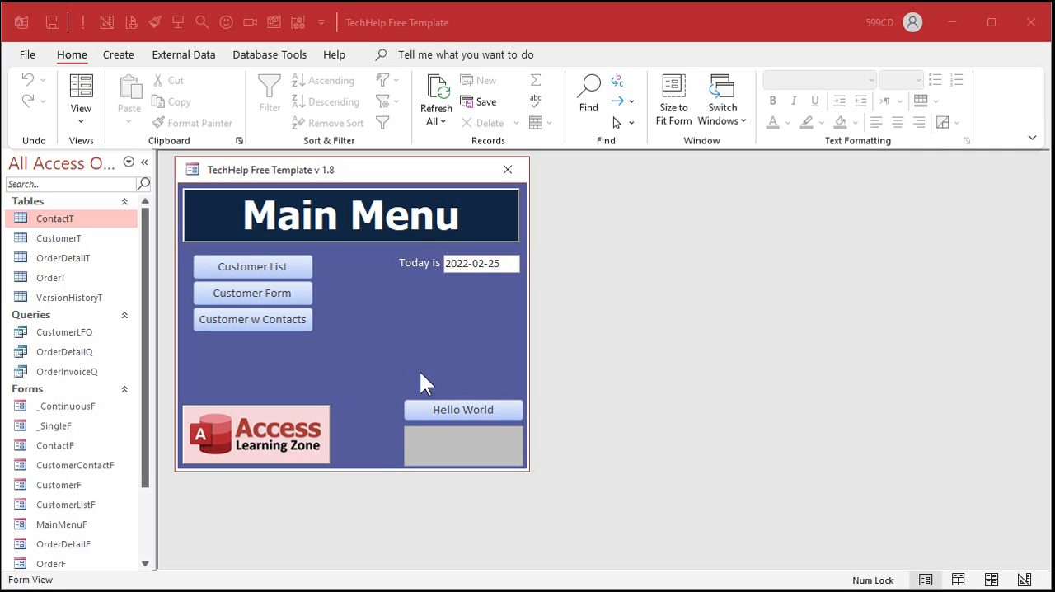
Look at a customer's orders from the customer form.
click(253, 294)
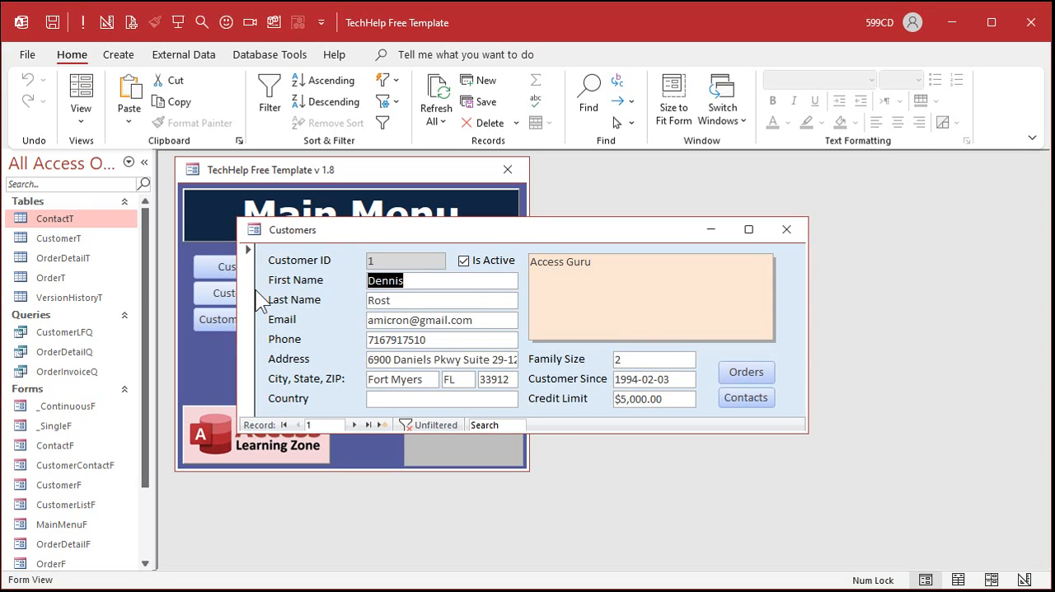
click(745, 370)
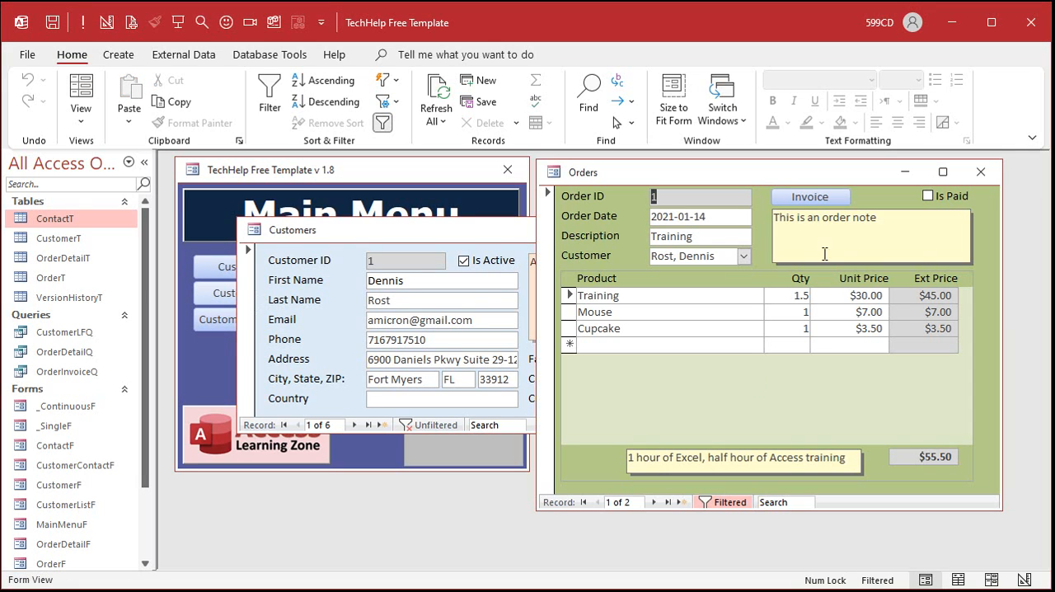
click(810, 196)
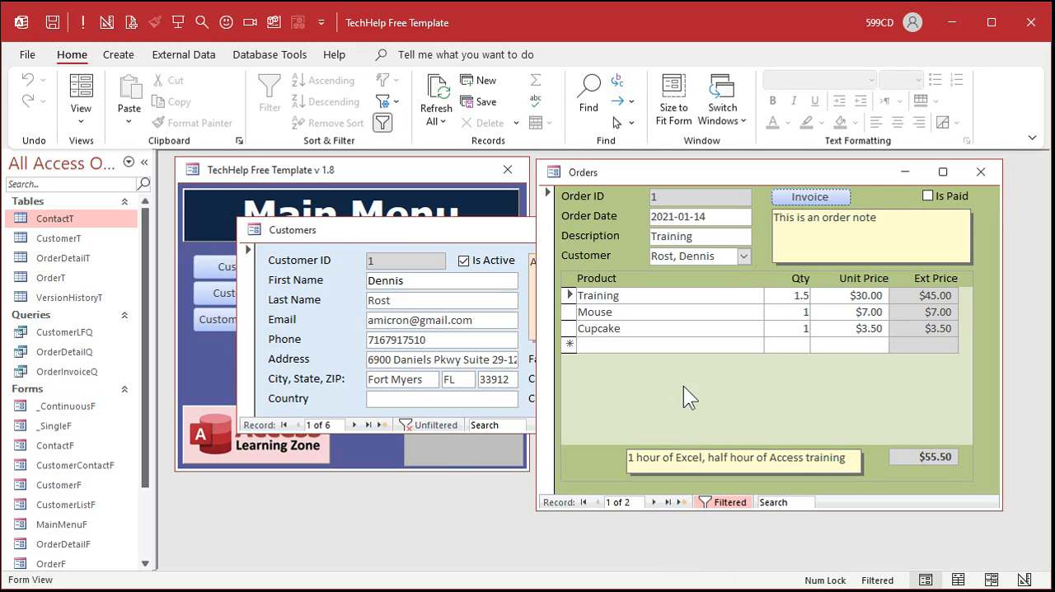
mouse_move(718, 392)
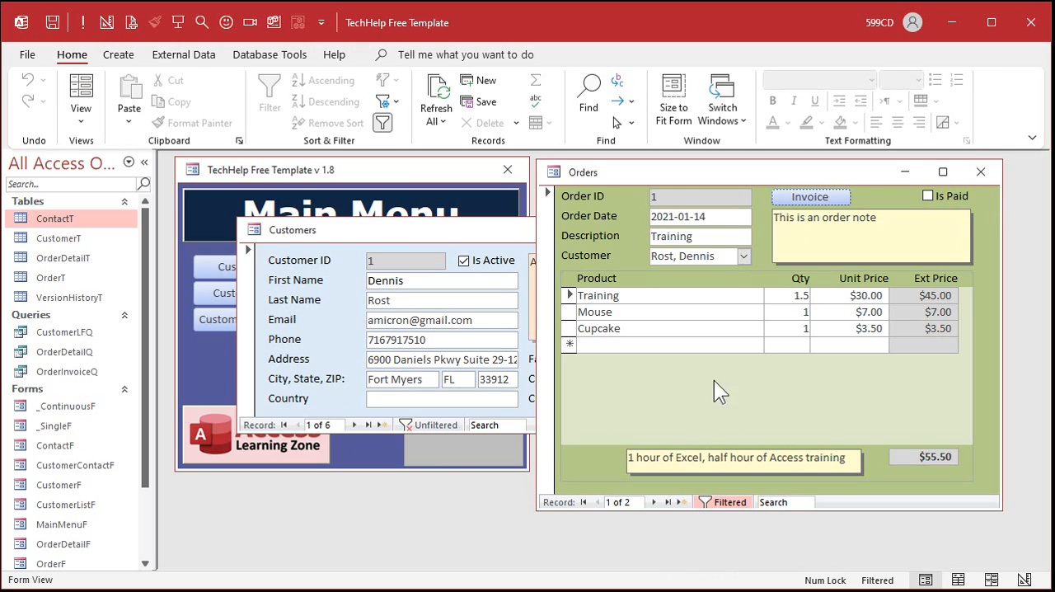
mouse_move(979, 172)
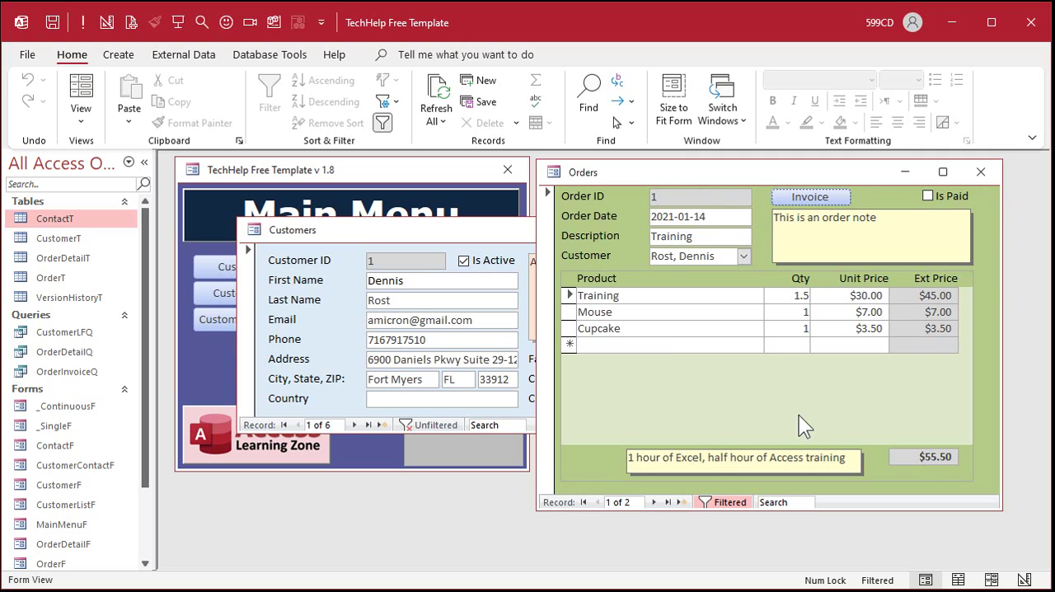
mouse_move(779, 455)
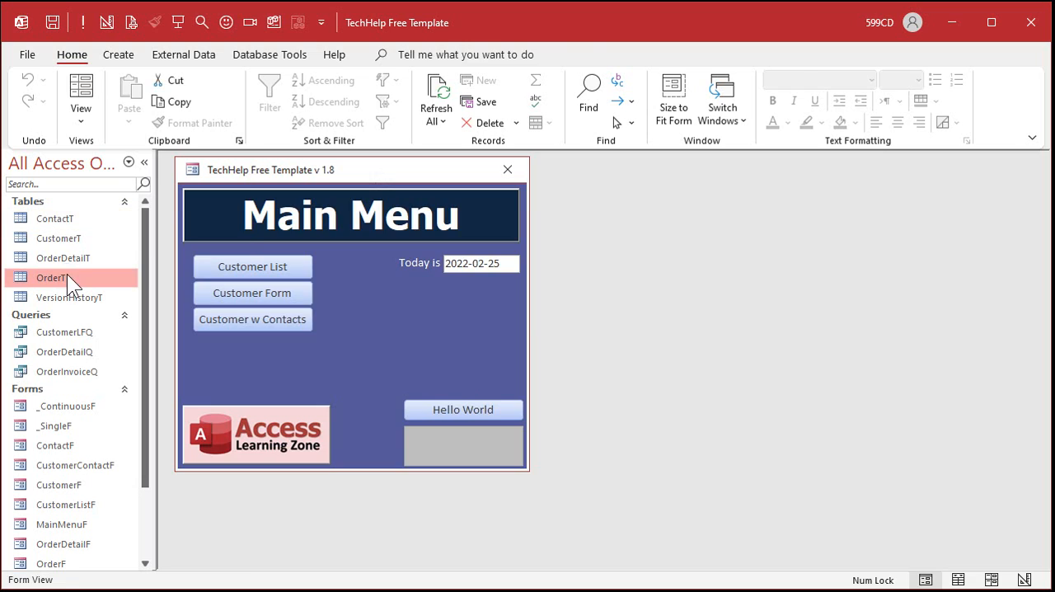
Add an OrderTotal Currency field to OrderT and return to its datasheet.
double_click(51, 276)
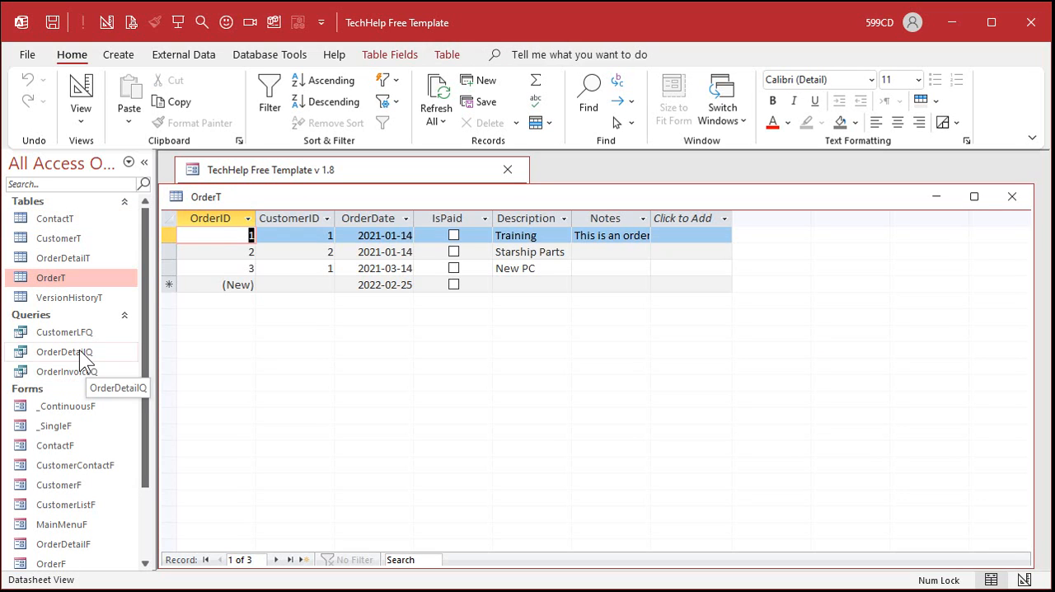
double_click(66, 352)
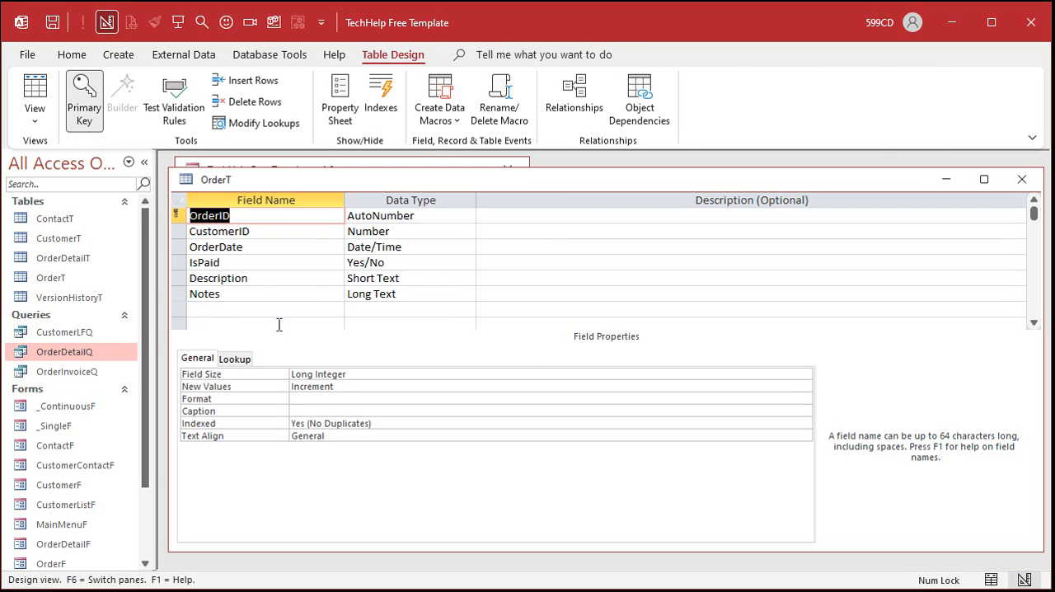
text(Order)
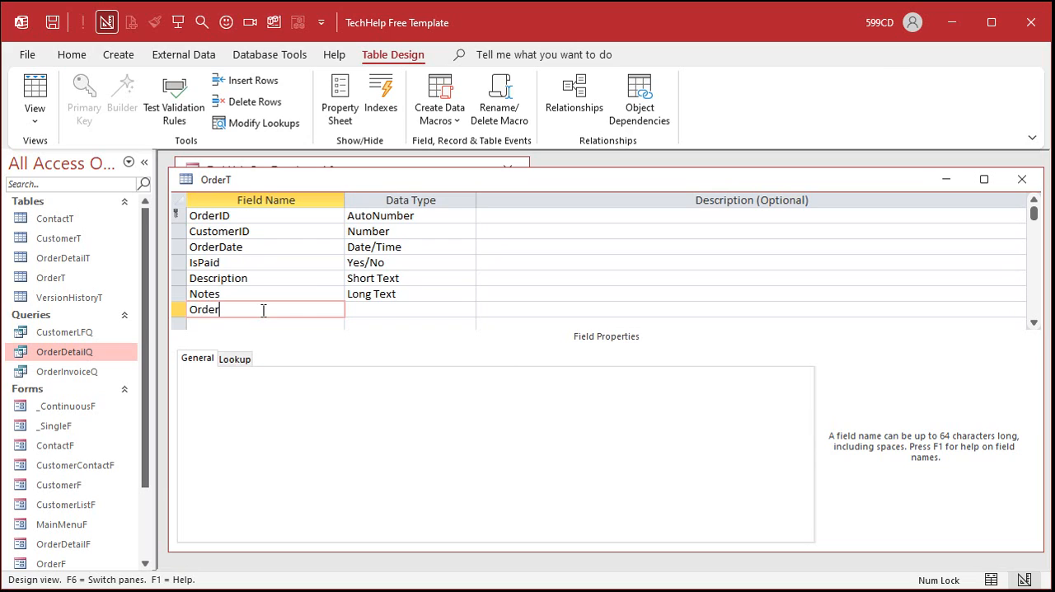
text(Total)
click(411, 308)
text(Currency)
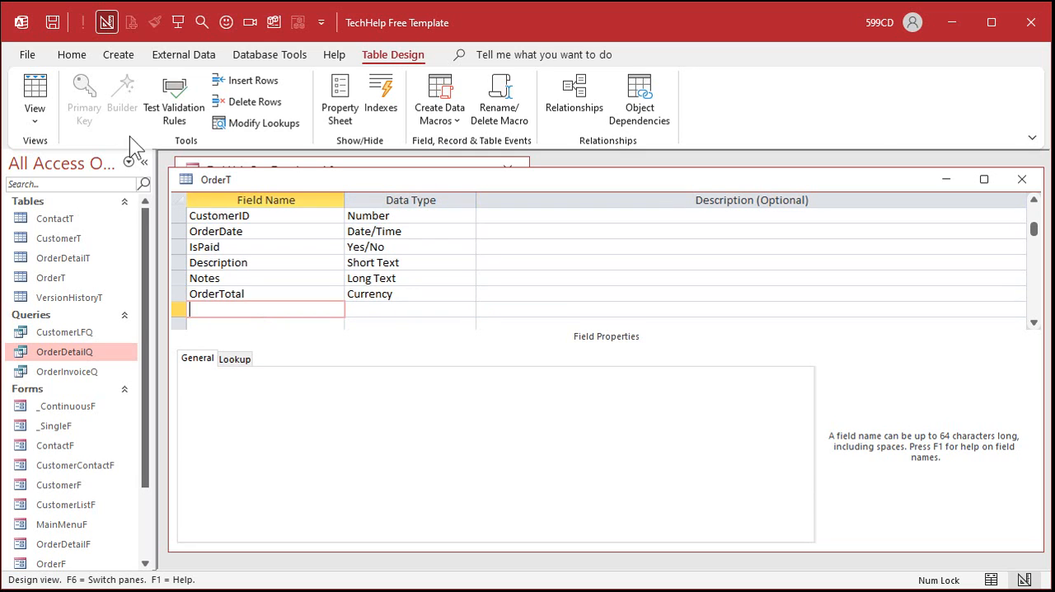
click(35, 94)
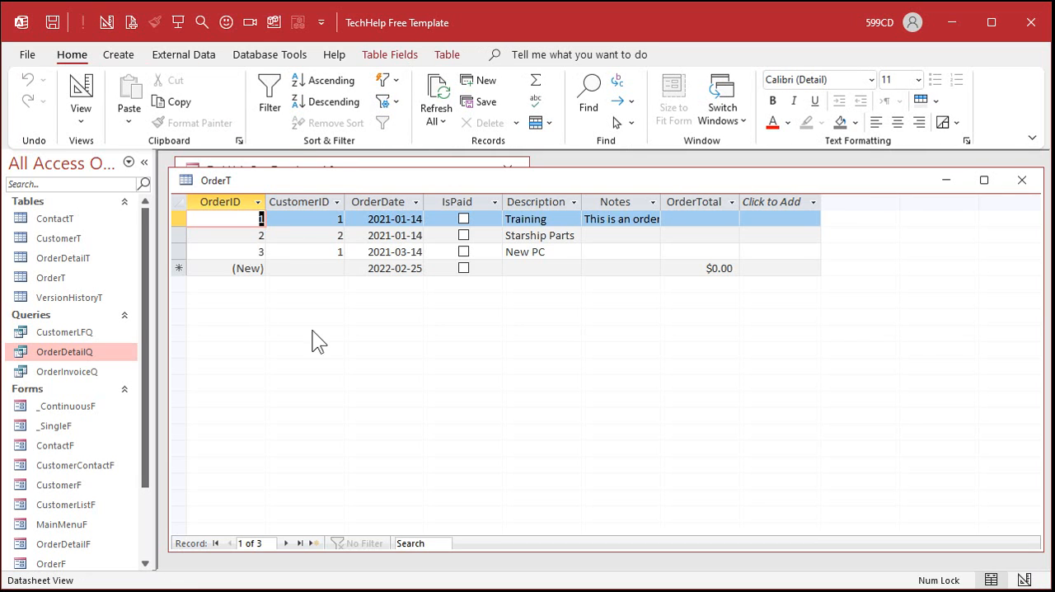
mouse_move(659, 365)
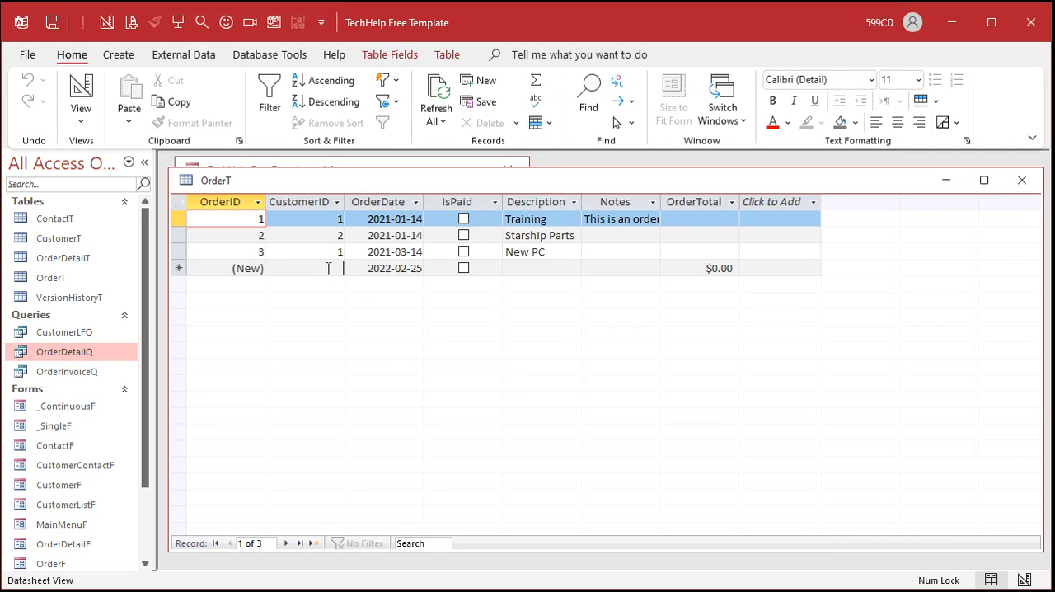
Add new order records and respread OrderDate values across January–March 2022 (e.g. 2/1).
click(303, 267)
text(1)
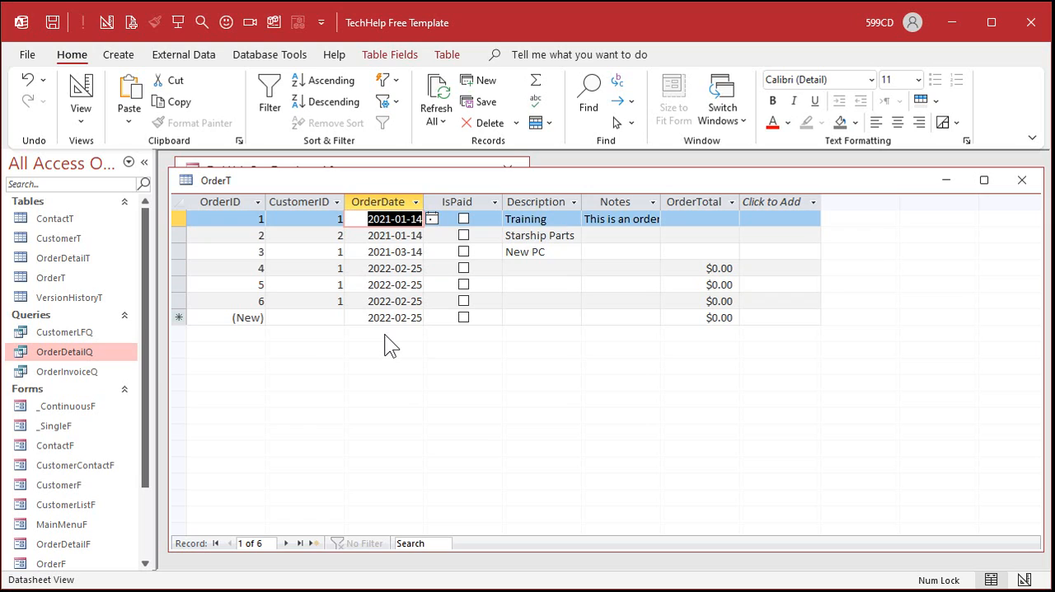
click(395, 235)
text(30)
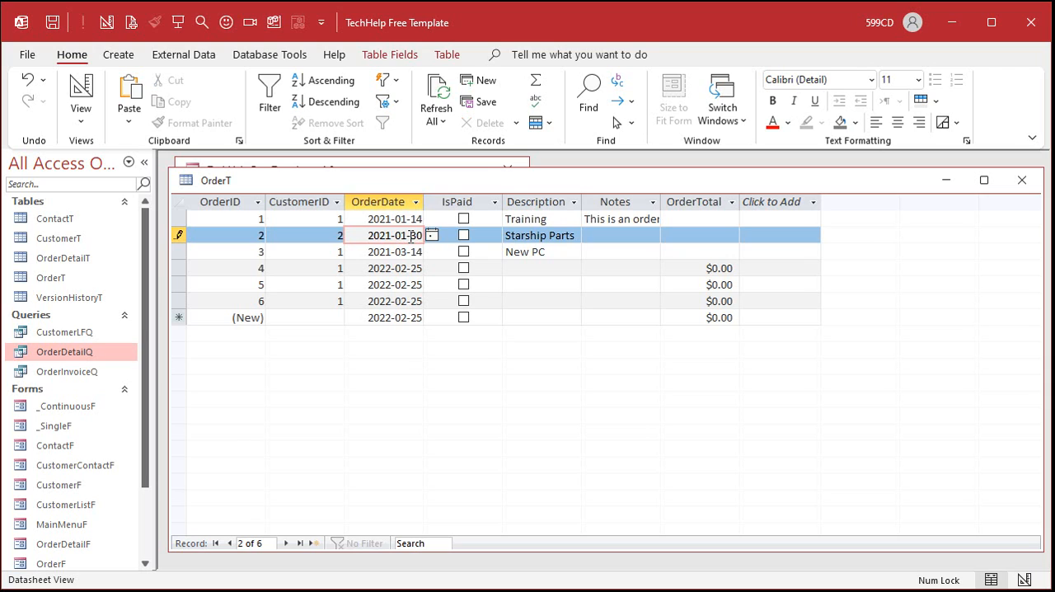
click(394, 251)
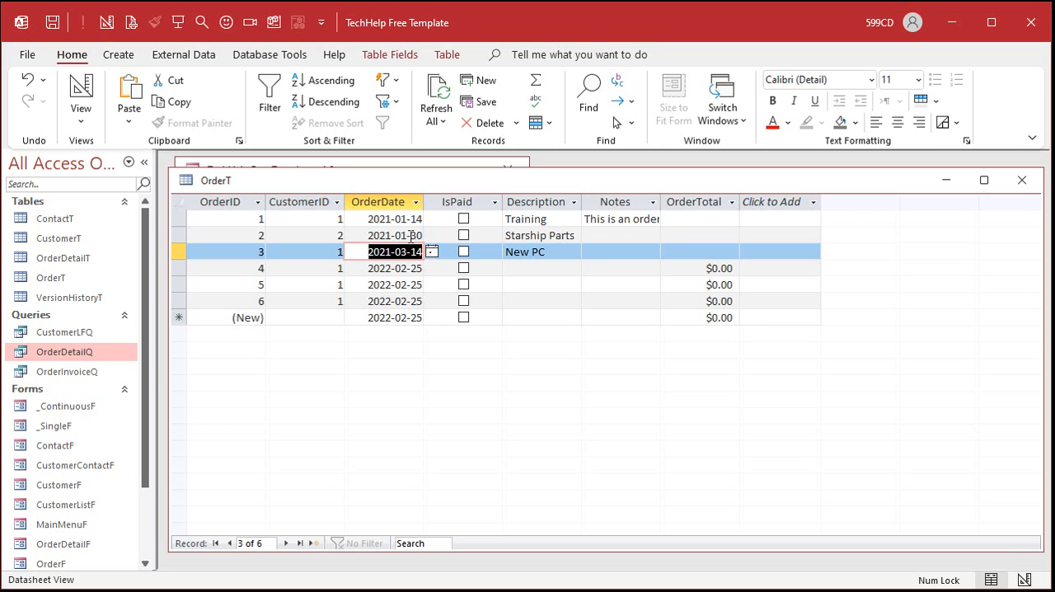
mouse_move(445, 425)
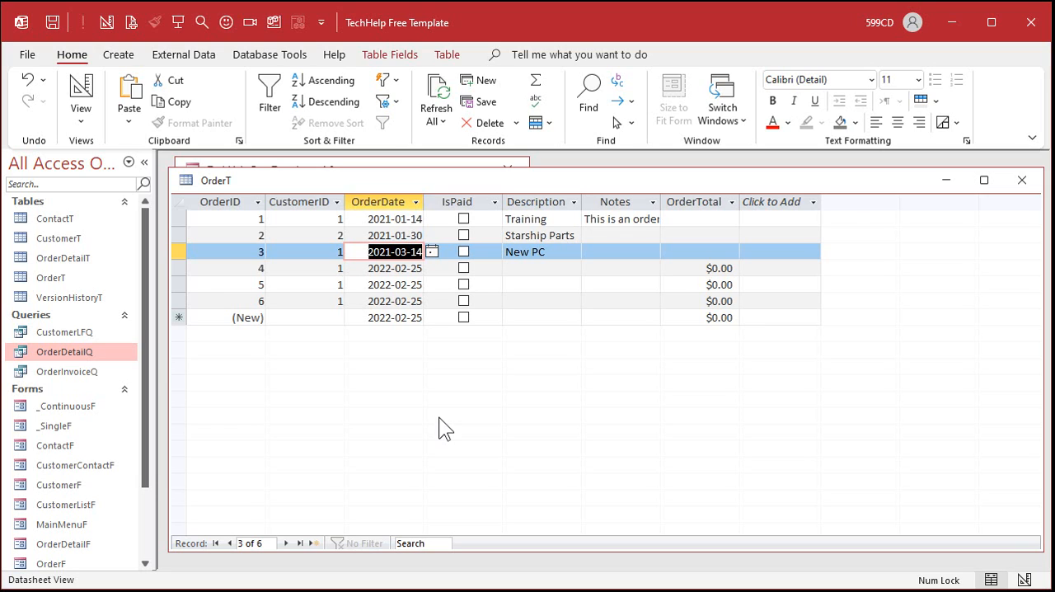
text(2/1)
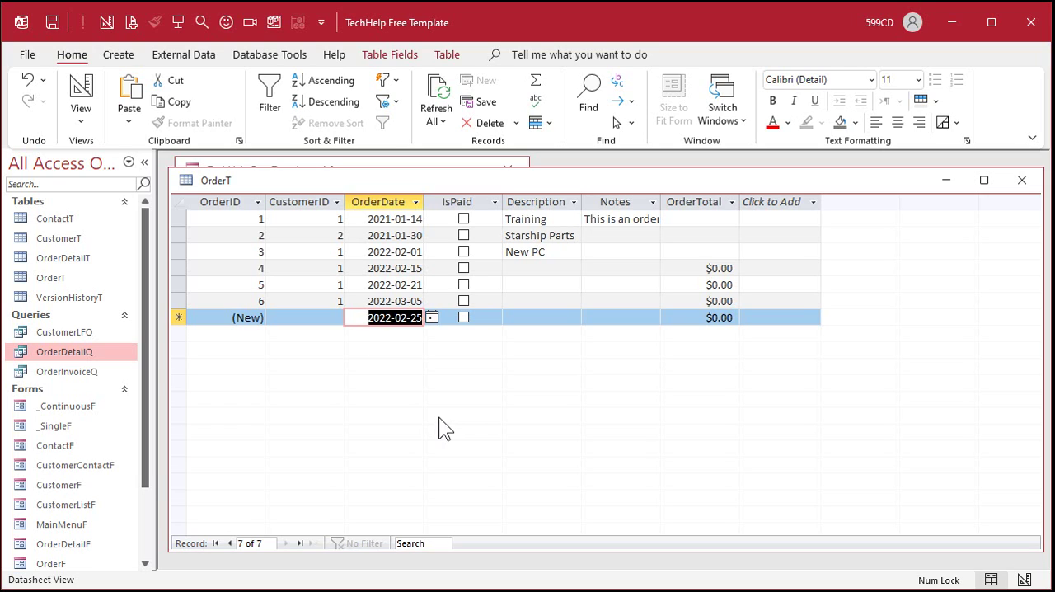
mouse_move(439, 306)
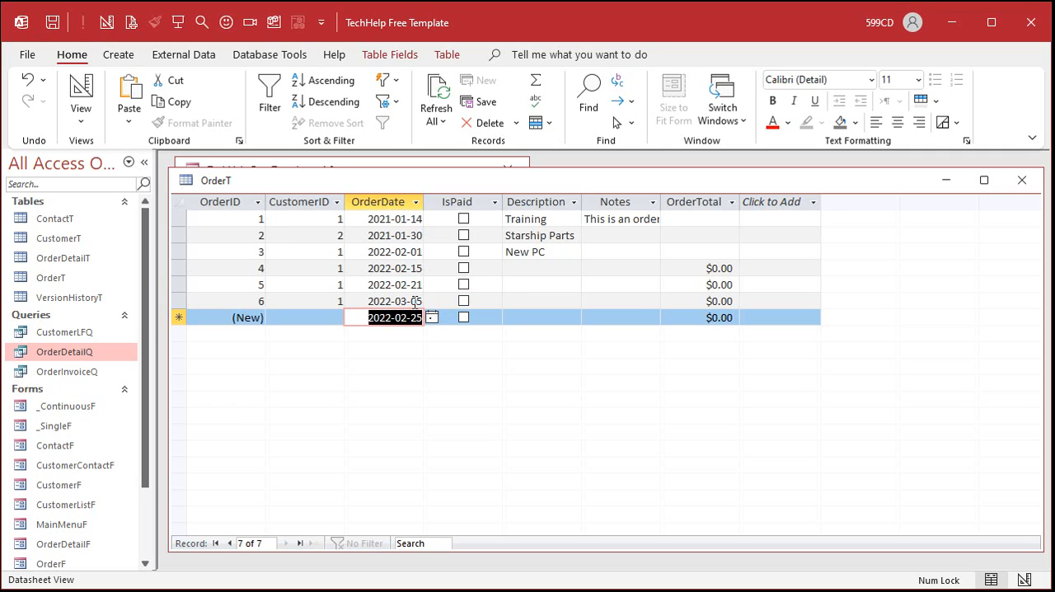
mouse_move(383, 234)
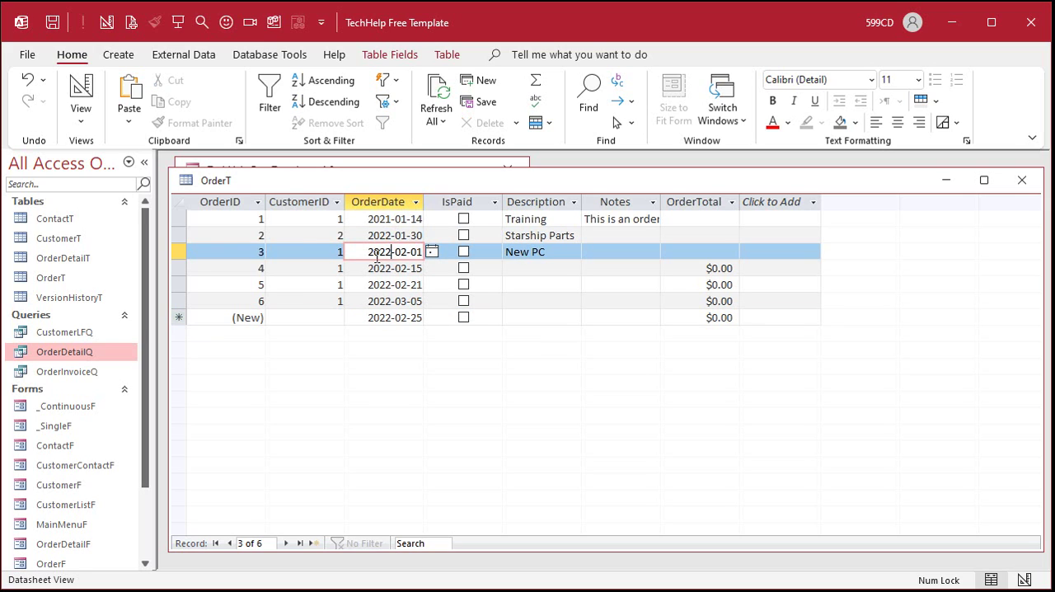
drag(178, 234, 178, 283)
text(1)
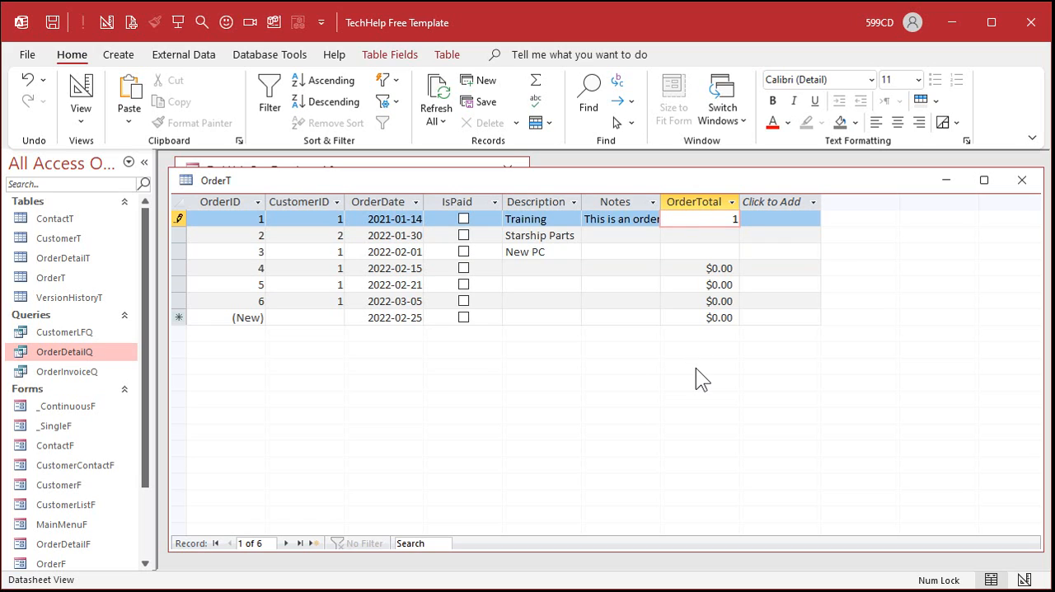
Fill the six OrderTotal values $100 through $600 and close OrderT.
click(699, 251)
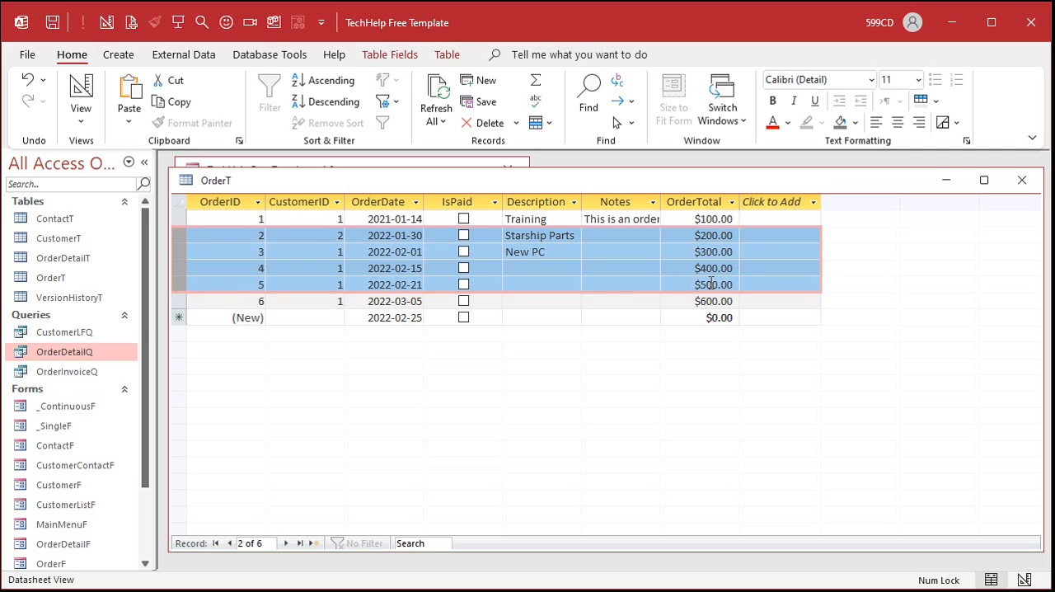
mouse_move(738, 300)
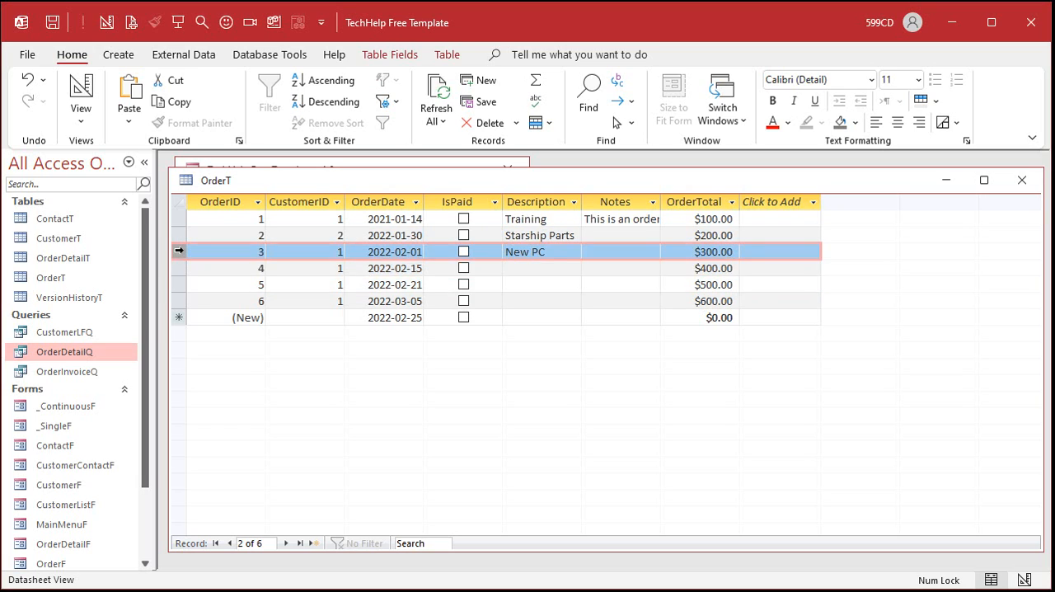
drag(178, 250, 178, 284)
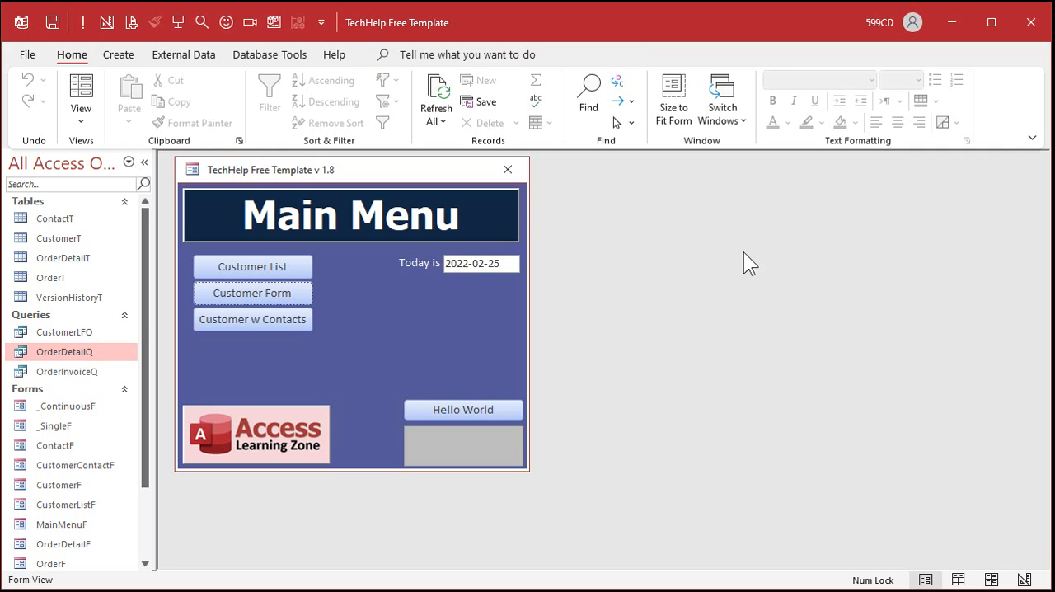
mouse_move(692, 350)
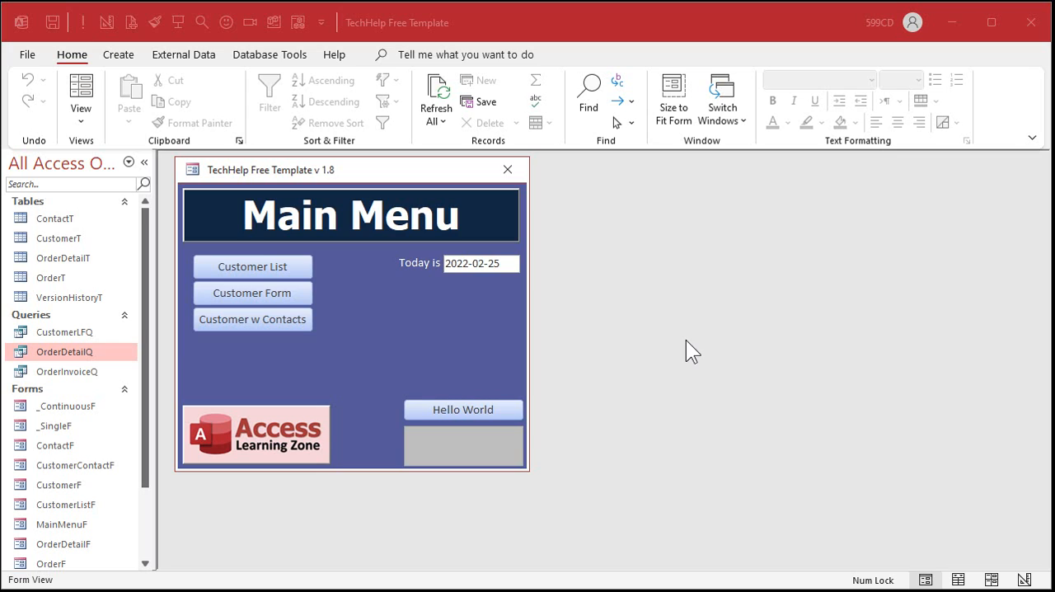
Start a new query in design with OrderT as its source table.
click(120, 53)
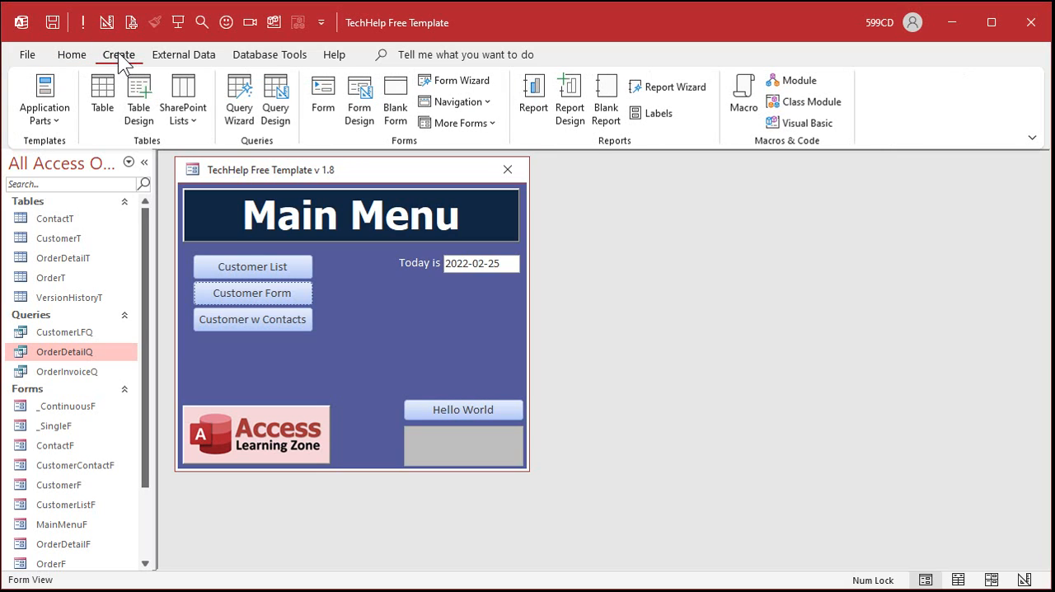
click(275, 99)
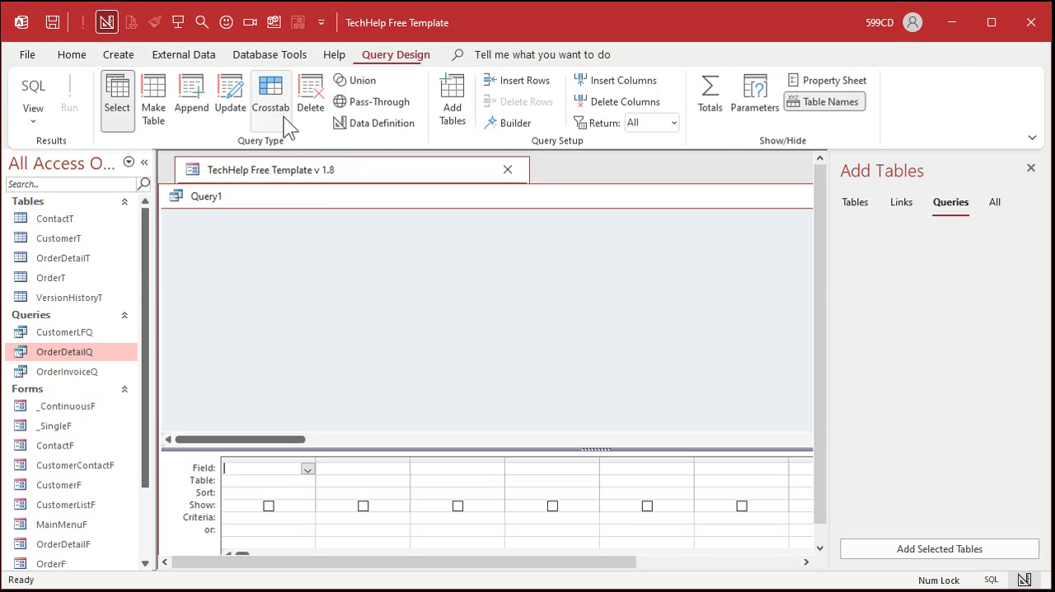
click(854, 201)
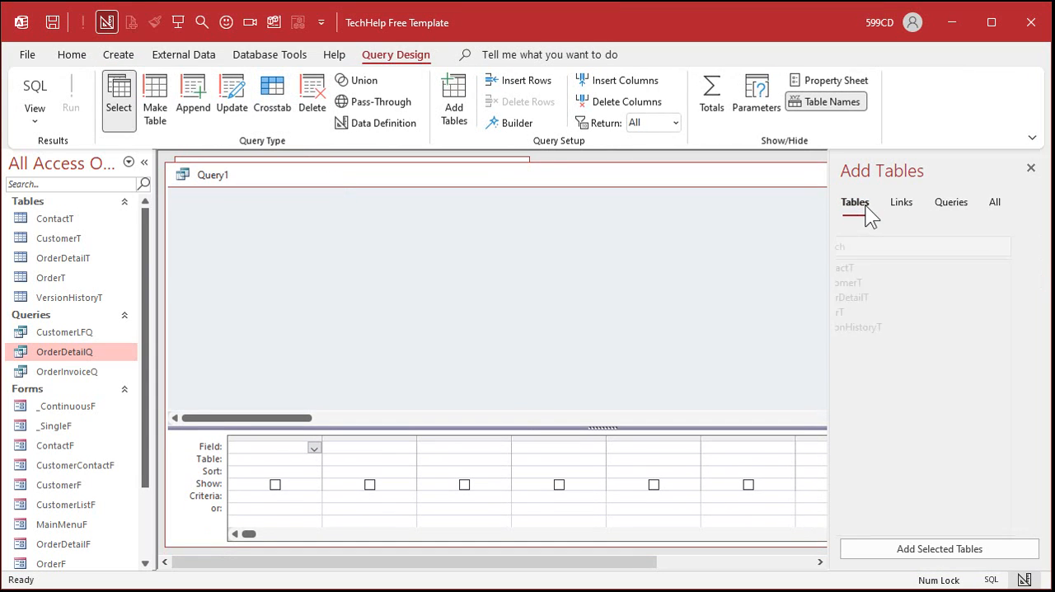
double_click(857, 312)
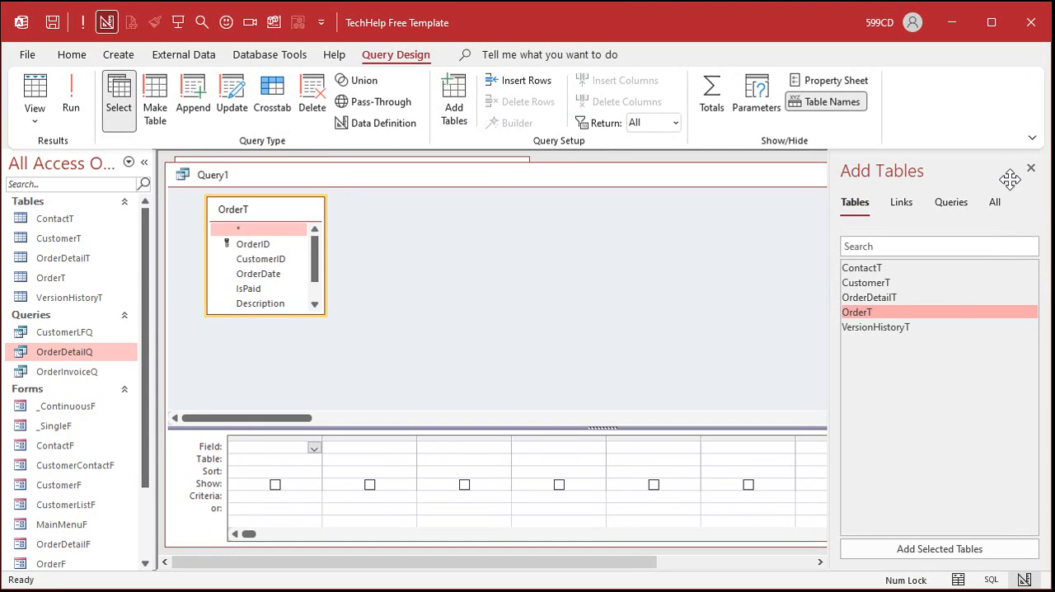
click(1030, 168)
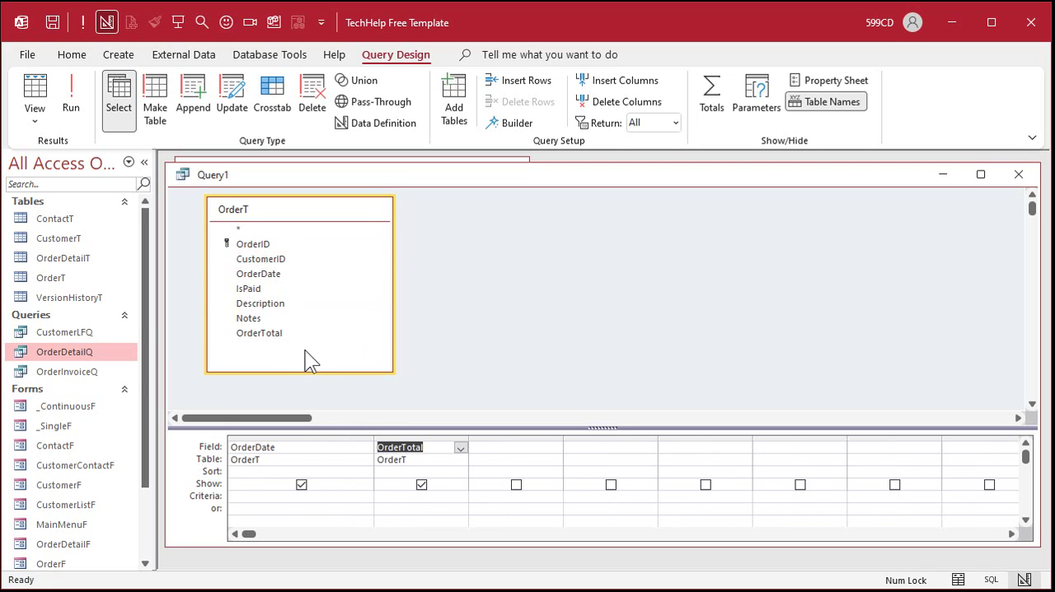
Add OrderDate and OrderTotal as the query's output fields.
click(248, 287)
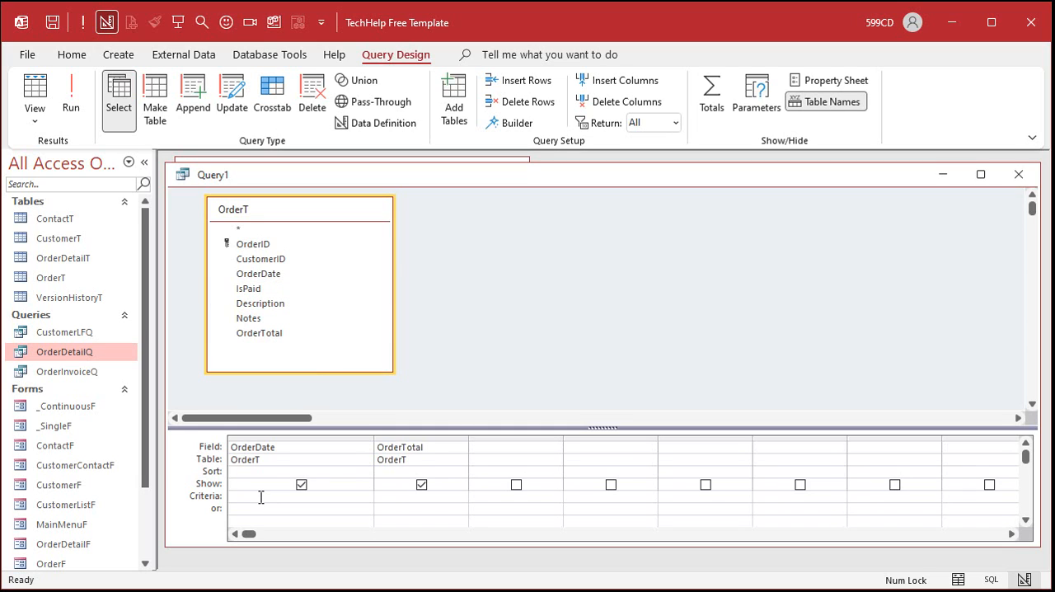
click(272, 496)
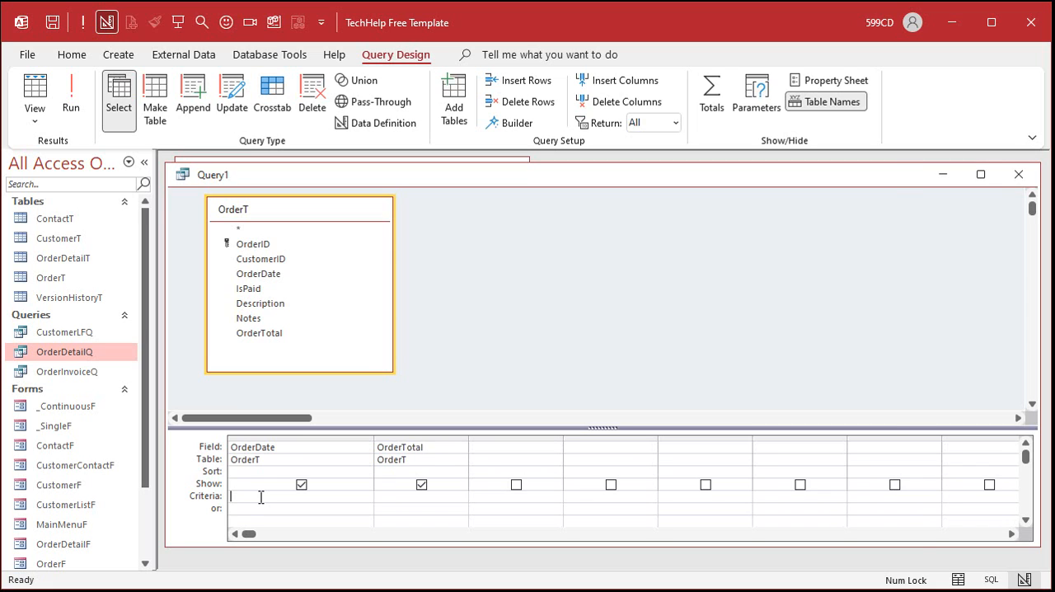
Enter the OrderDate criterion >=DateSerial(Year(Date()),1,1) in the Zoom box.
key(shift+f2)
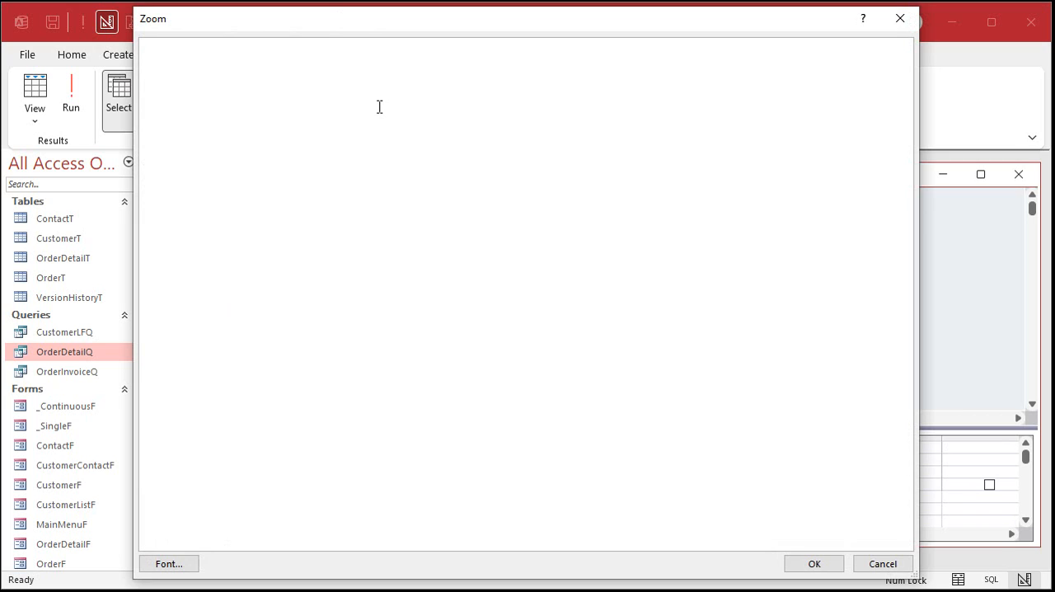
text(>=)
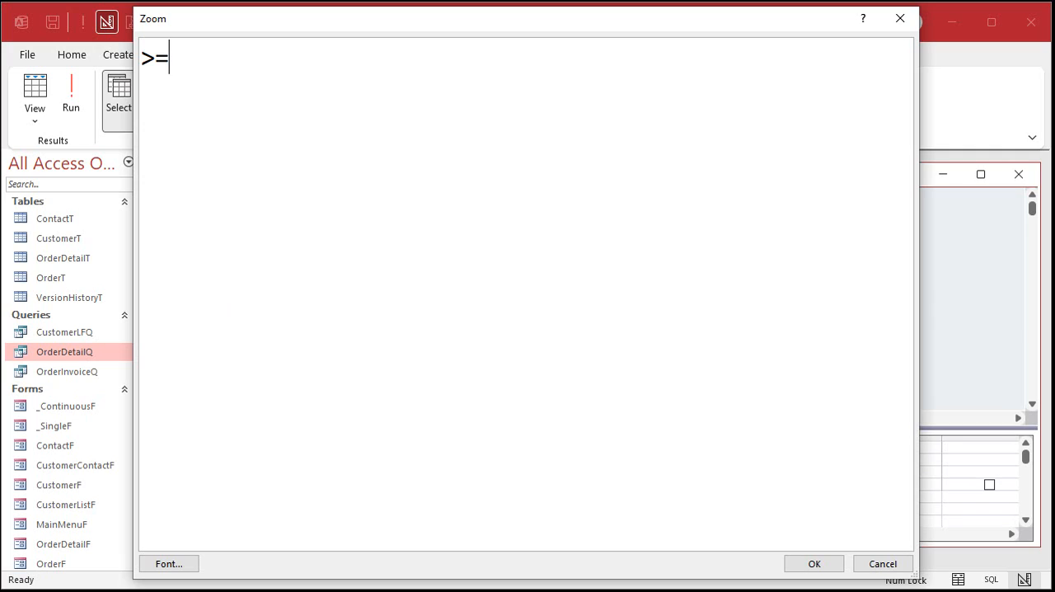
text(Date)
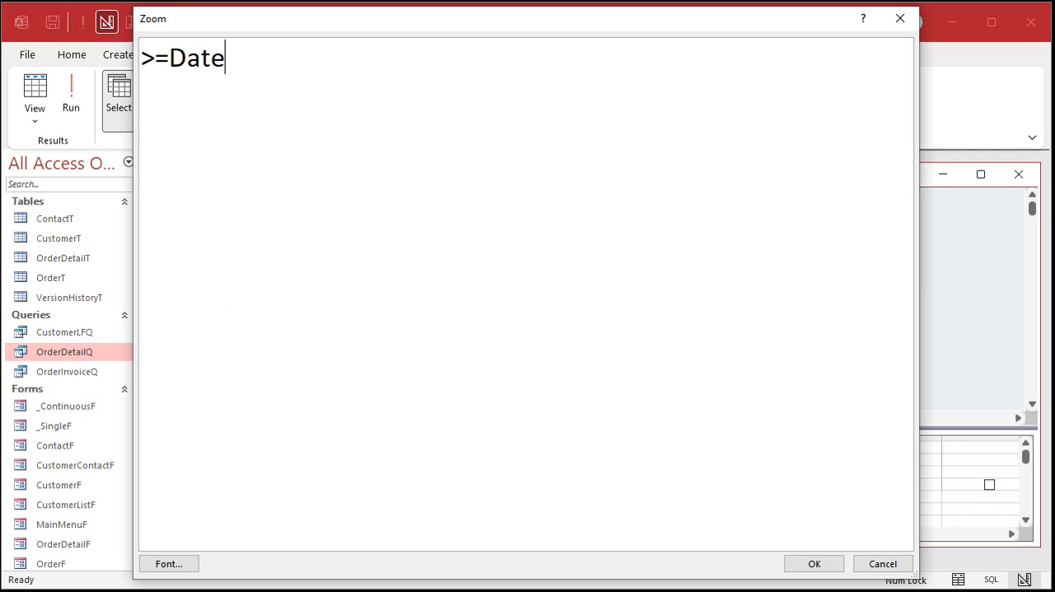
text(Serial()
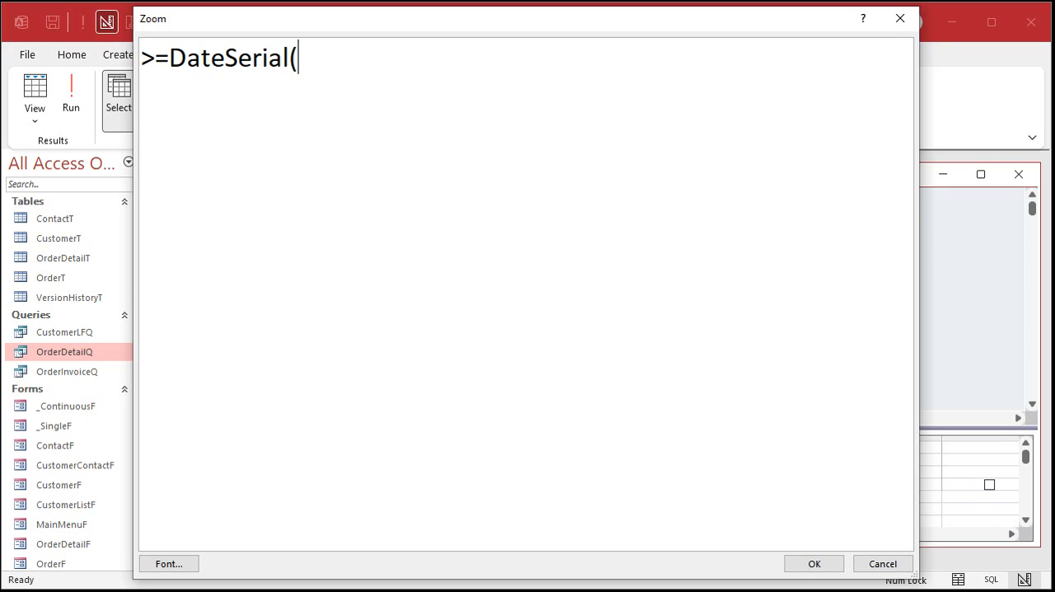
text(Year()
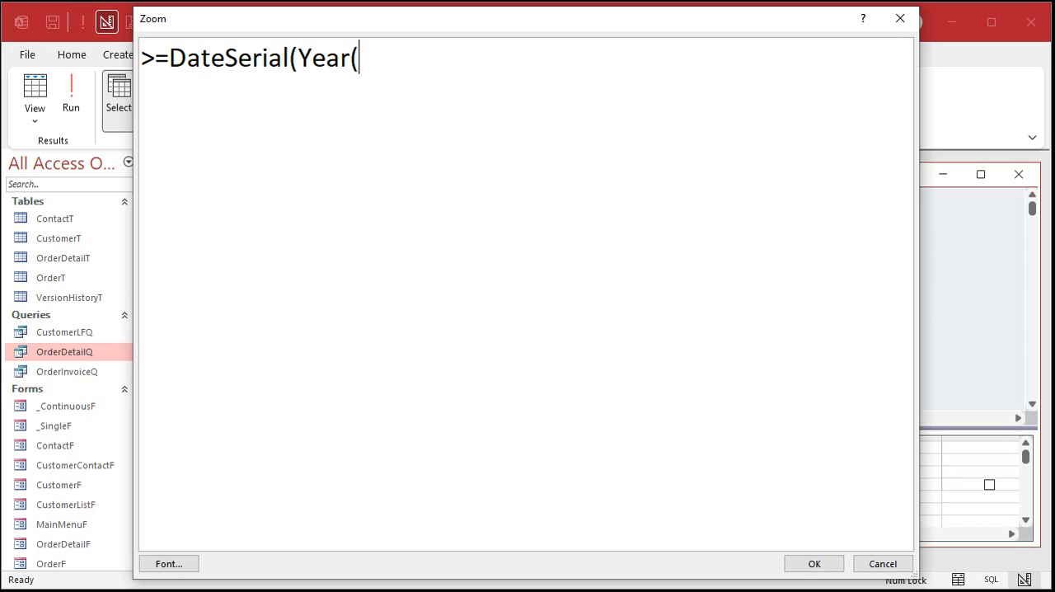
text(Date())
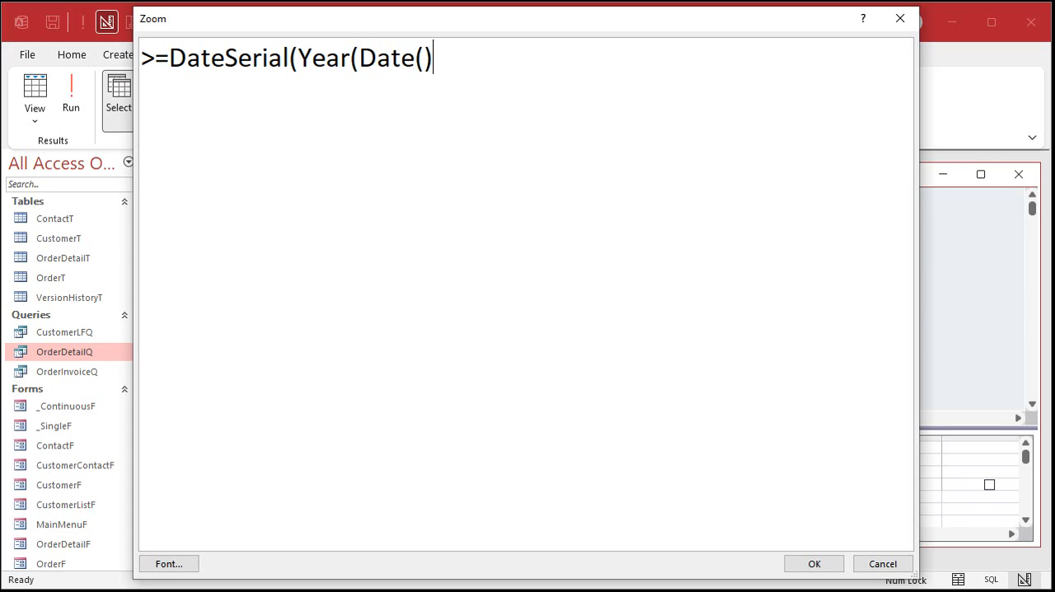
text())
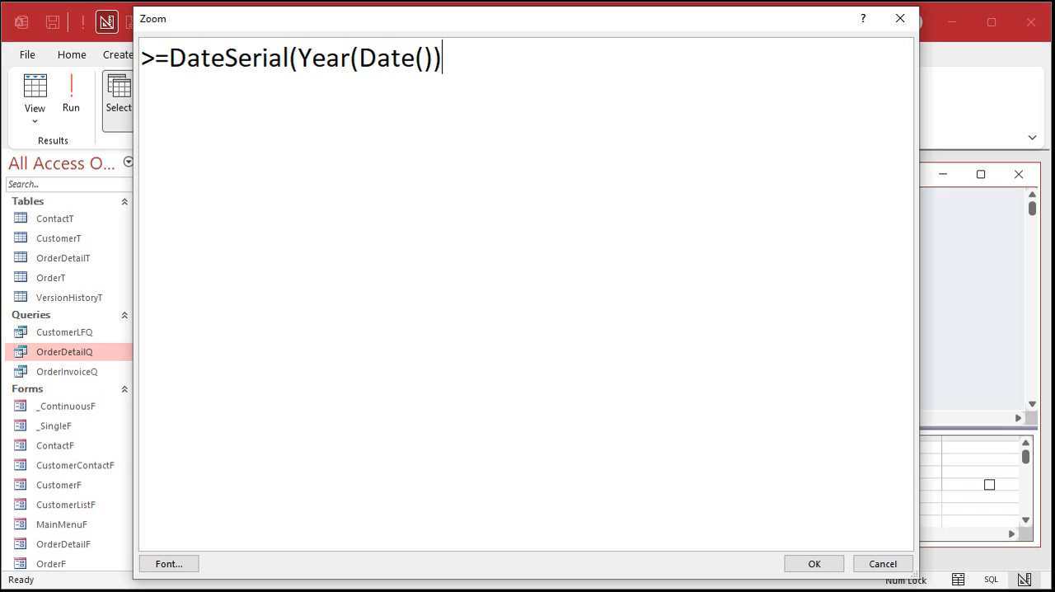
text(,)
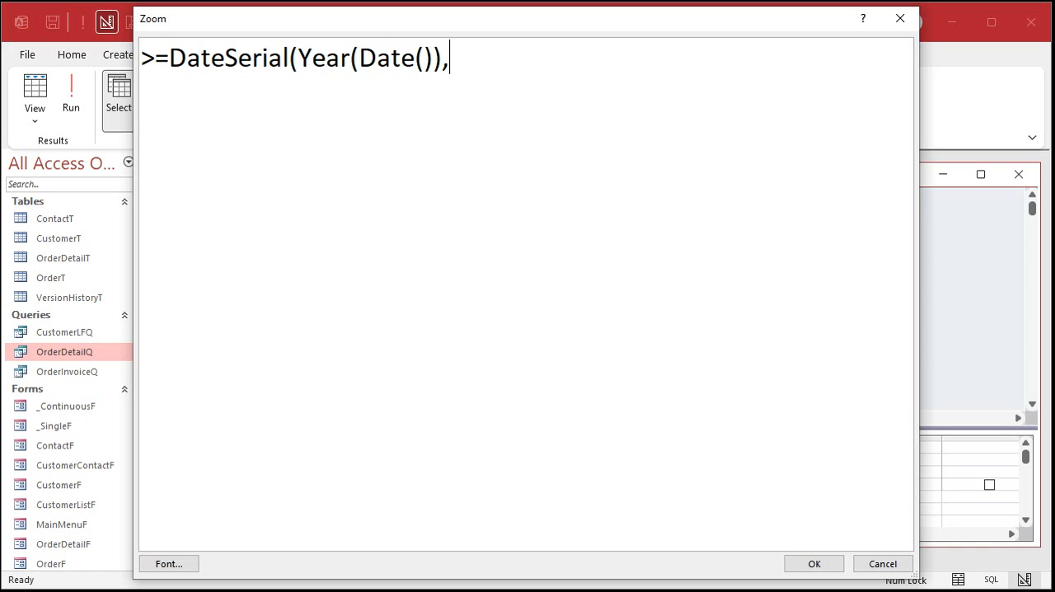
text(1,1)
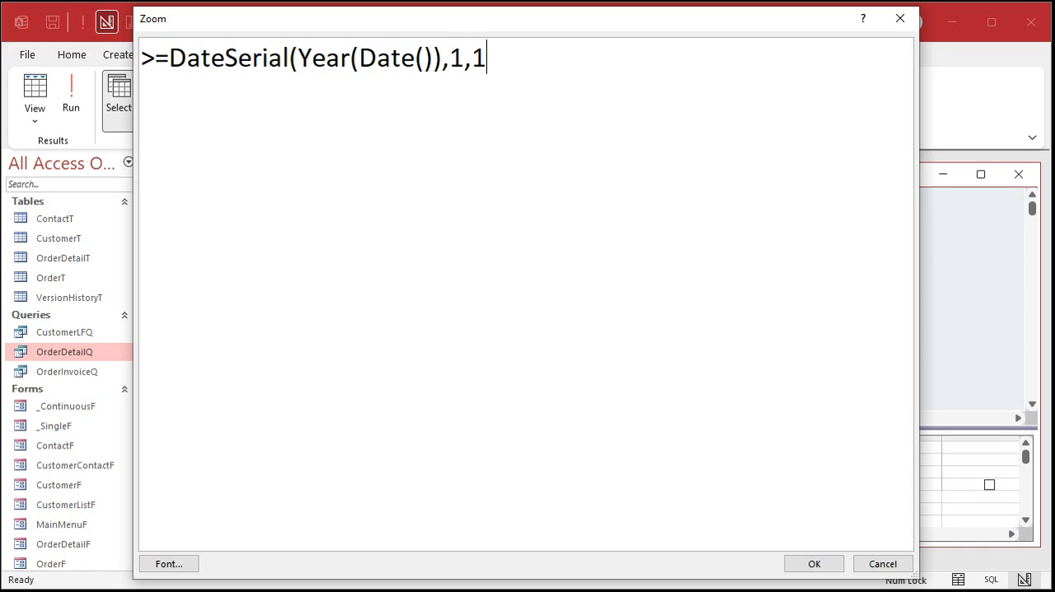
text())
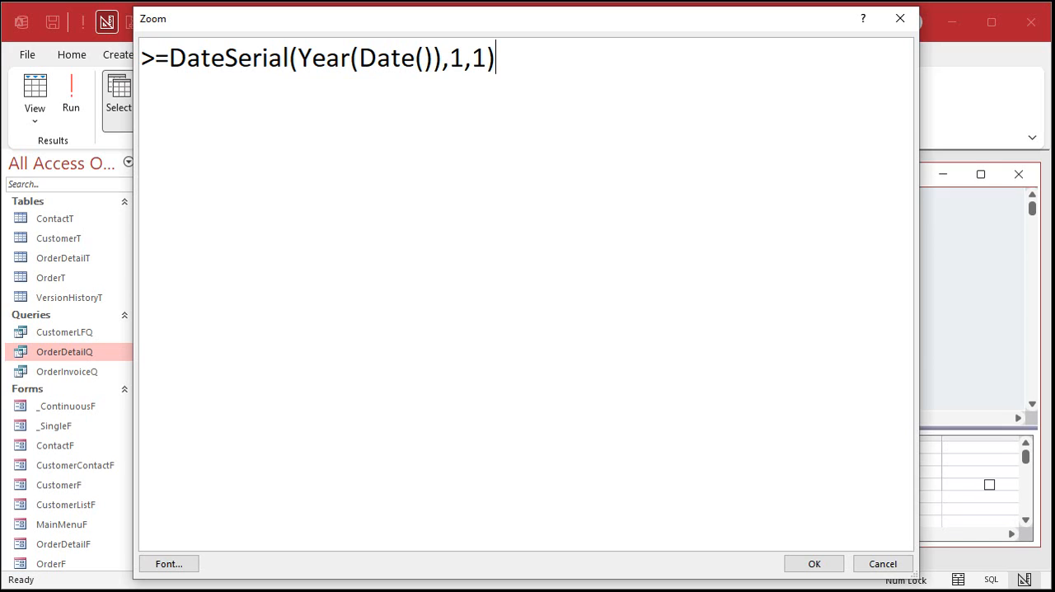
Complete the criterion with AND <=Now() and confirm it.
text(AND)
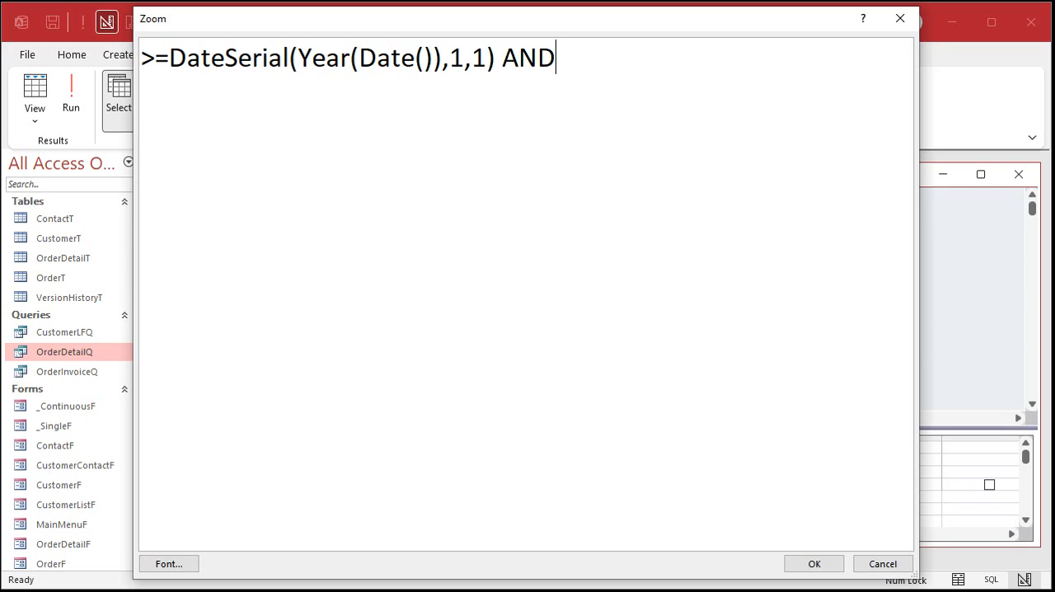
text(<=)
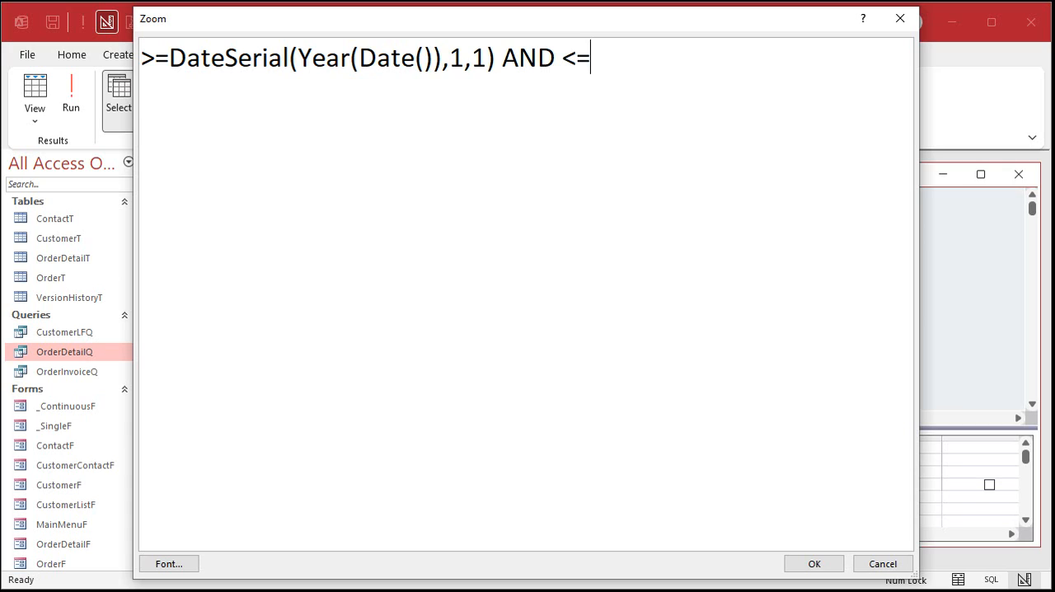
text(Now())
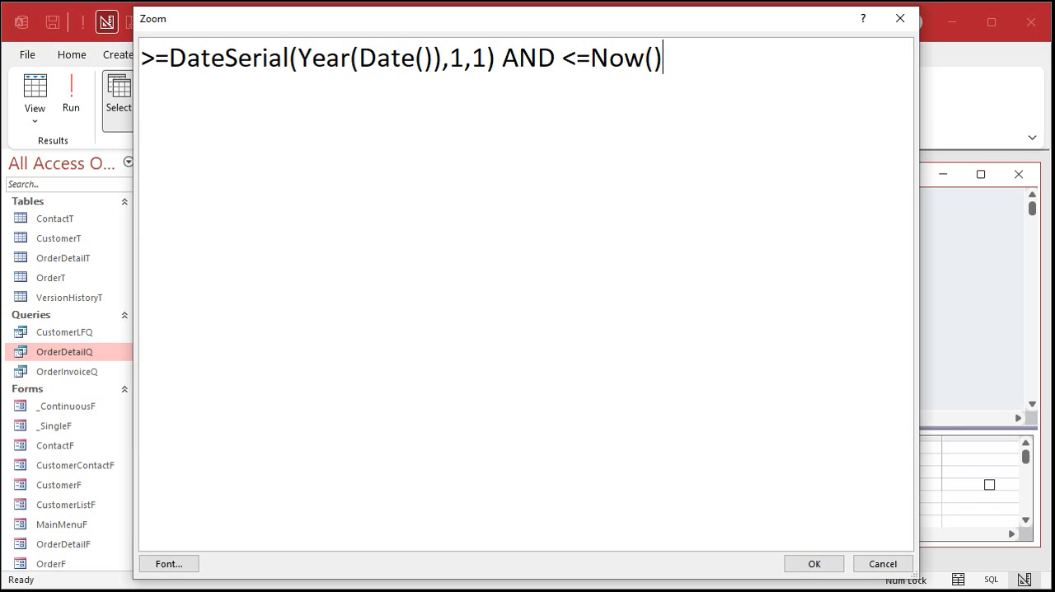
mouse_move(144, 66)
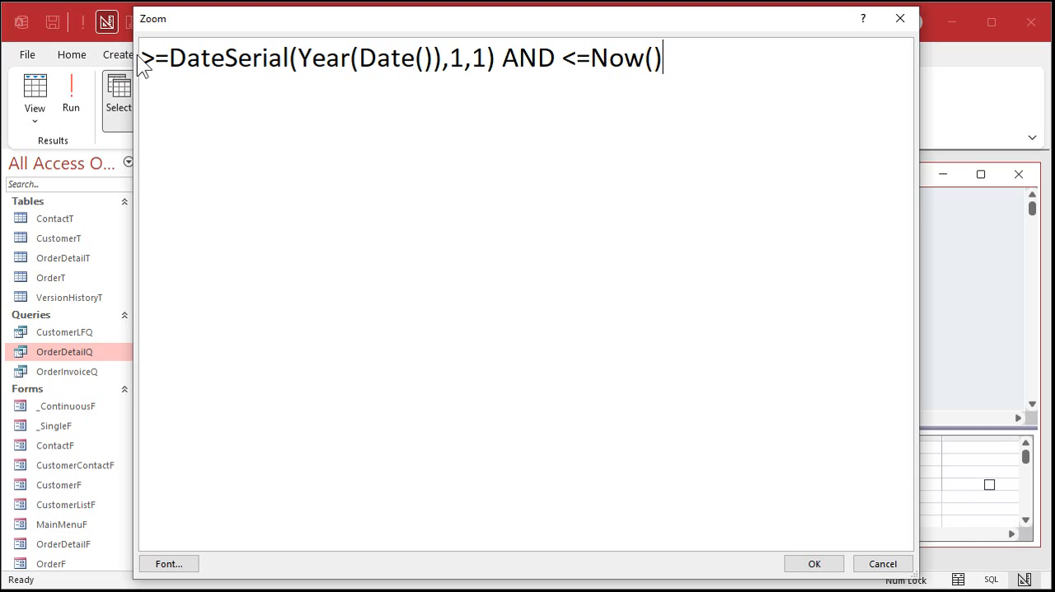
mouse_move(685, 153)
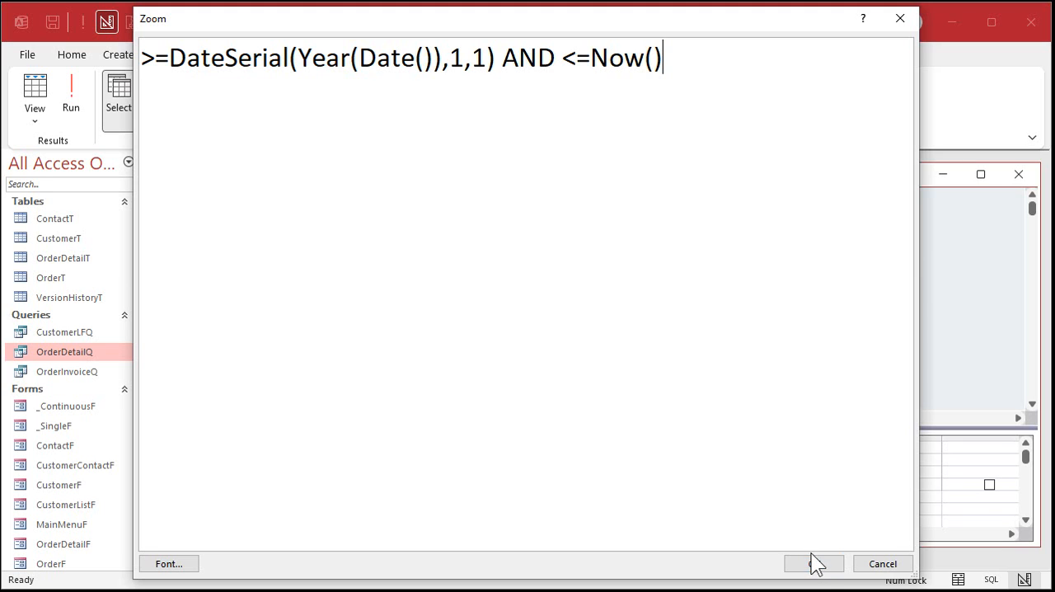
click(808, 564)
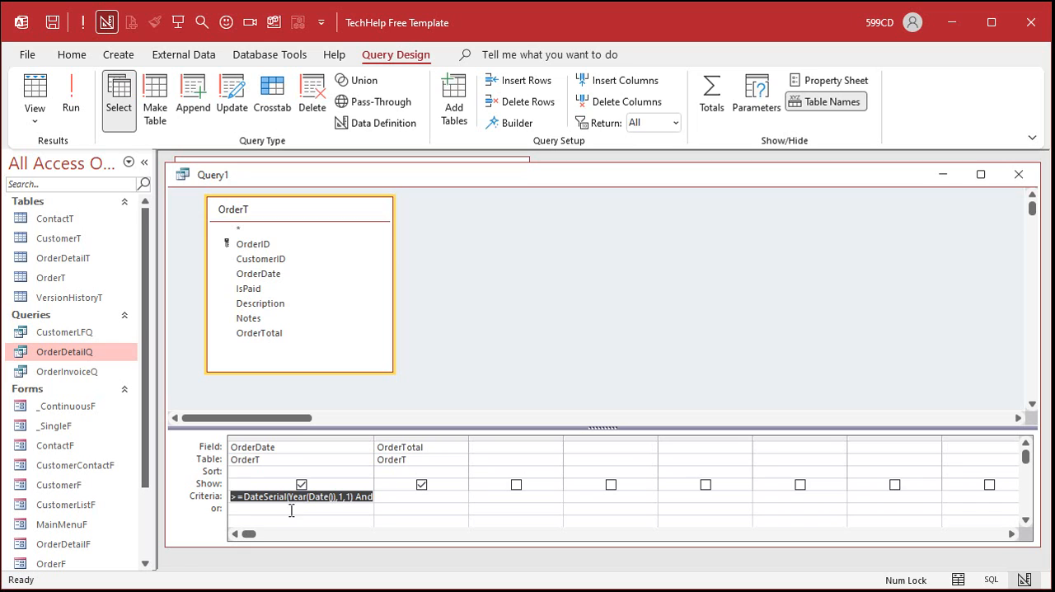
Run the year-to-date query and save it as YTD1Q.
click(72, 94)
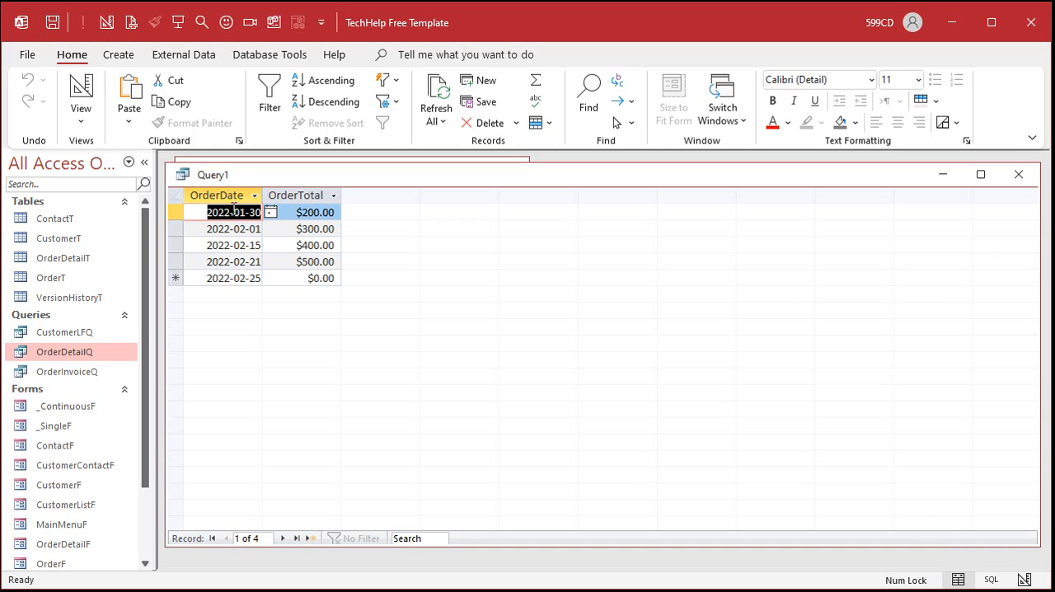
mouse_move(275, 343)
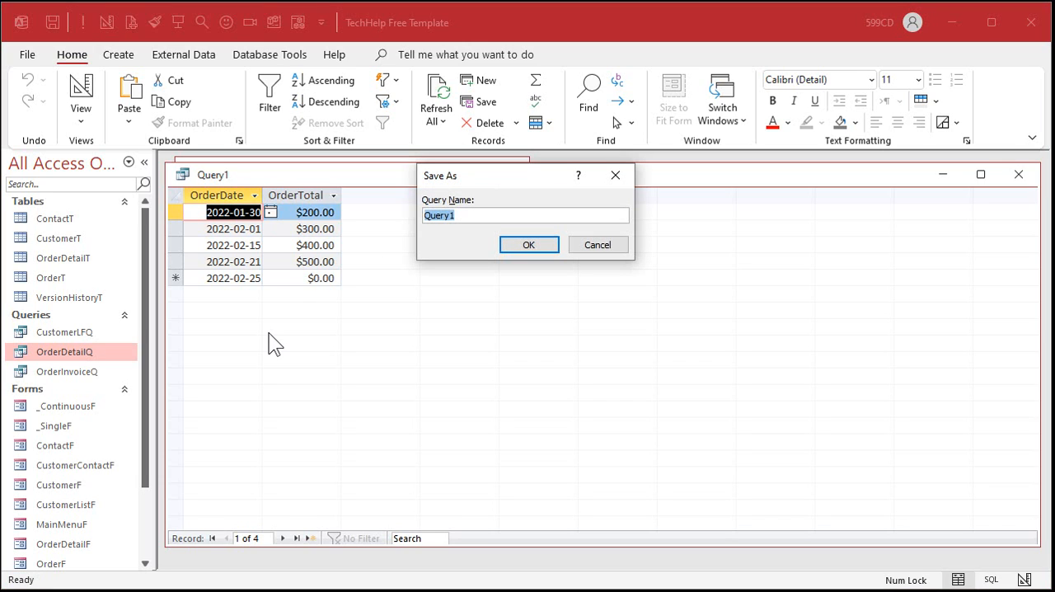
text(YTD1Q)
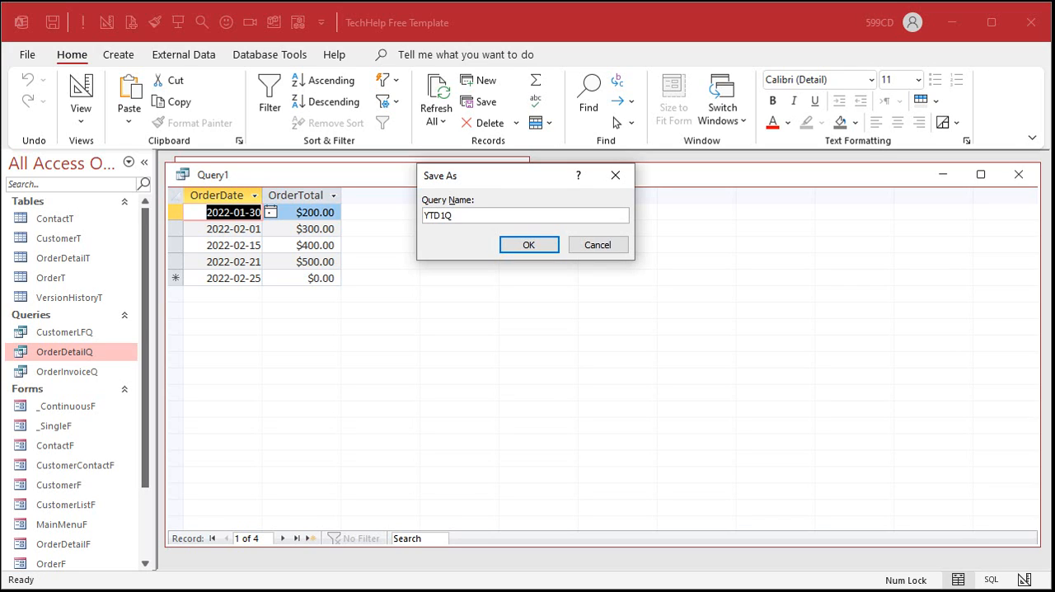
click(527, 244)
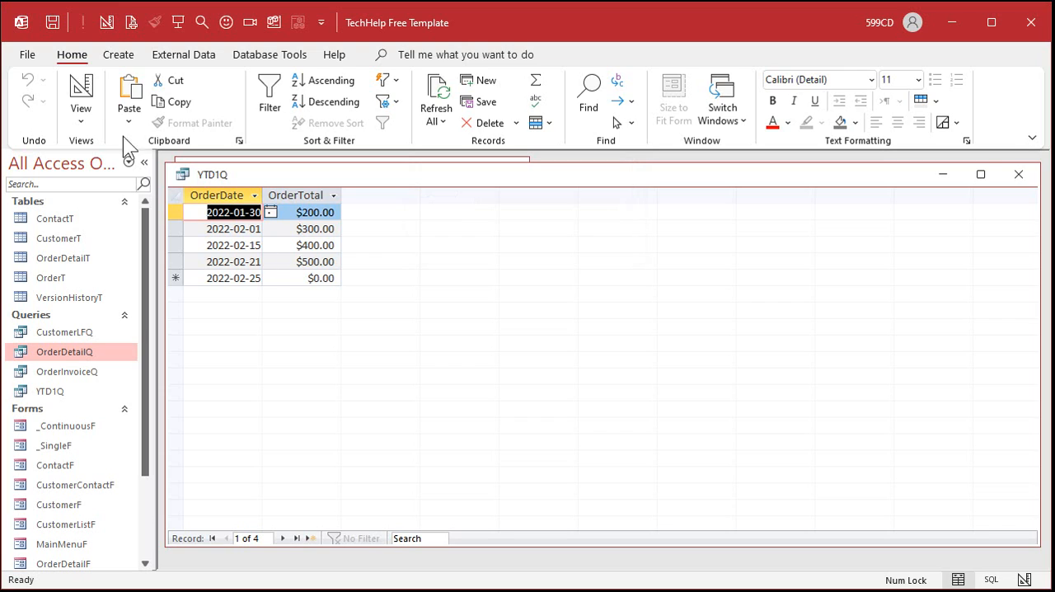
Turn on Totals in YTD1Q's design and run it to test the OrderTotal sum.
click(72, 99)
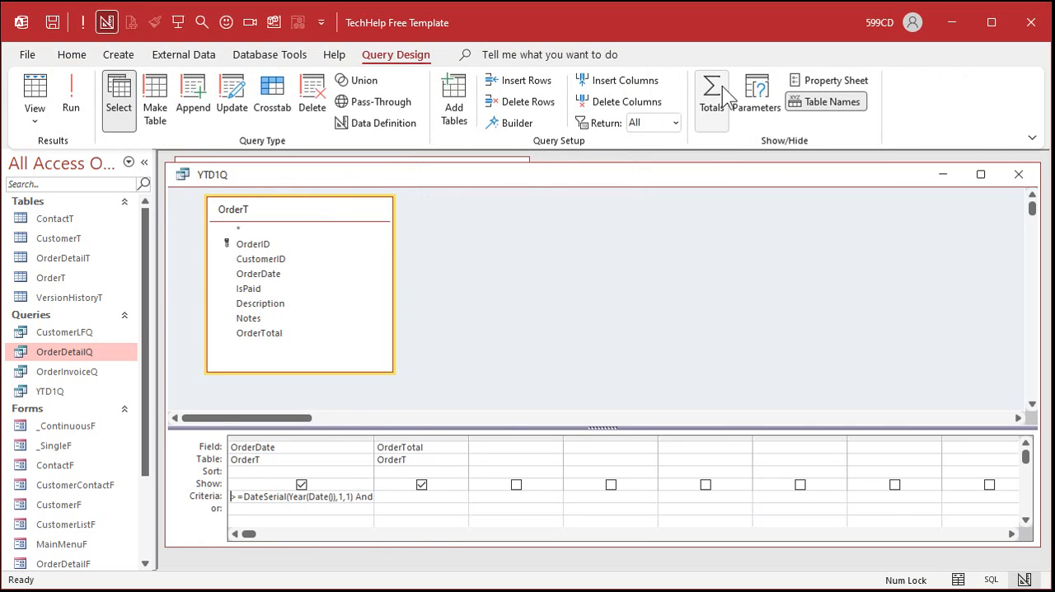
click(709, 90)
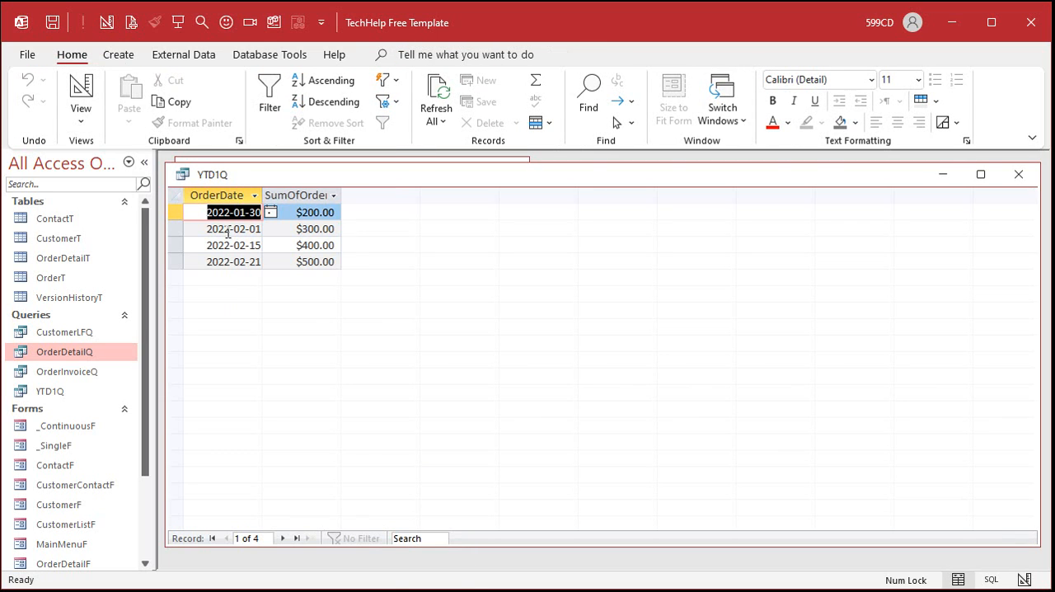
click(105, 96)
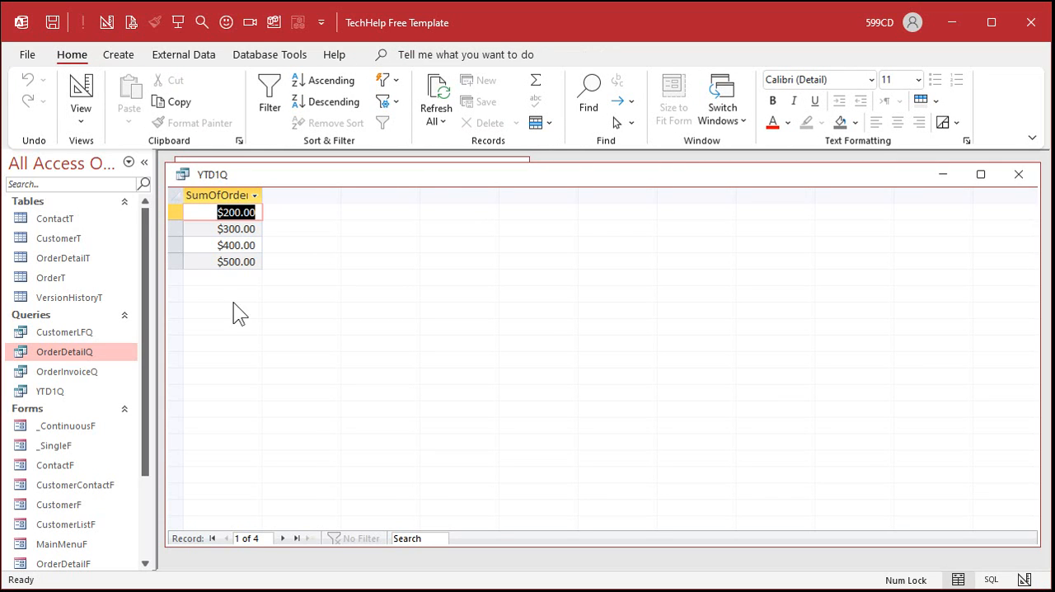
mouse_move(375, 343)
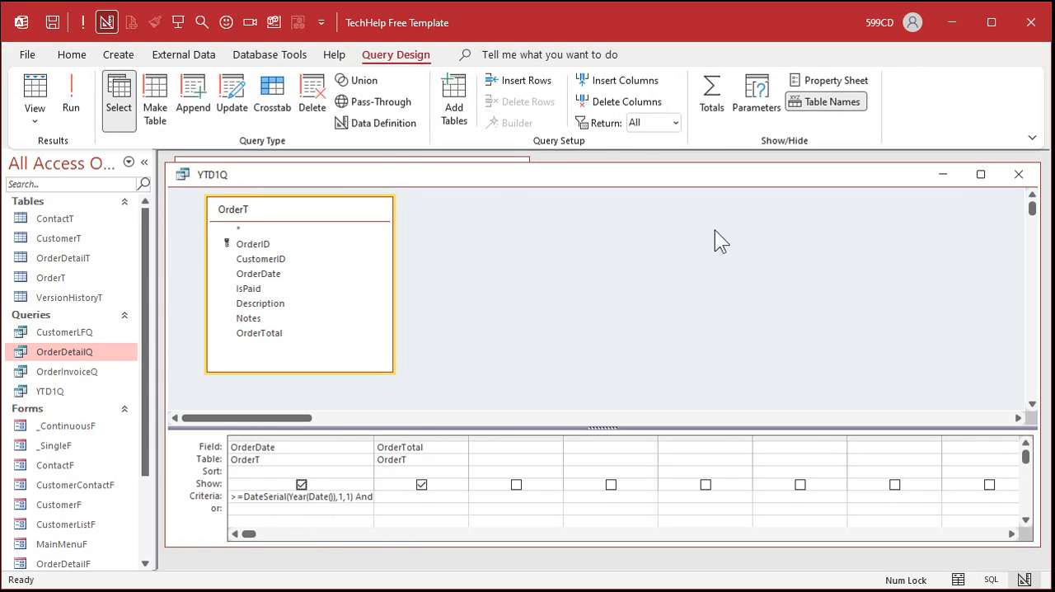
mouse_move(619, 267)
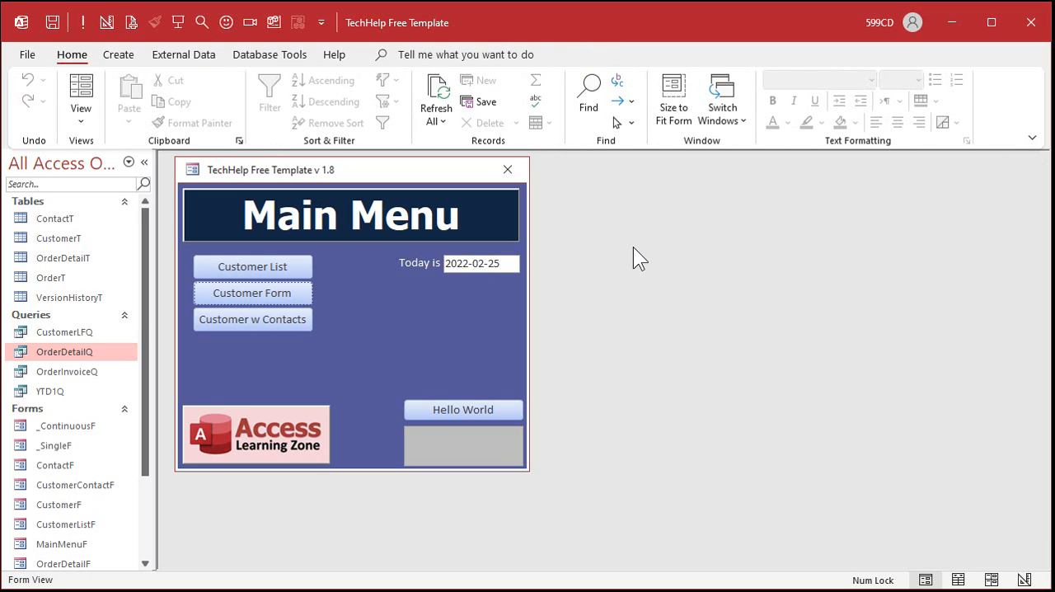
Build a totals query on YTD1Q summing OrderTotal, save it as YTD2Q and widen SumOfOrderTotal.
click(122, 54)
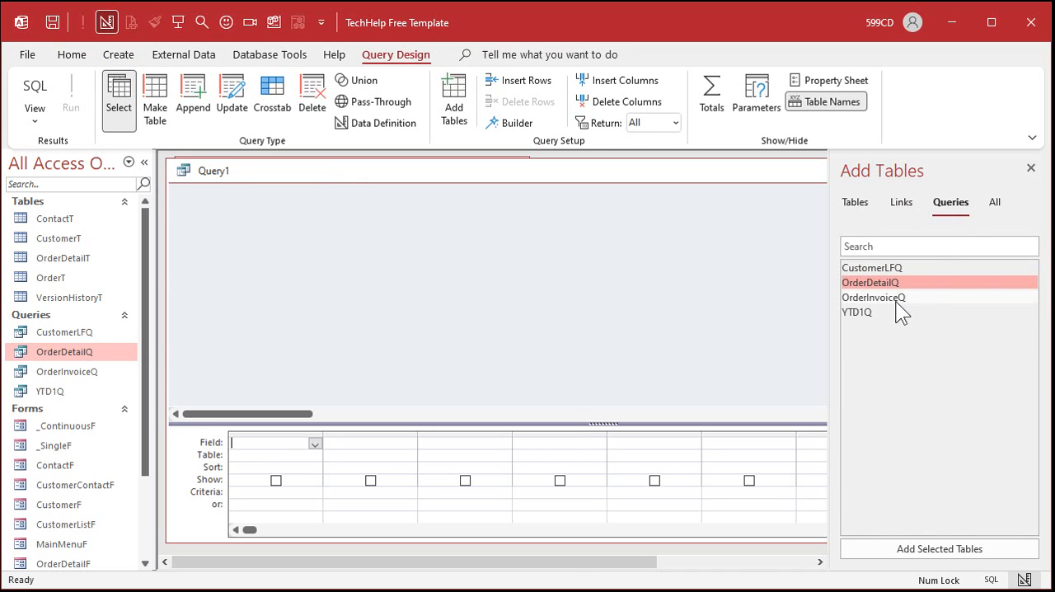
double_click(857, 311)
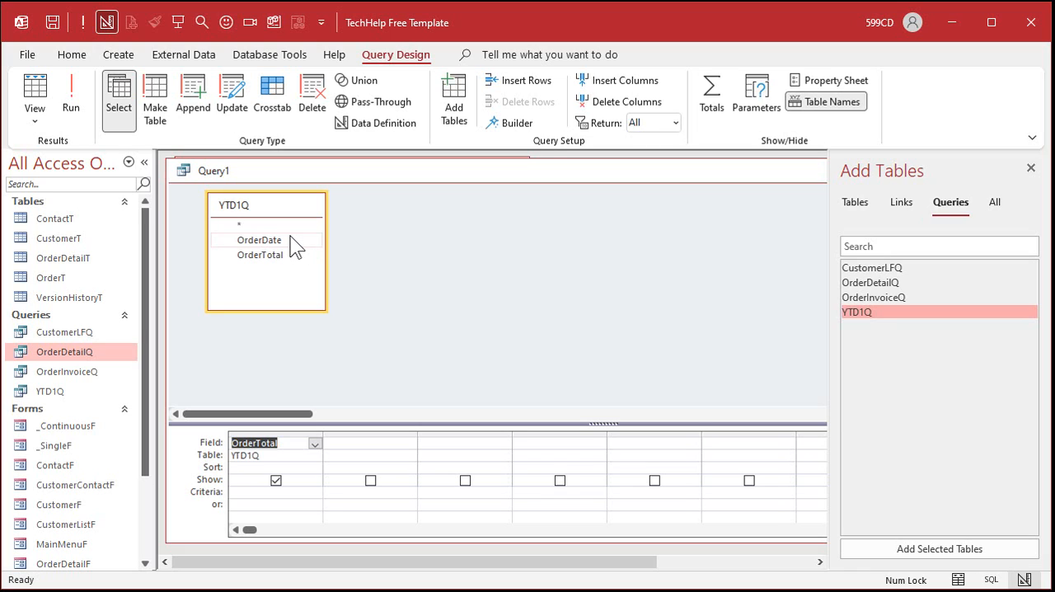
mouse_move(346, 278)
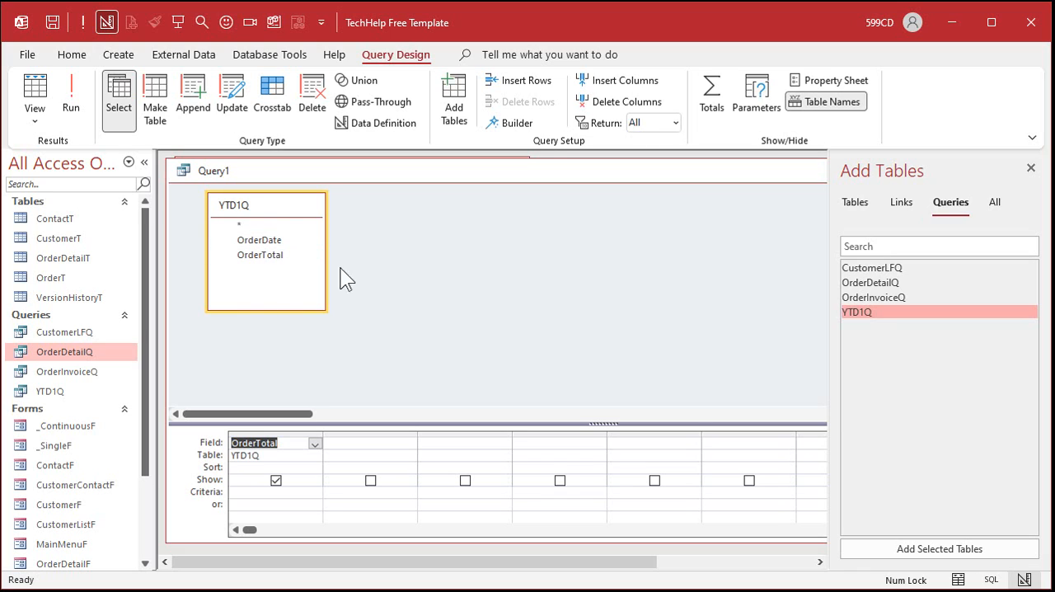
mouse_move(366, 416)
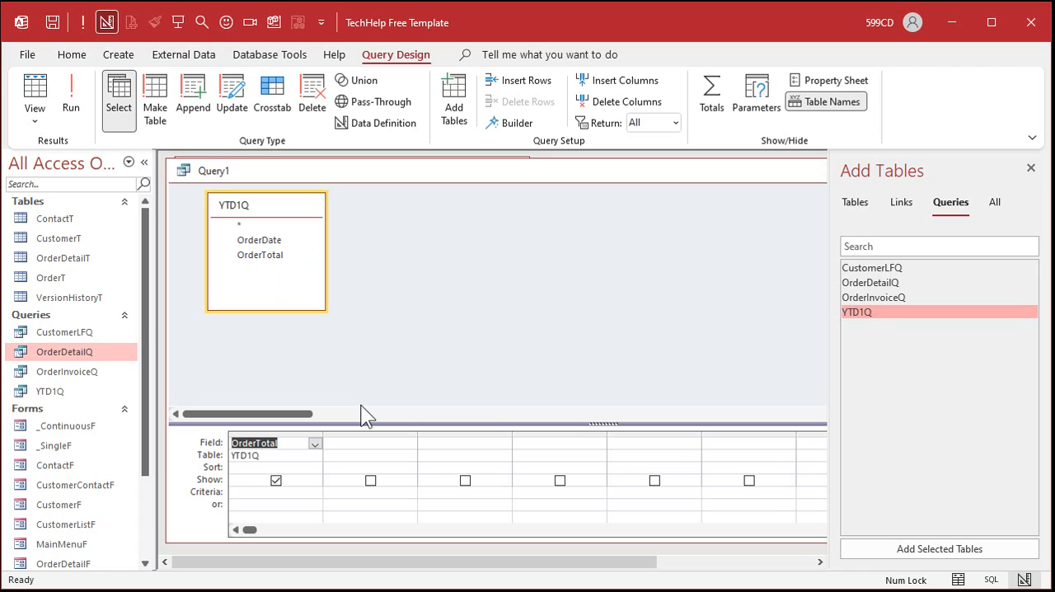
mouse_move(547, 274)
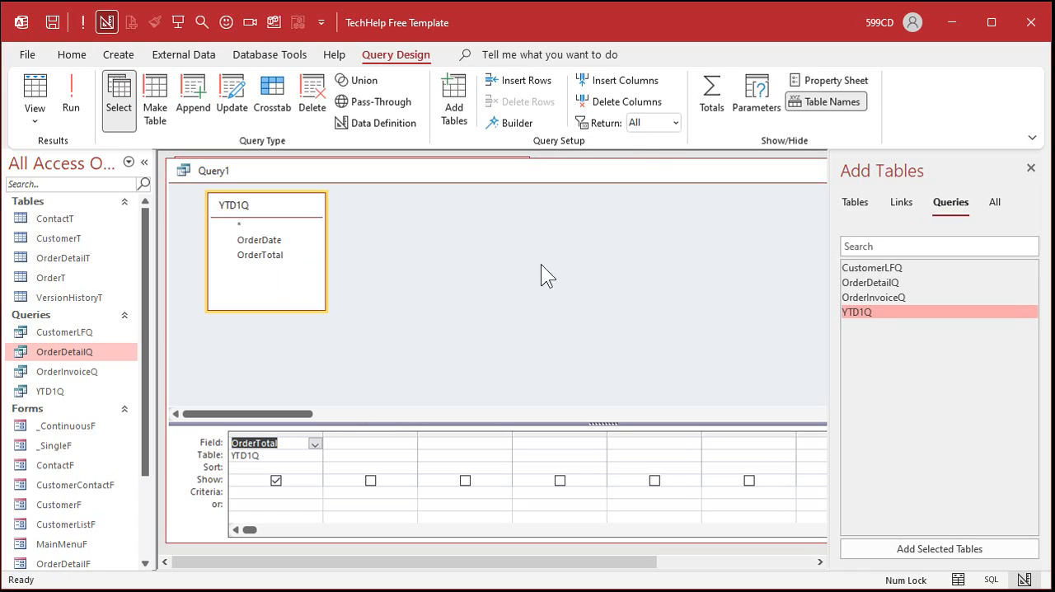
click(710, 94)
text(Sum)
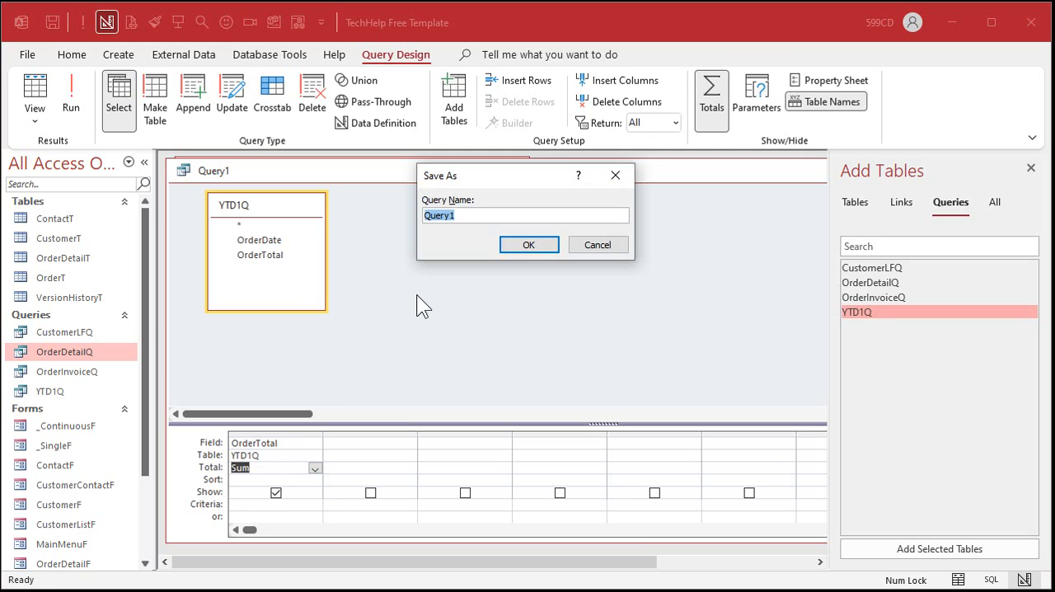
text(YTD1)
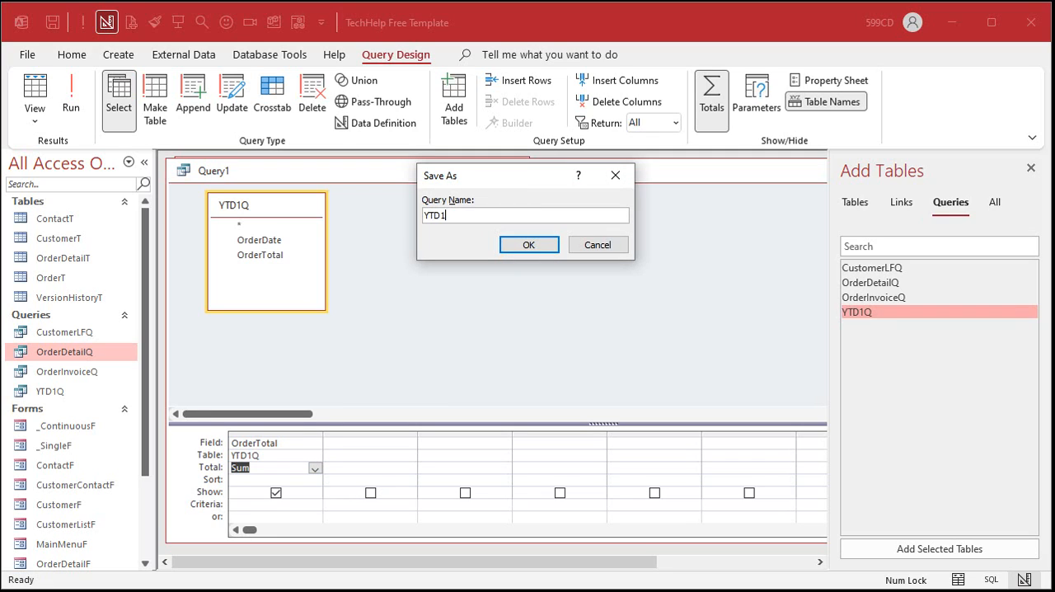
click(528, 244)
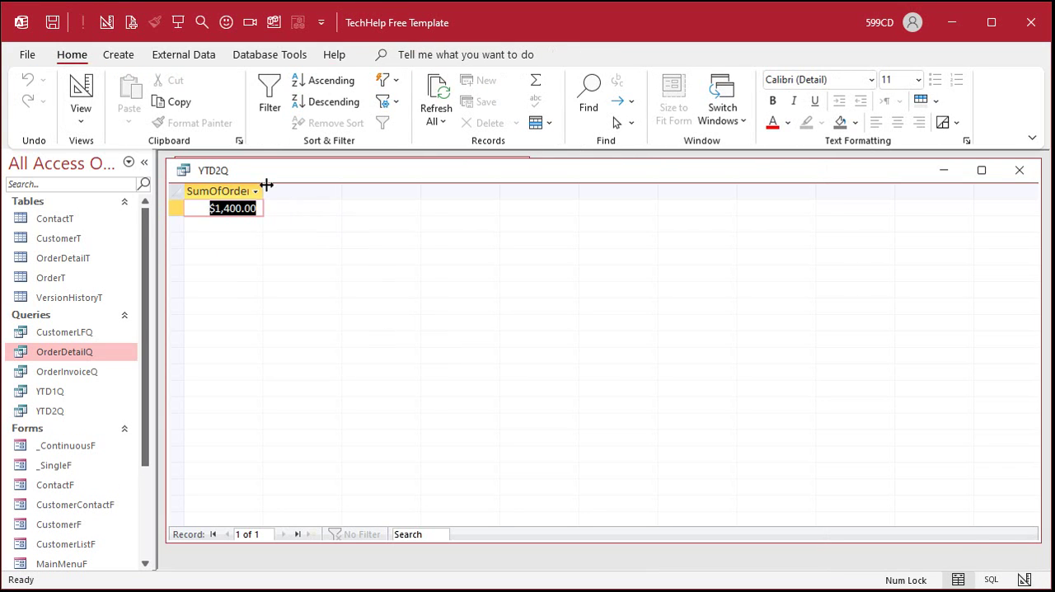
drag(264, 191, 293, 192)
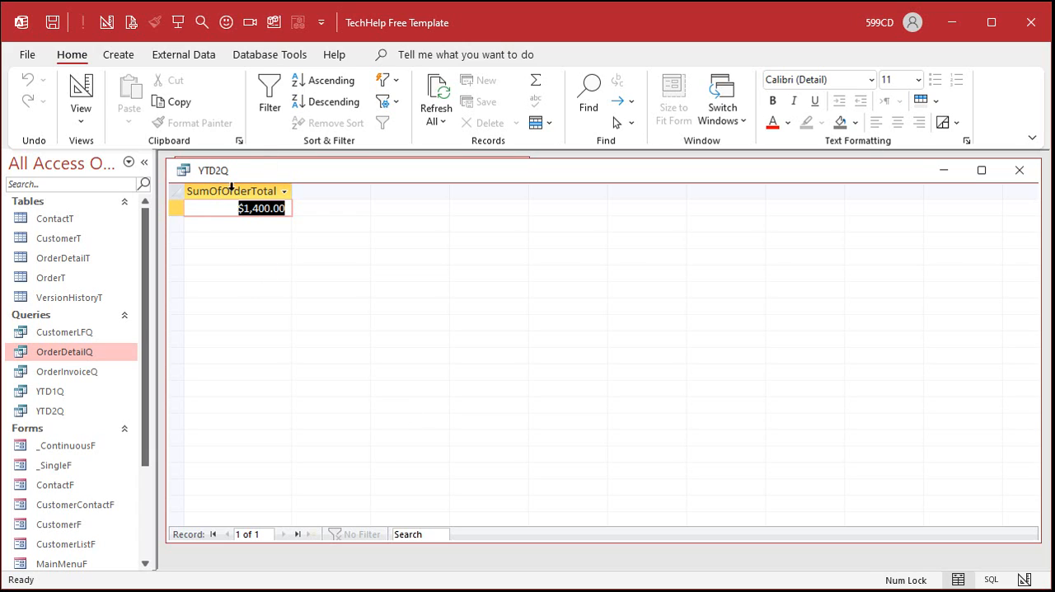
mouse_move(239, 300)
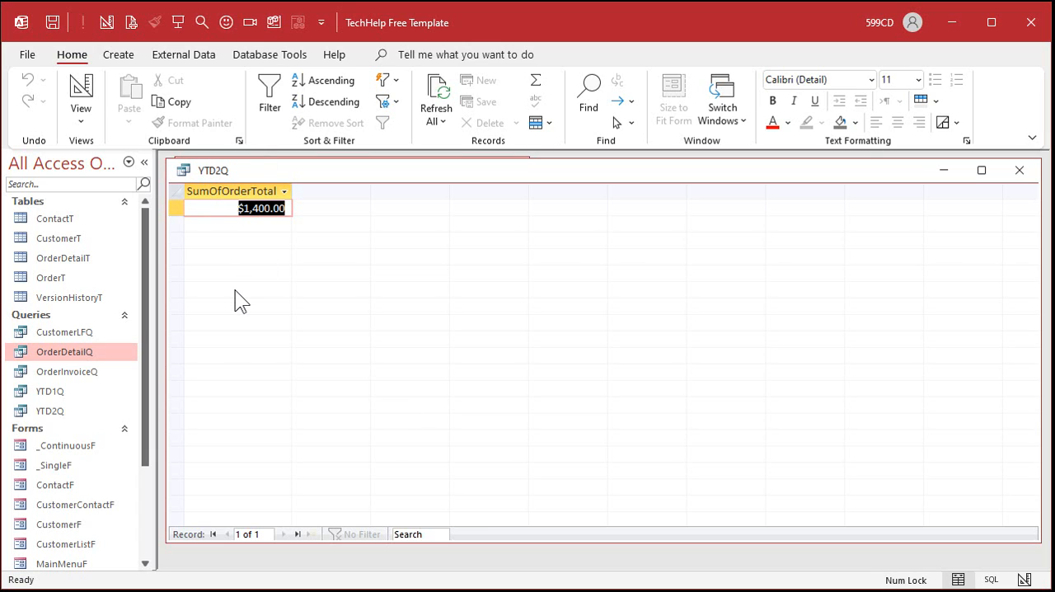
mouse_move(273, 241)
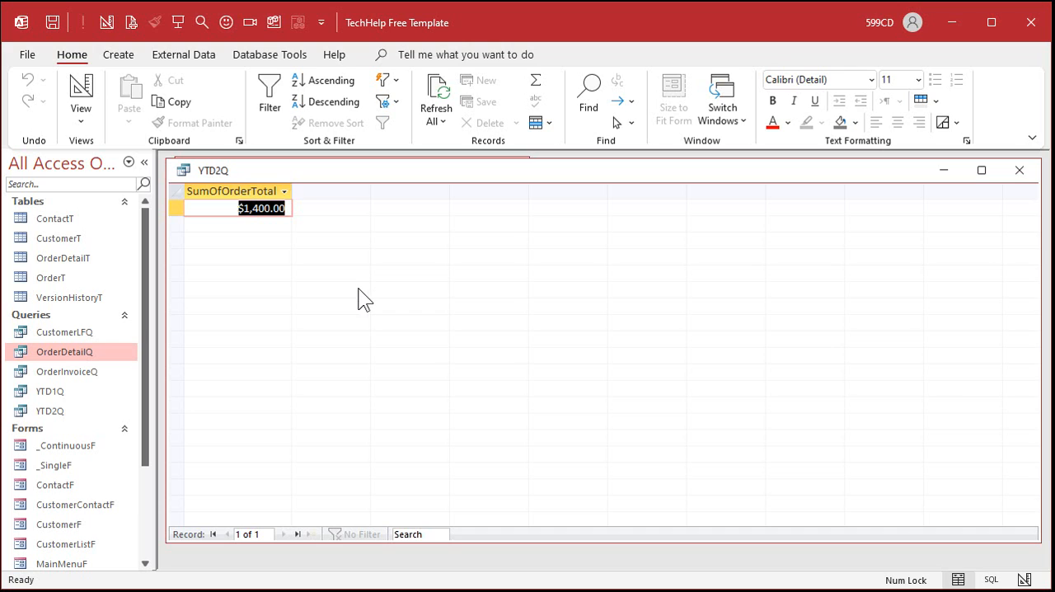
mouse_move(213, 373)
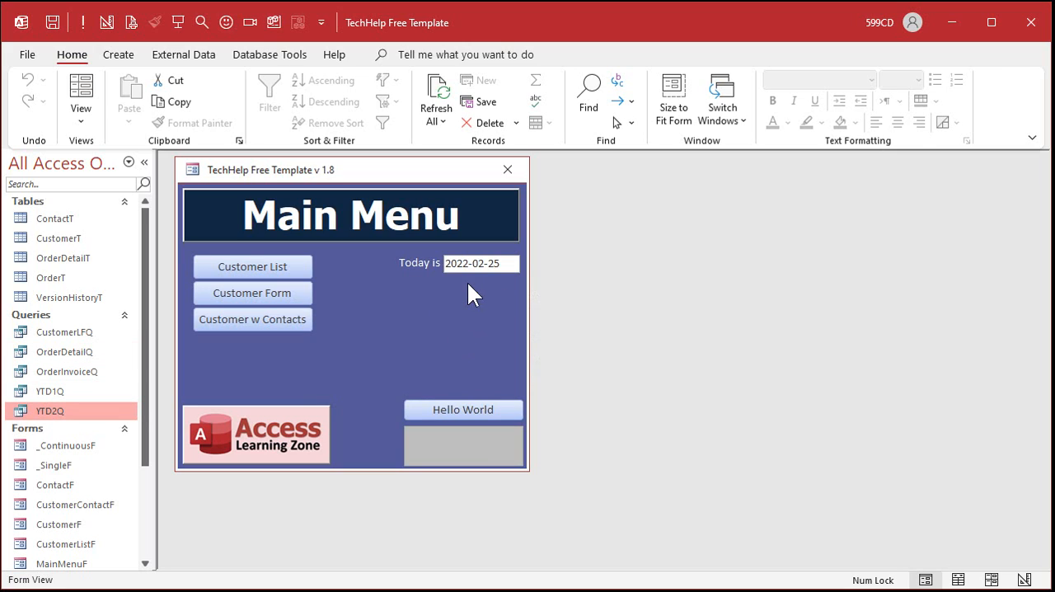
mouse_move(389, 297)
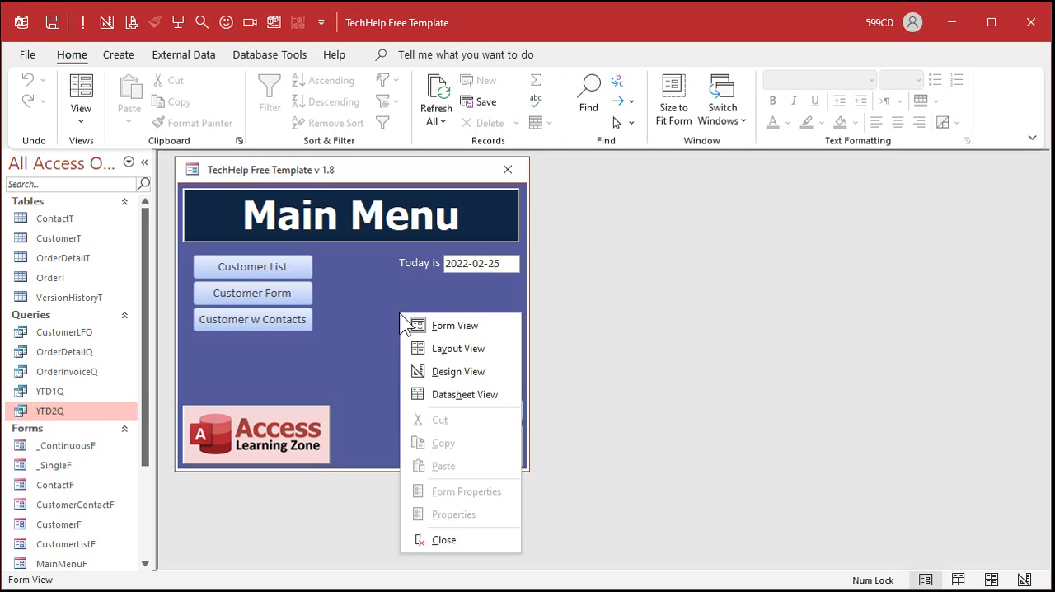
In MainMenuF design, copy the Today is box and relabel it YTD Sales.
click(458, 371)
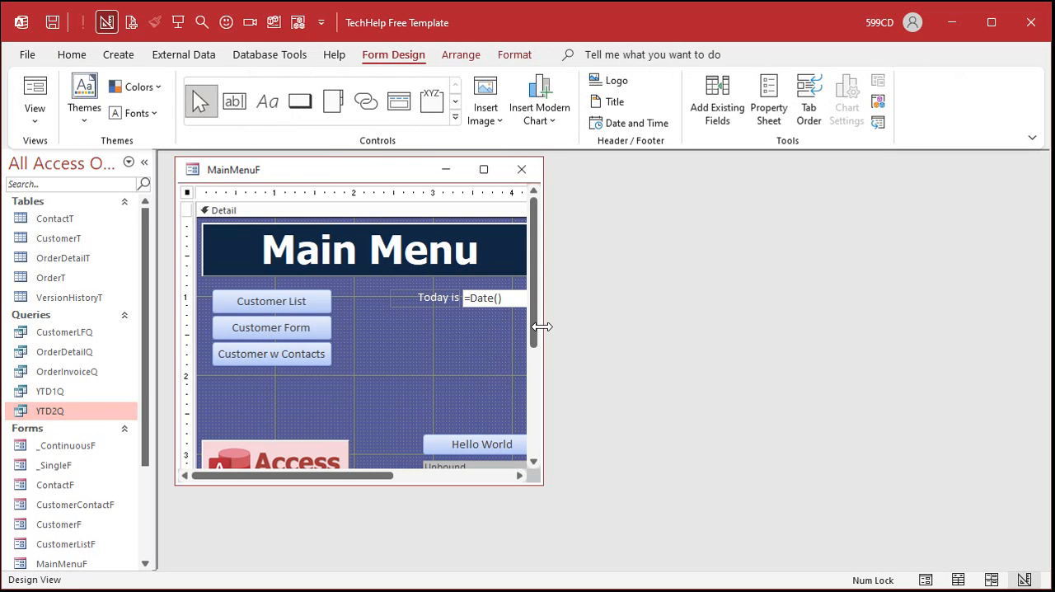
drag(541, 327, 755, 327)
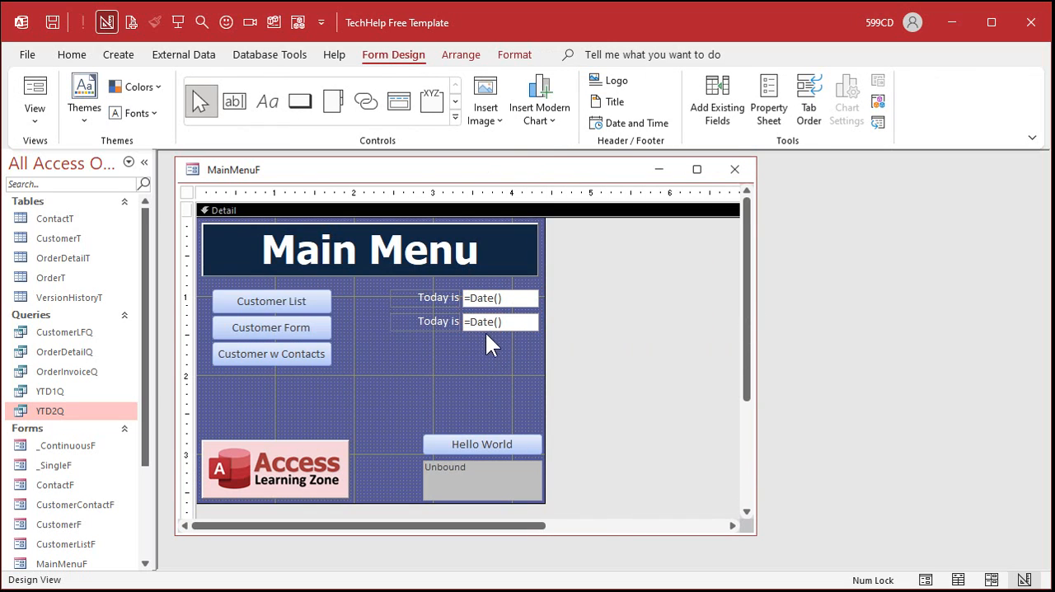
click(438, 320)
text(YTD Sal)
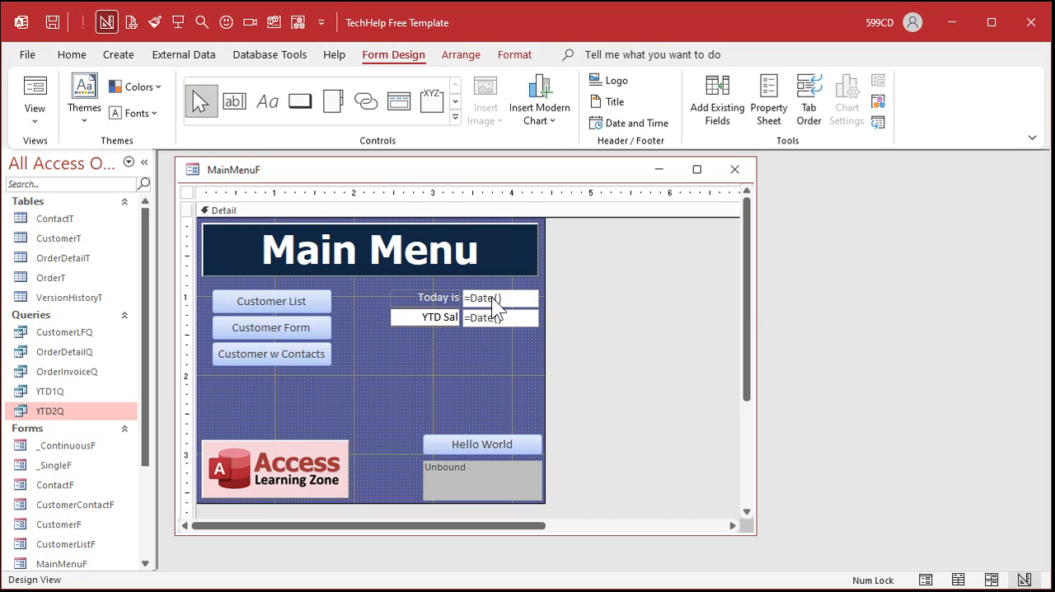
Select the YTD Sales box and clear its Control Source for a new expression.
click(498, 317)
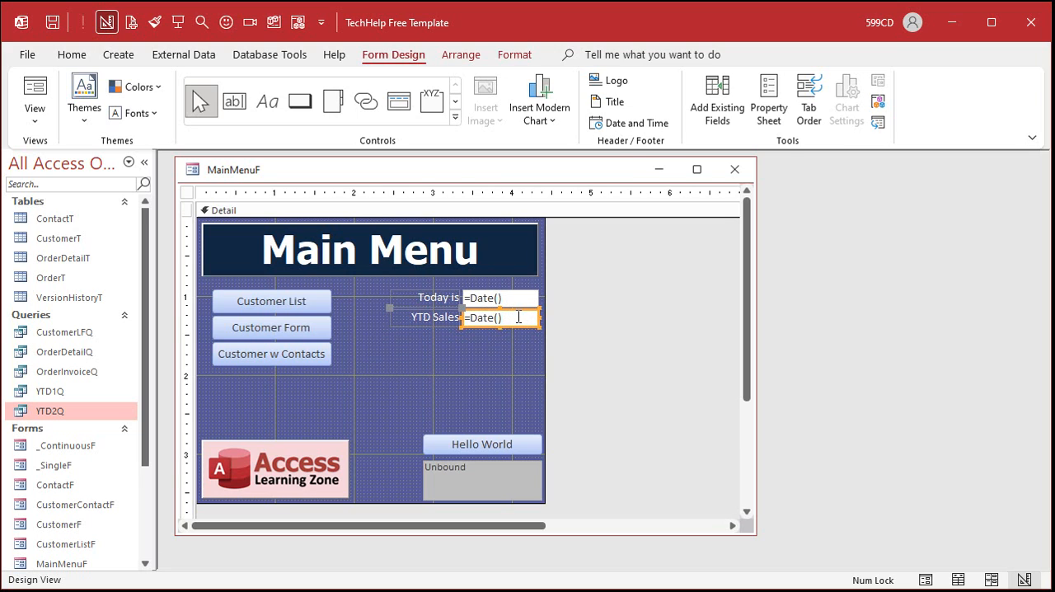
click(768, 95)
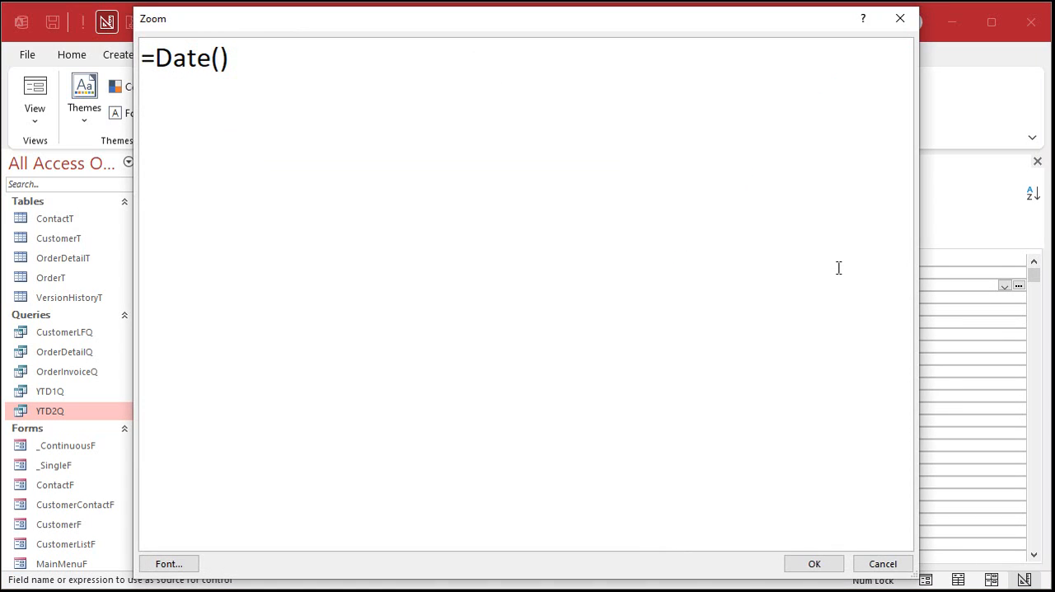
key(ctrl+a)
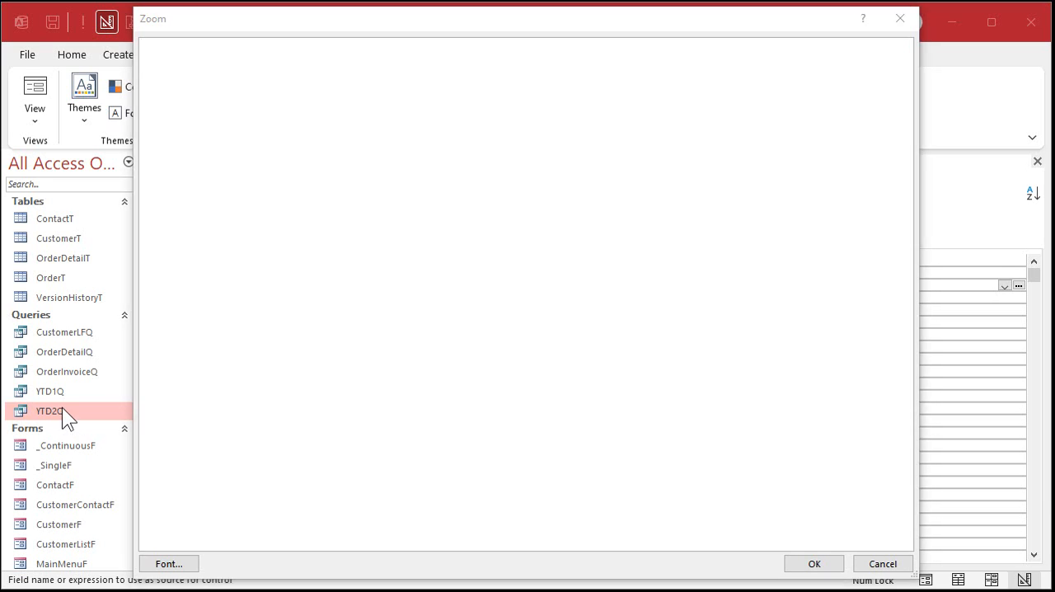
mouse_move(900, 18)
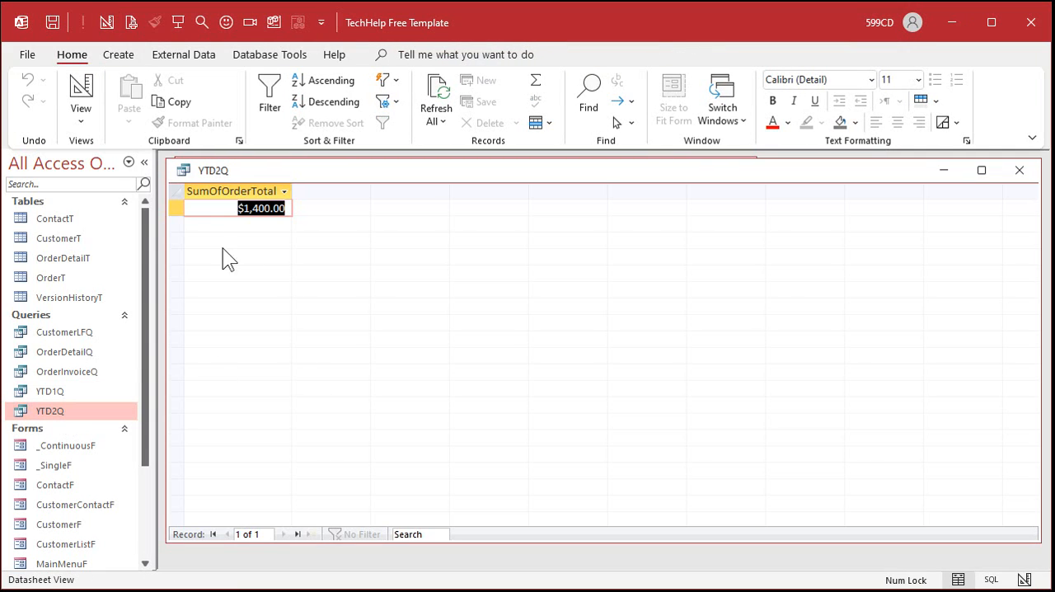
mouse_move(198, 198)
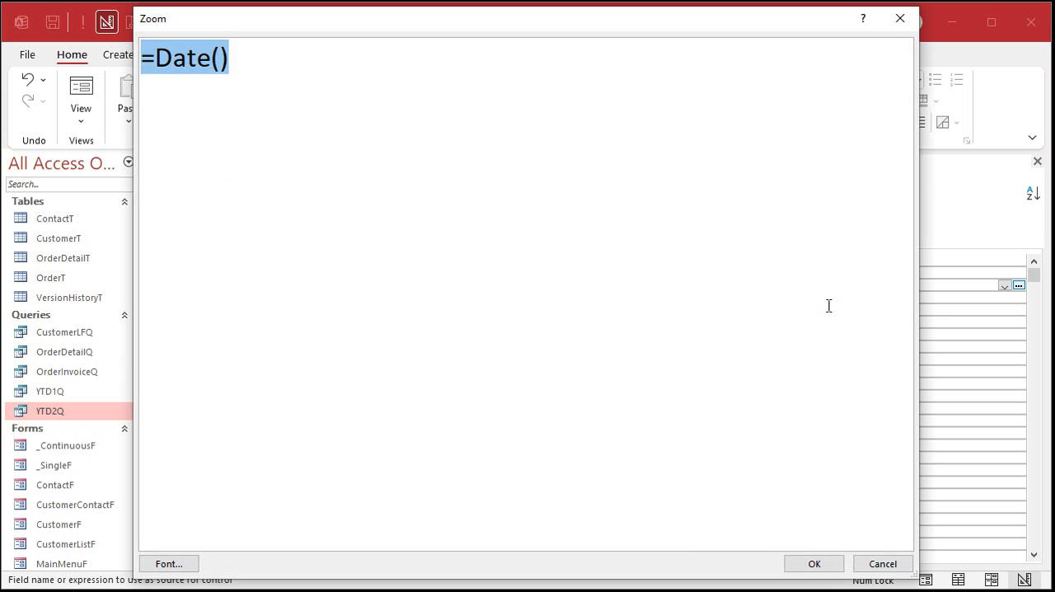
Set the Control Source to =DLookup("SumOfOrderTotal","YTD2Q") and confirm.
text(=DLooku)
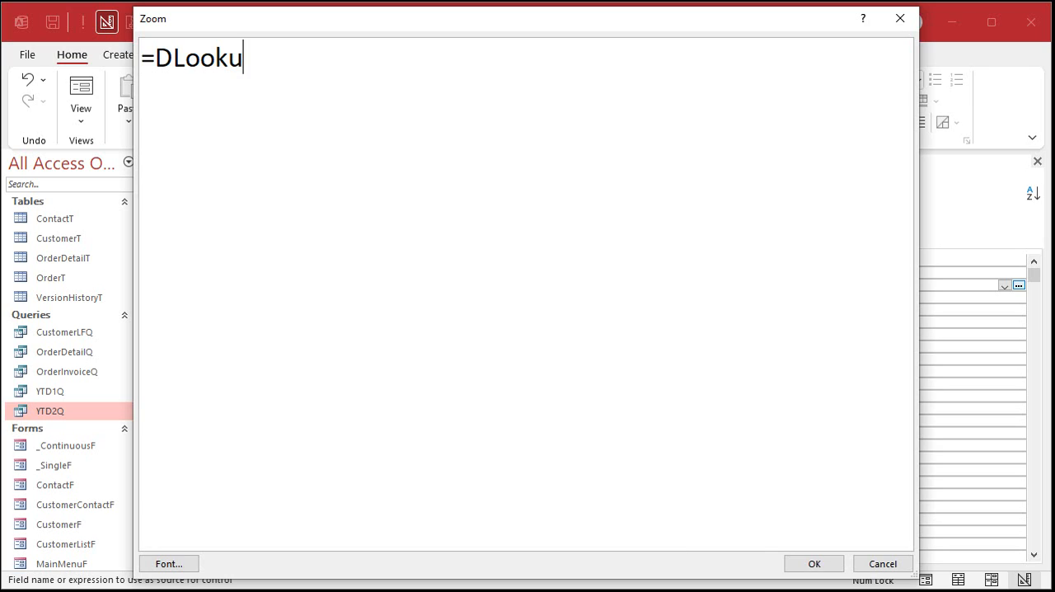
text(p("SumOfO)
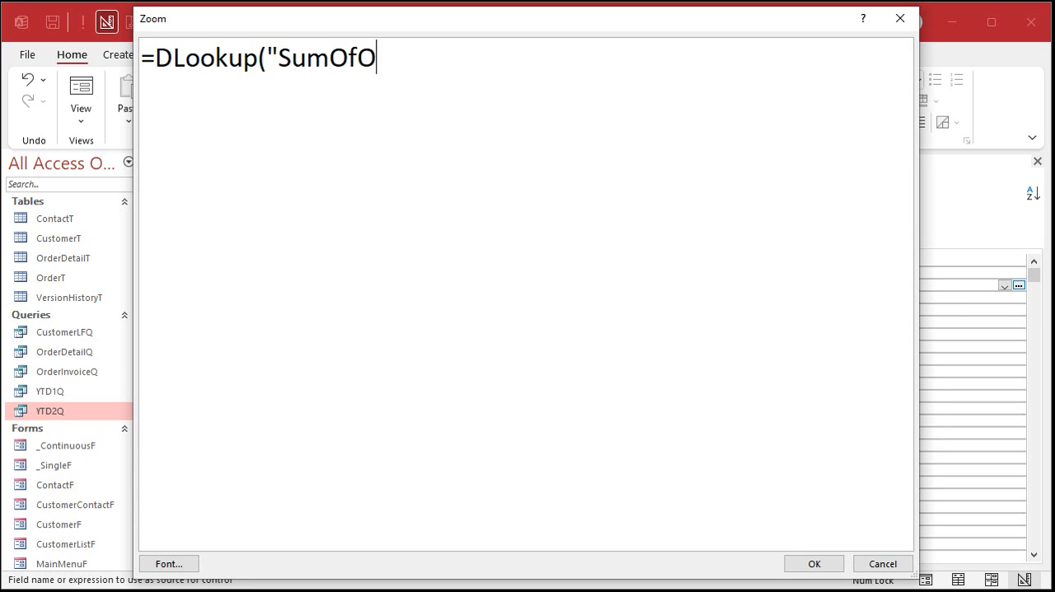
text(rderTotal",")
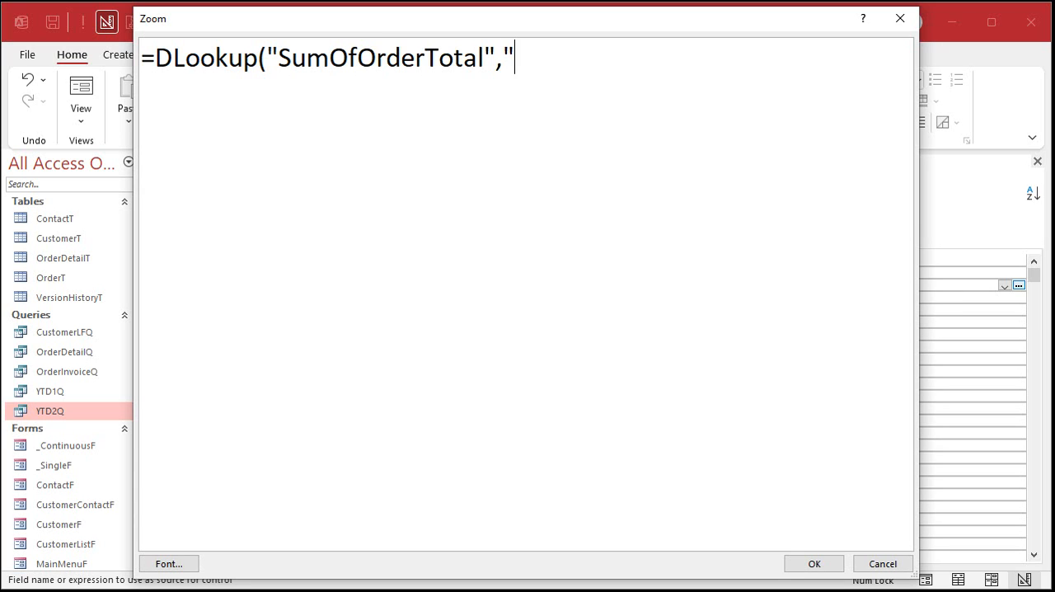
text(YTD2)
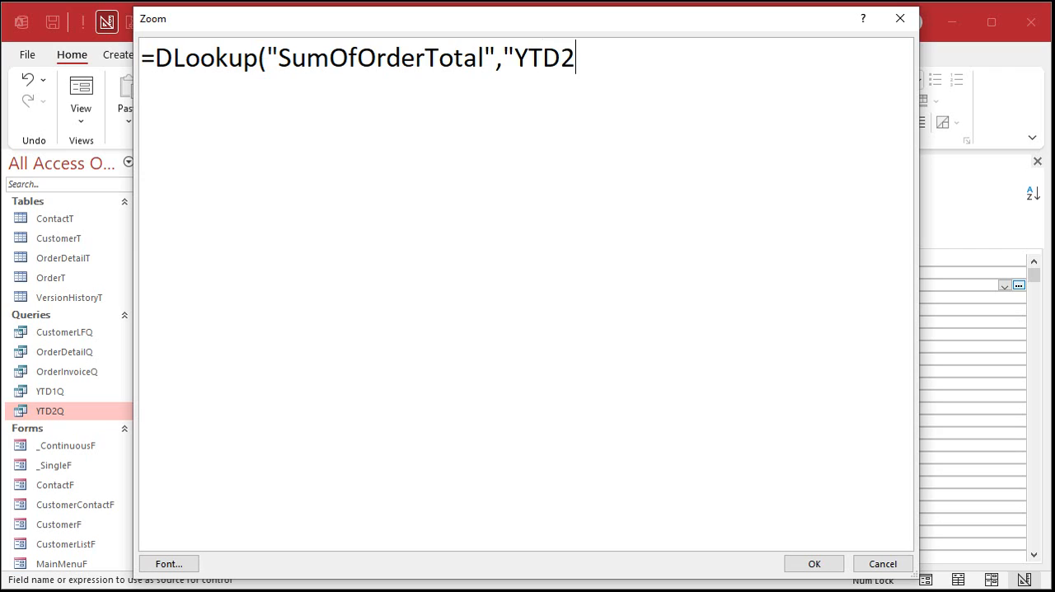
text(Q"))
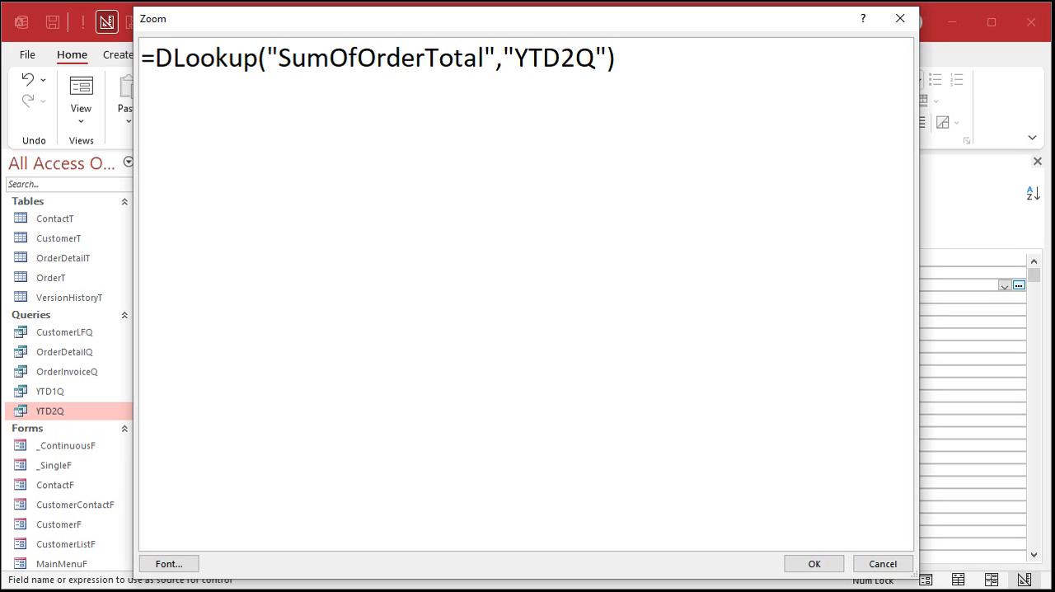
click(815, 564)
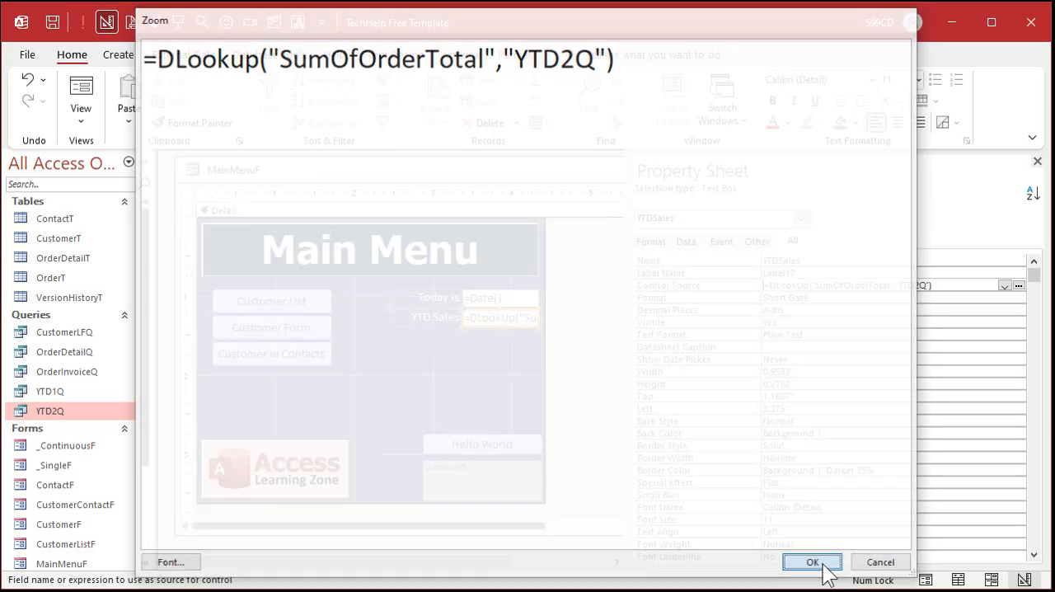
click(811, 562)
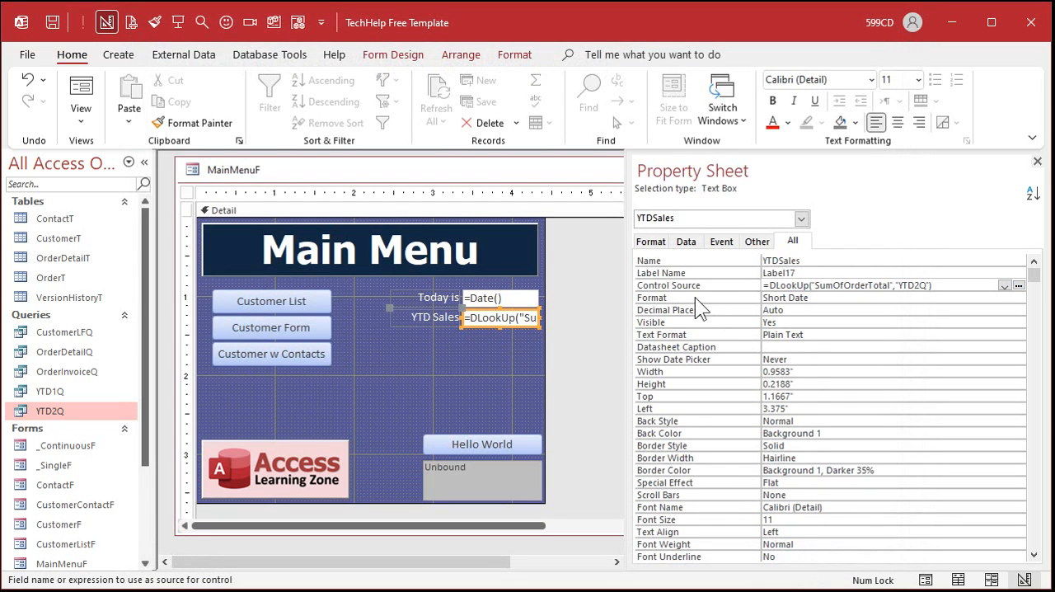
Check in Form View that YTD Sales shows $1,400.00, then return the Main Menu to Design View.
click(890, 297)
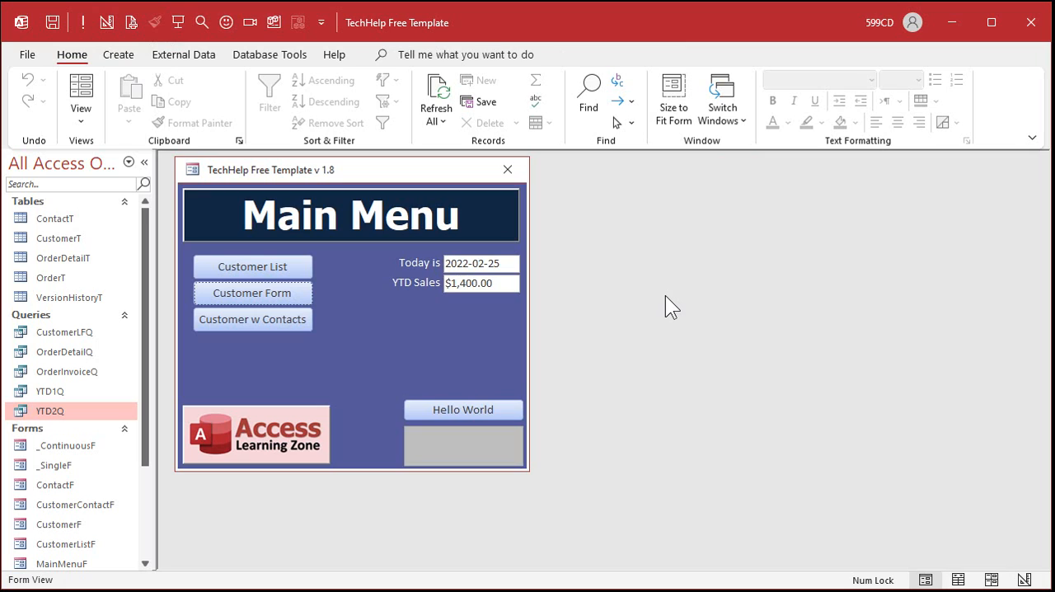
double_click(49, 409)
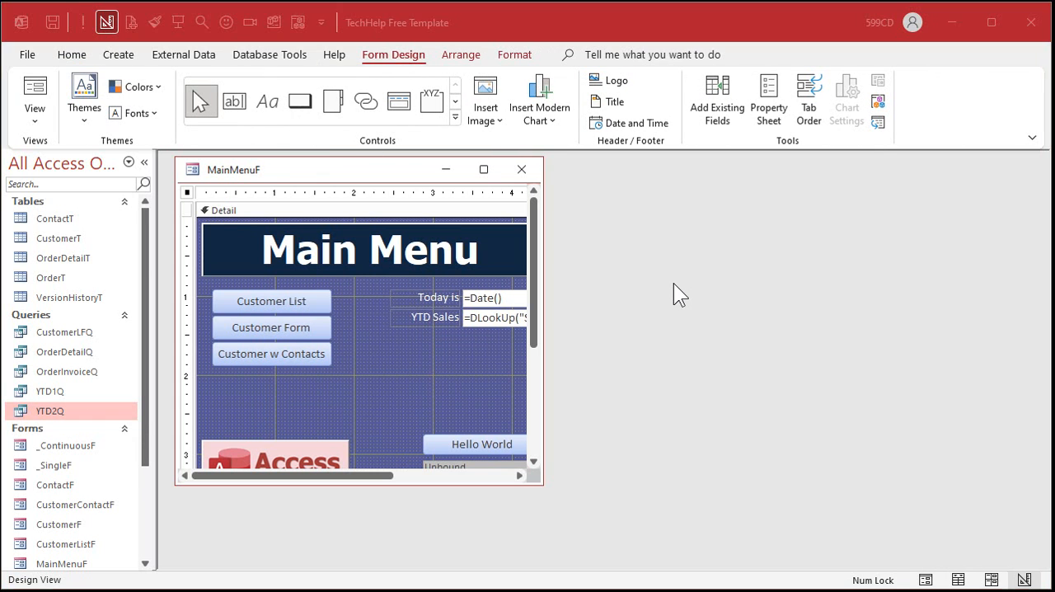
mouse_move(491, 328)
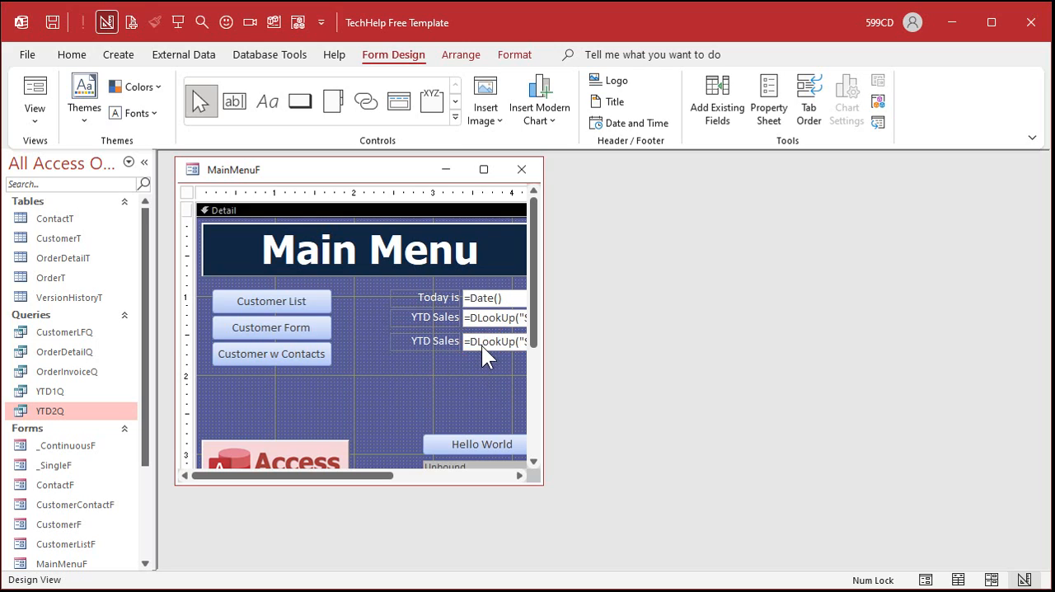
Caption the copied label 'MTD Sales', name its text box MTD, and zoom into its Control Source.
click(432, 336)
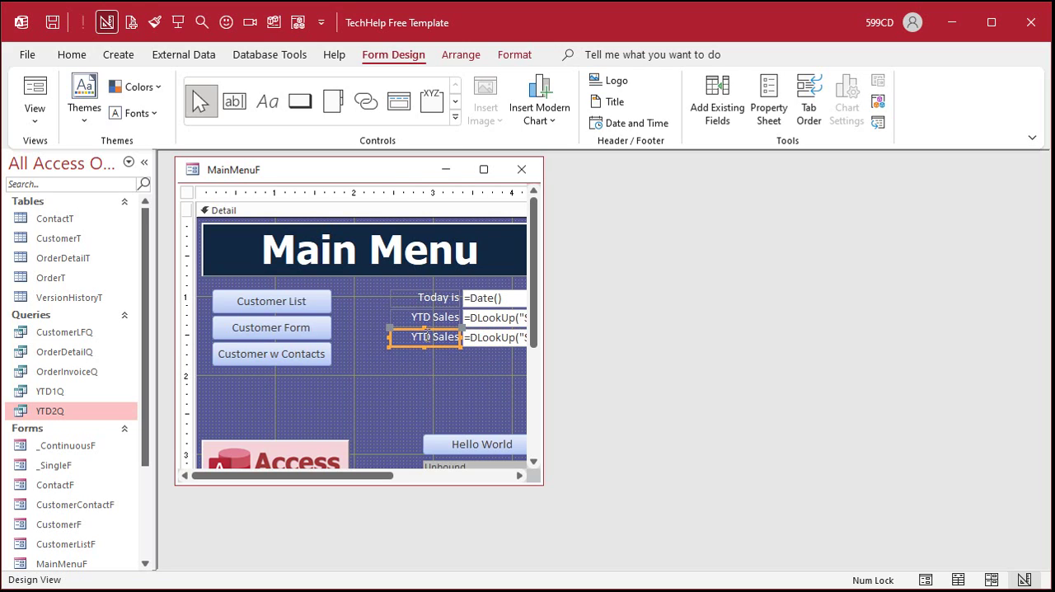
text(MTD Sales)
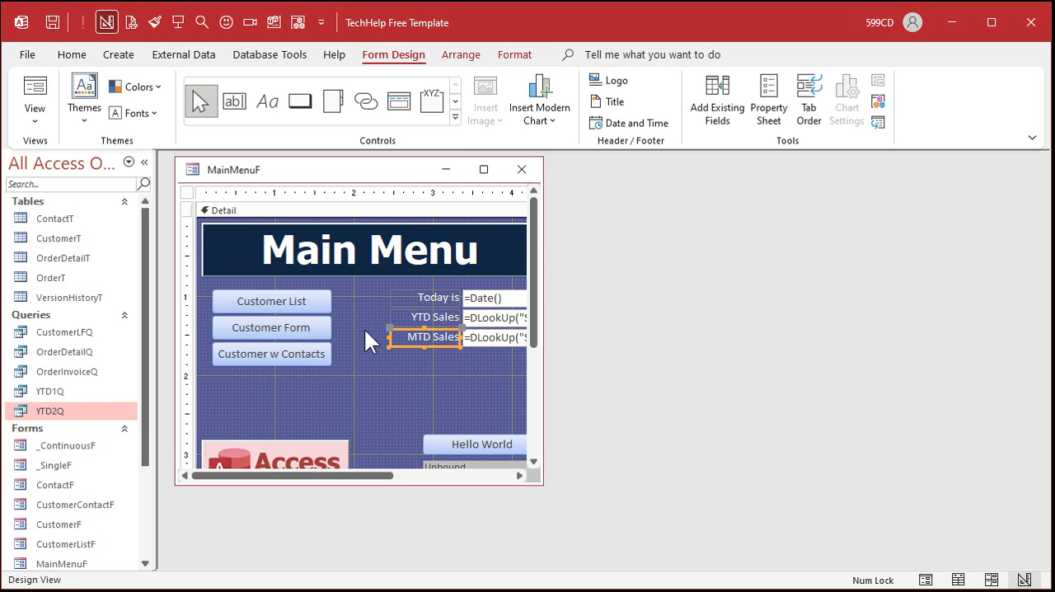
click(491, 336)
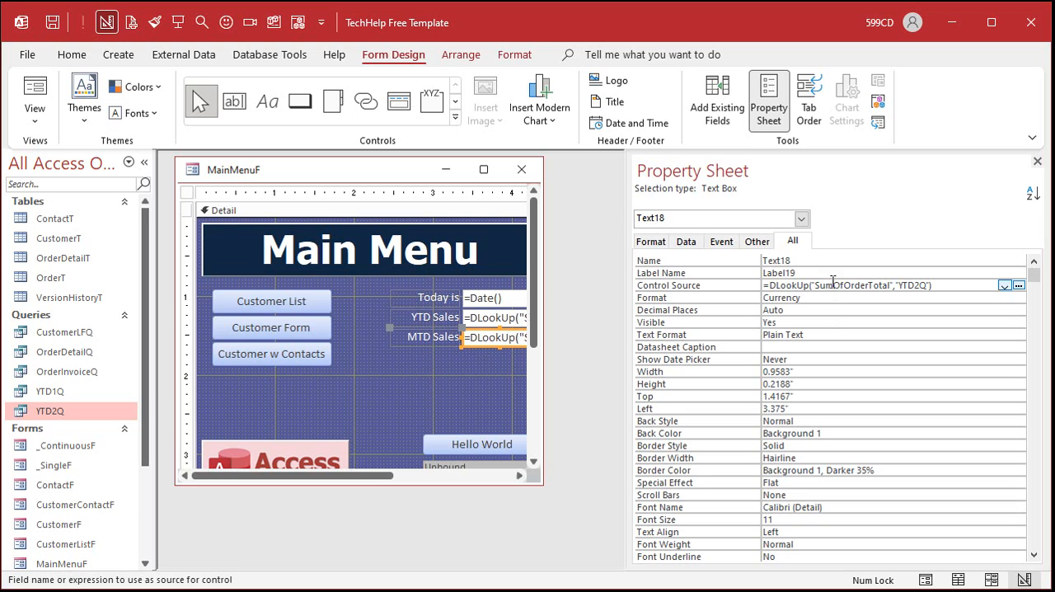
text(MTD)
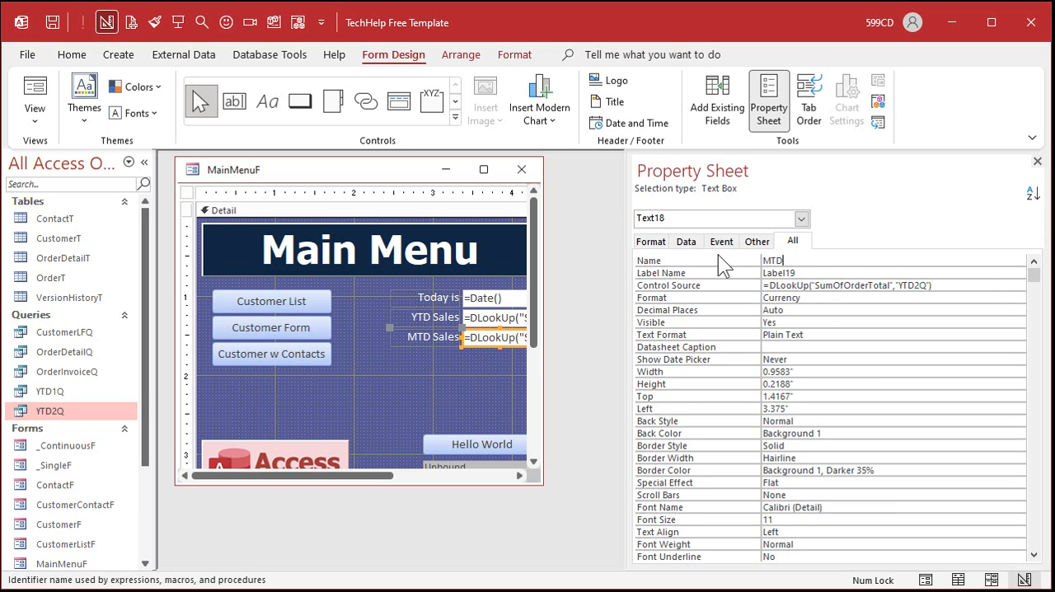
key(shift+f2)
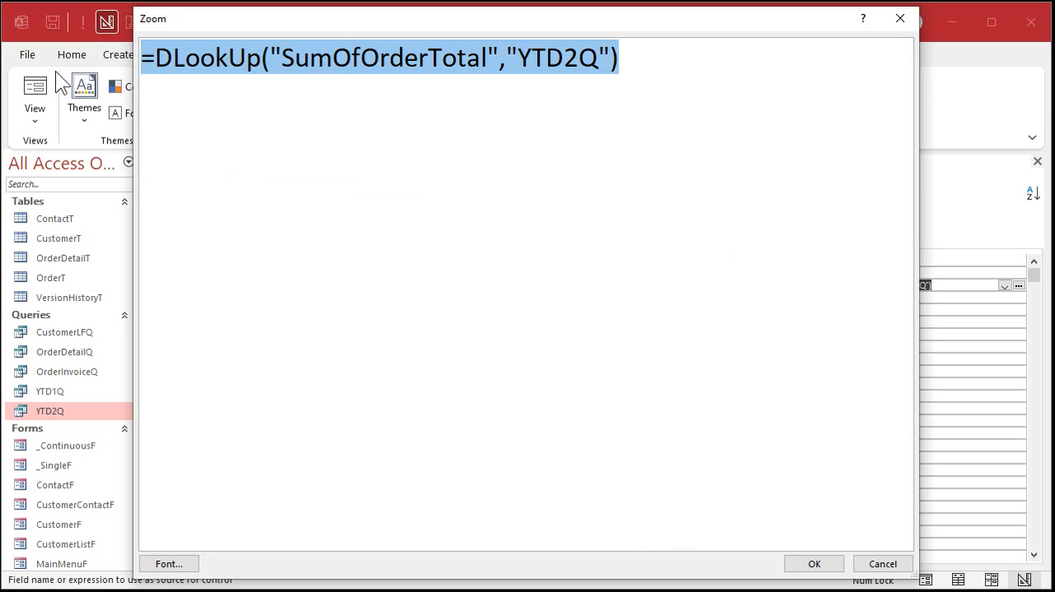
Replace the DLookup with a DSum of OrderTotal from the OrderT table.
key(Delete)
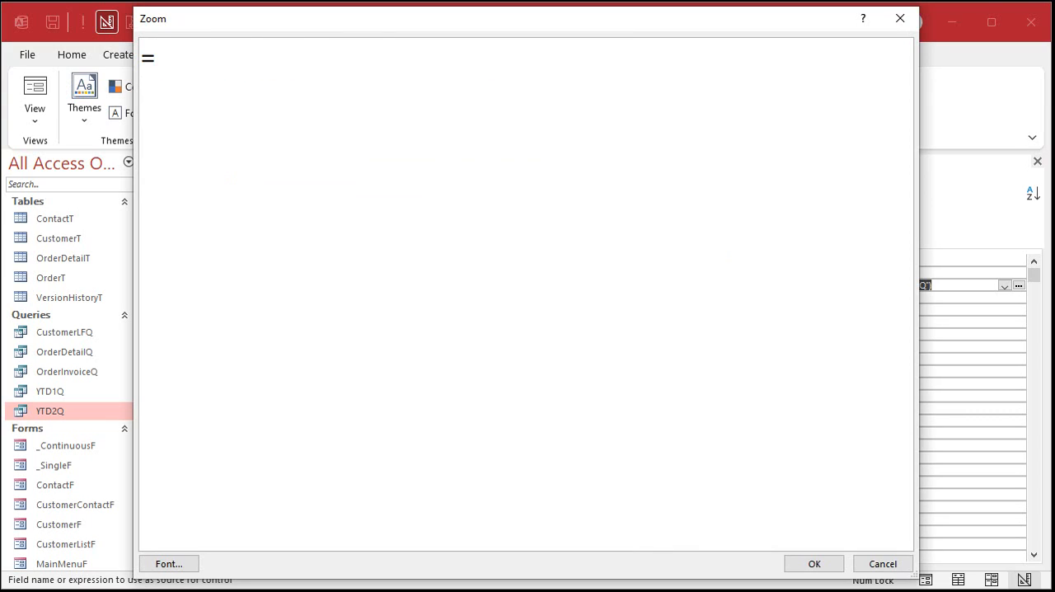
text(=DSum()
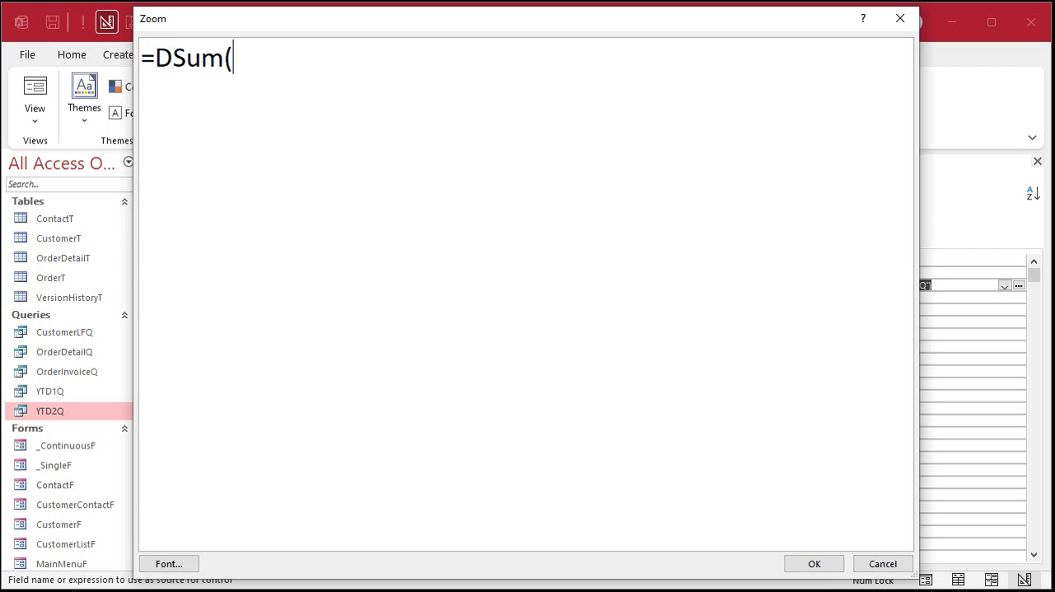
text(")
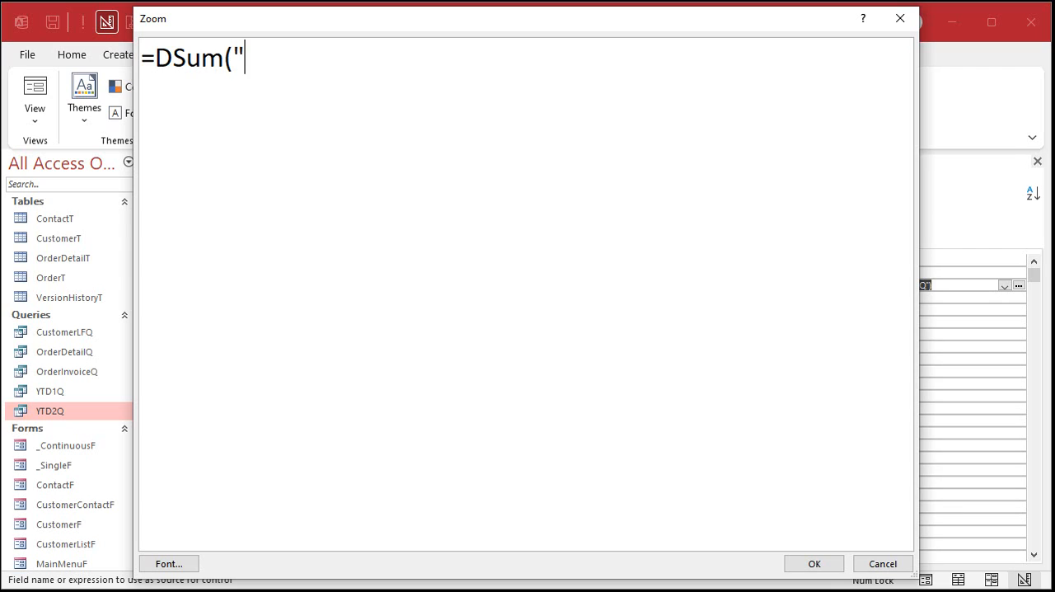
text(OrderTotal")
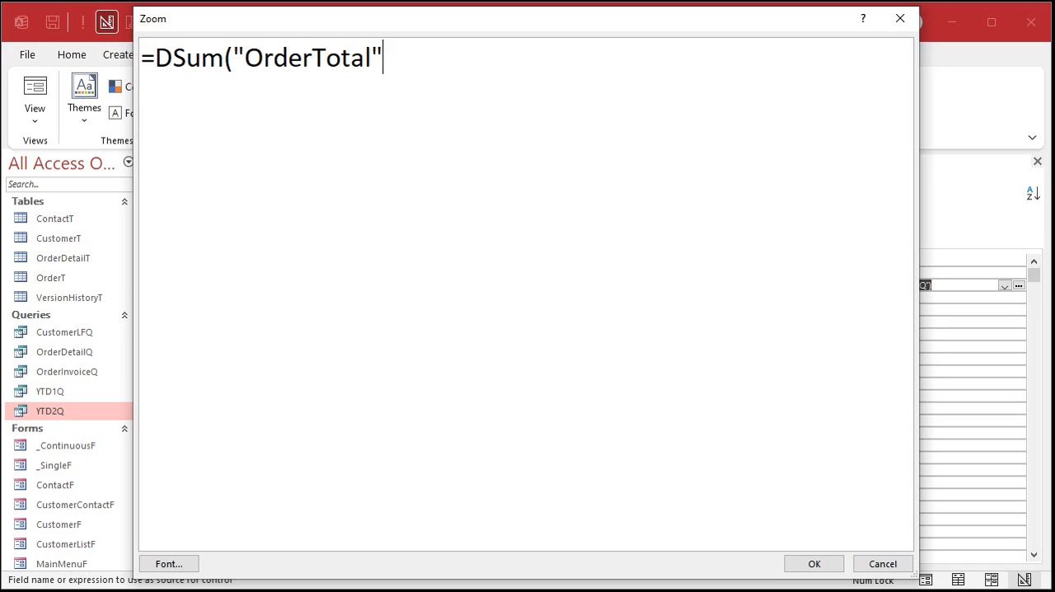
text(,)
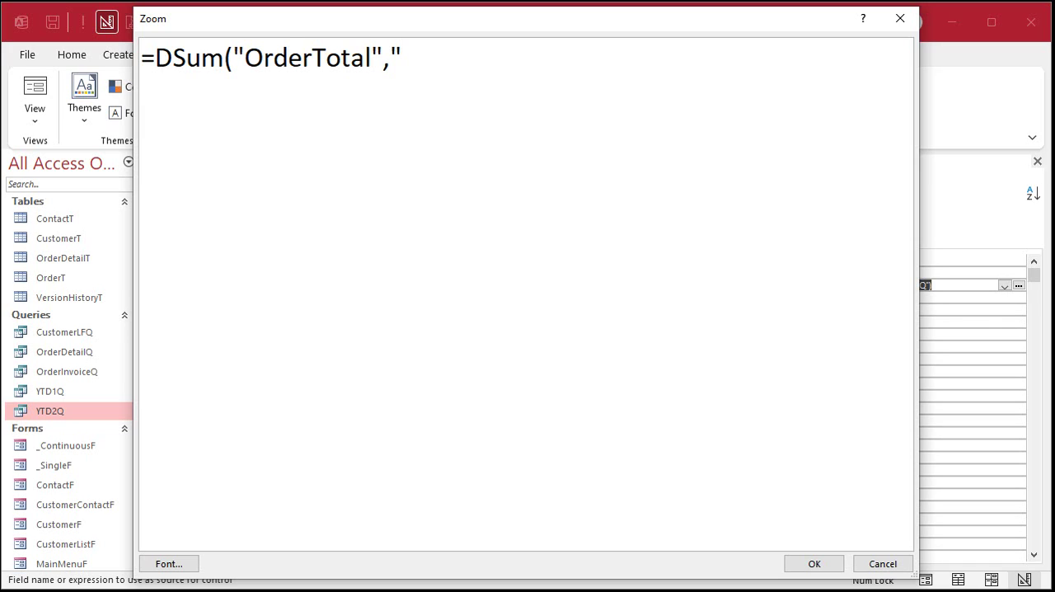
text("OrderT")
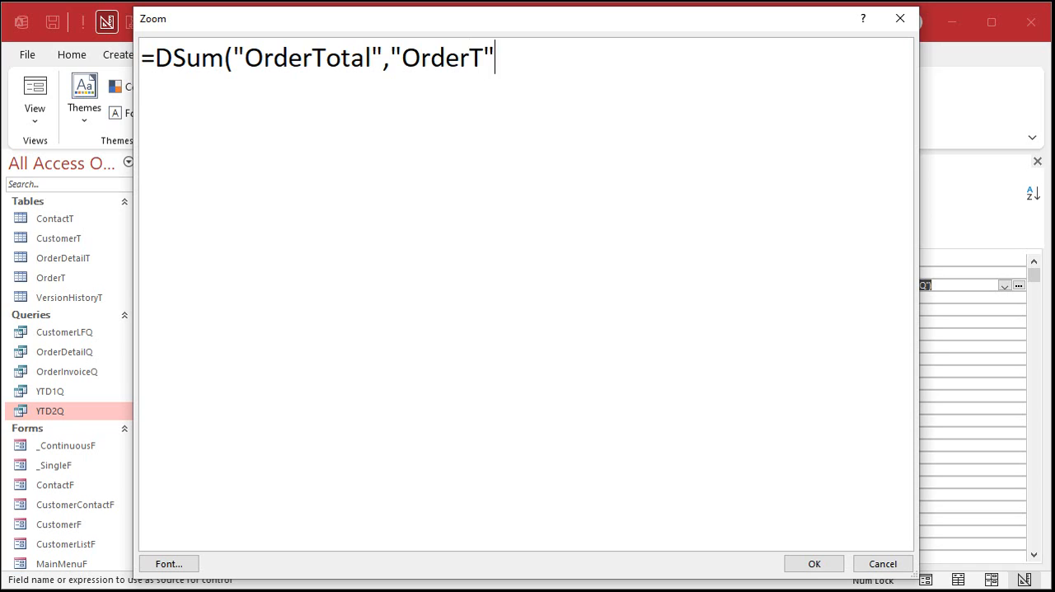
text(,")
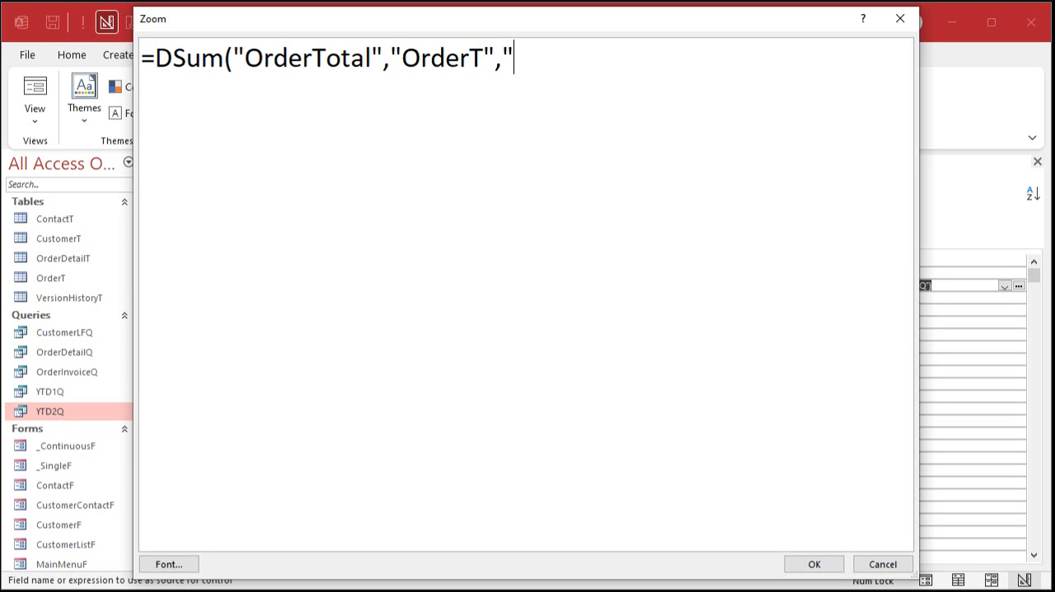
mouse_move(66, 83)
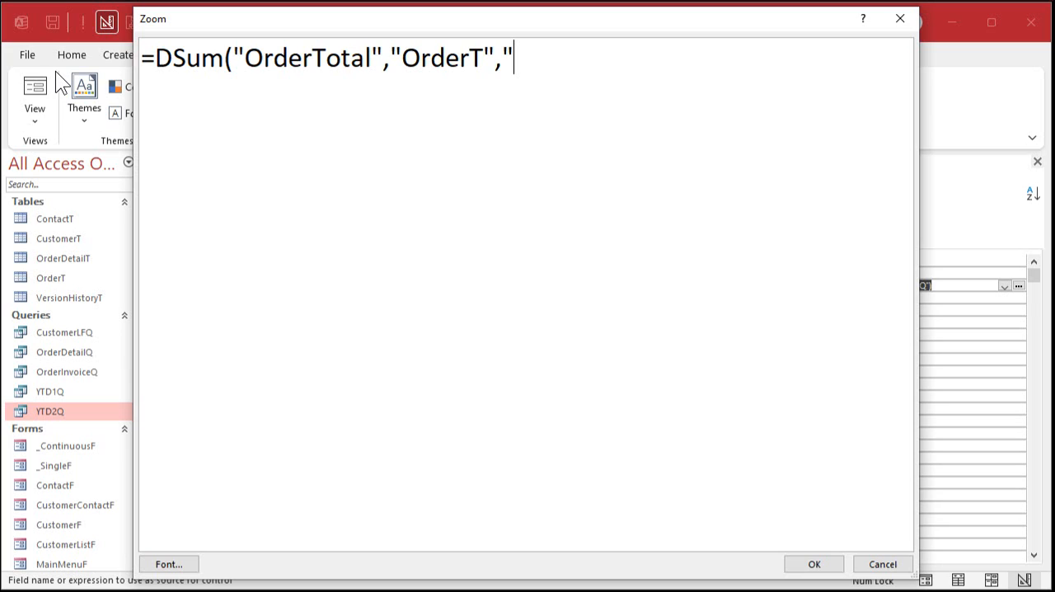
Add the criterion OrderDate >= DateSerial(Year(Date()),Month(Date()),1), the first of this month.
text(Order)
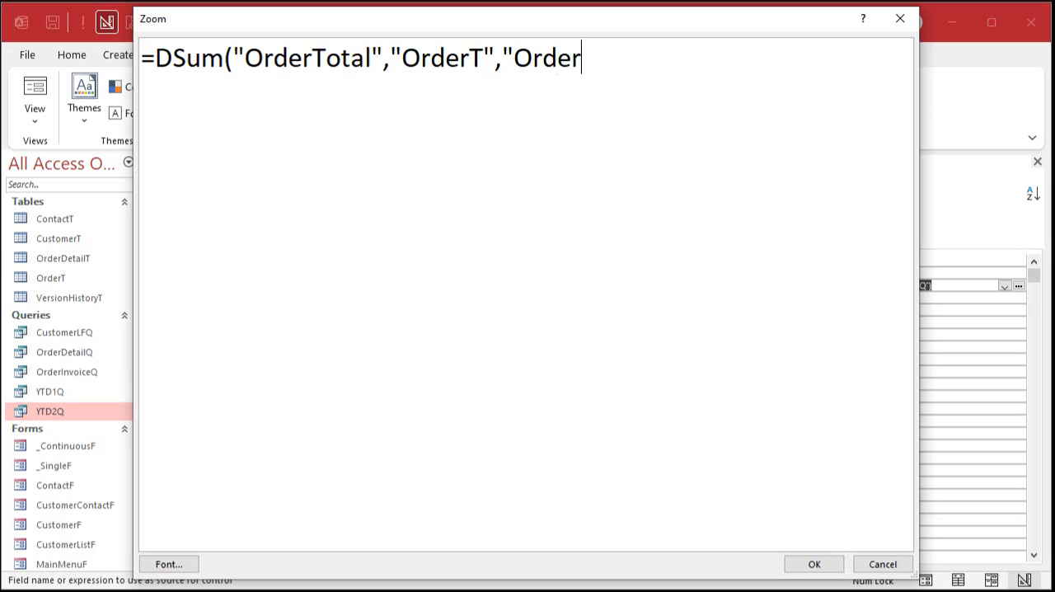
text(Date>=)
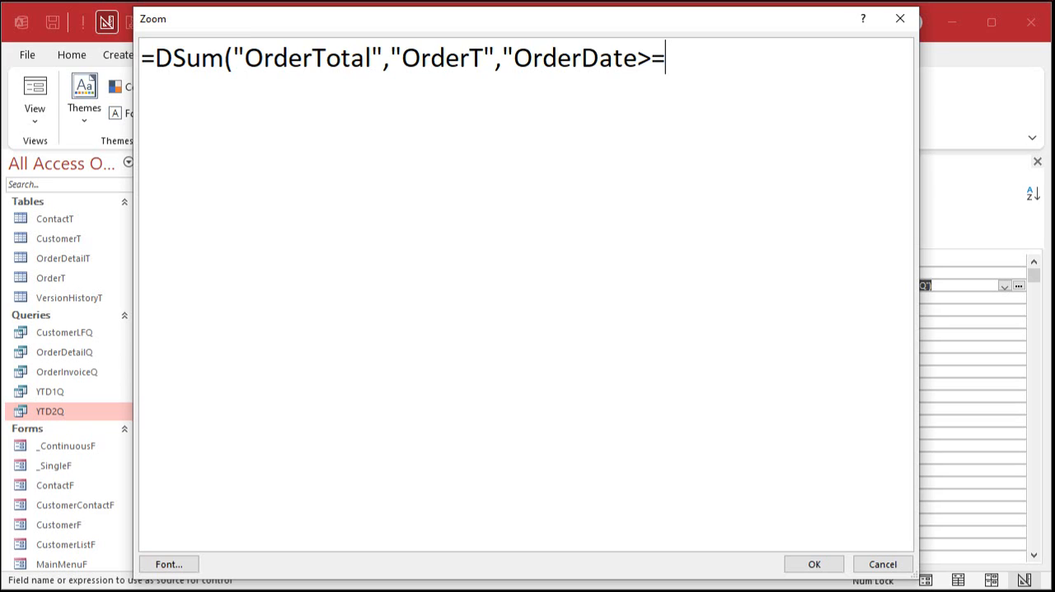
text(#)
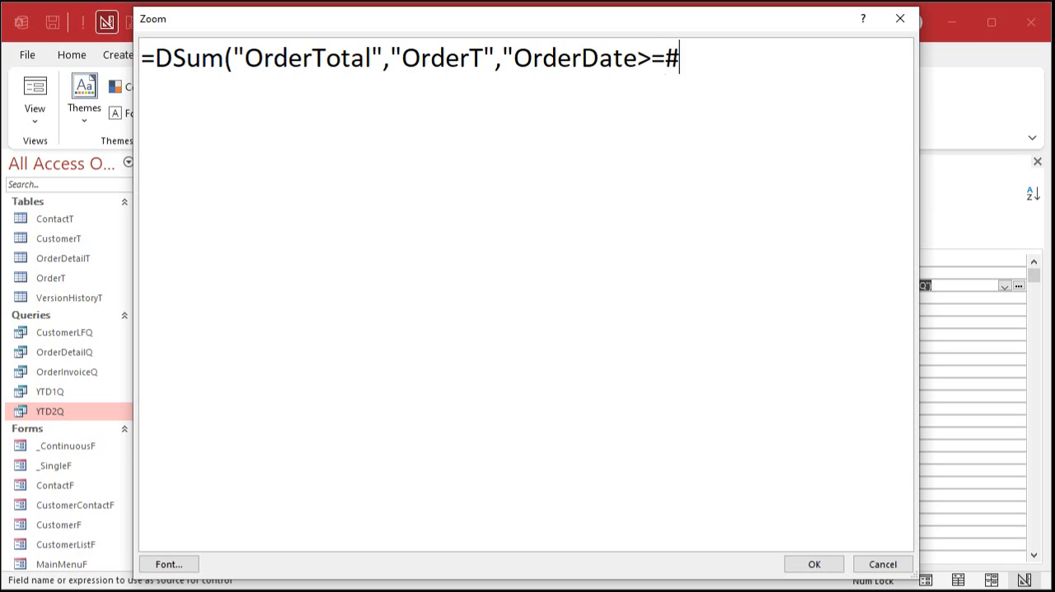
text(")
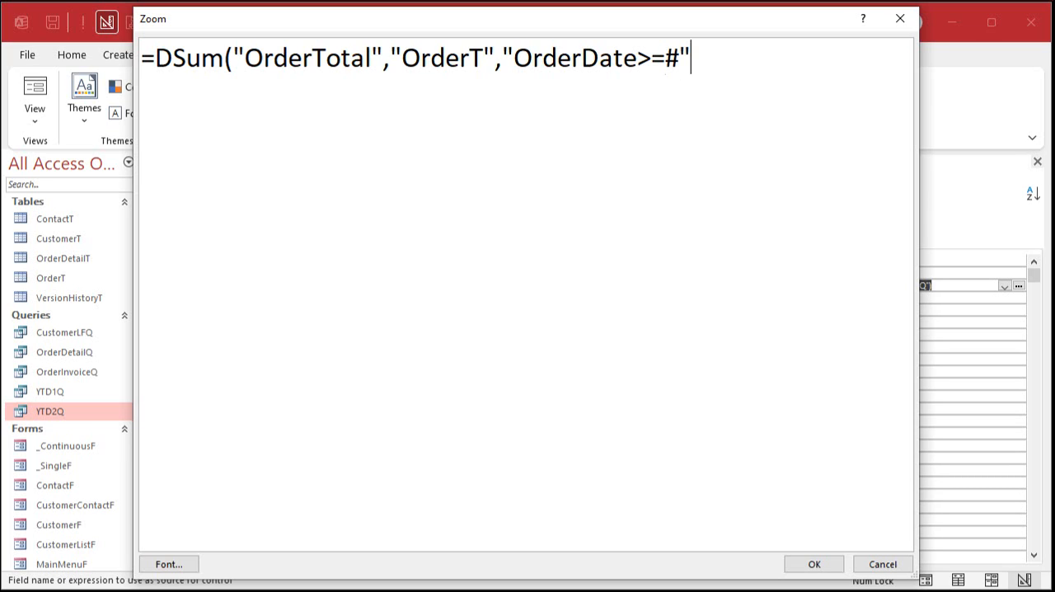
text(&)
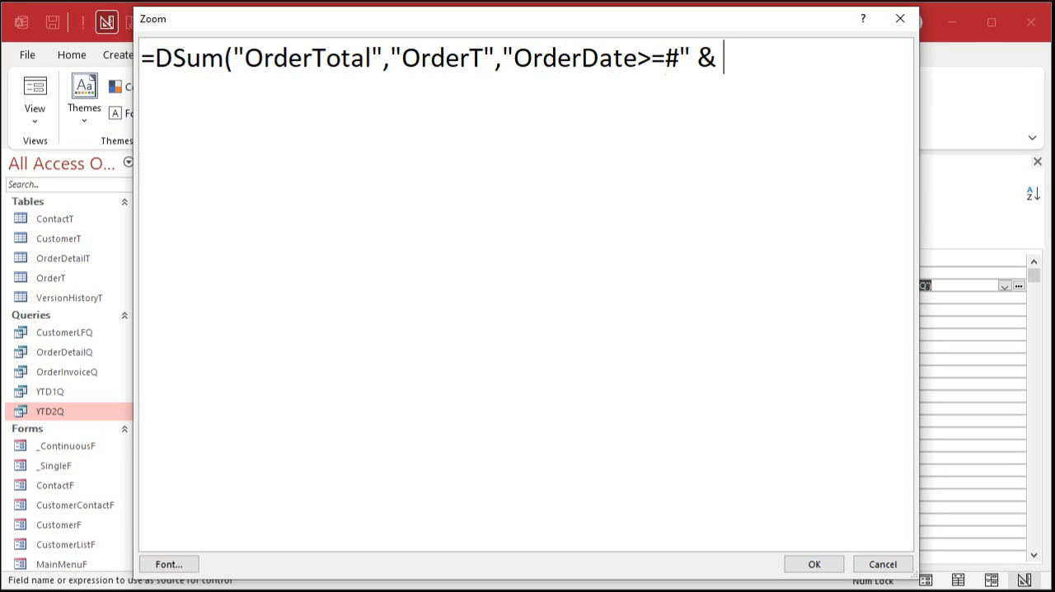
text(DateS)
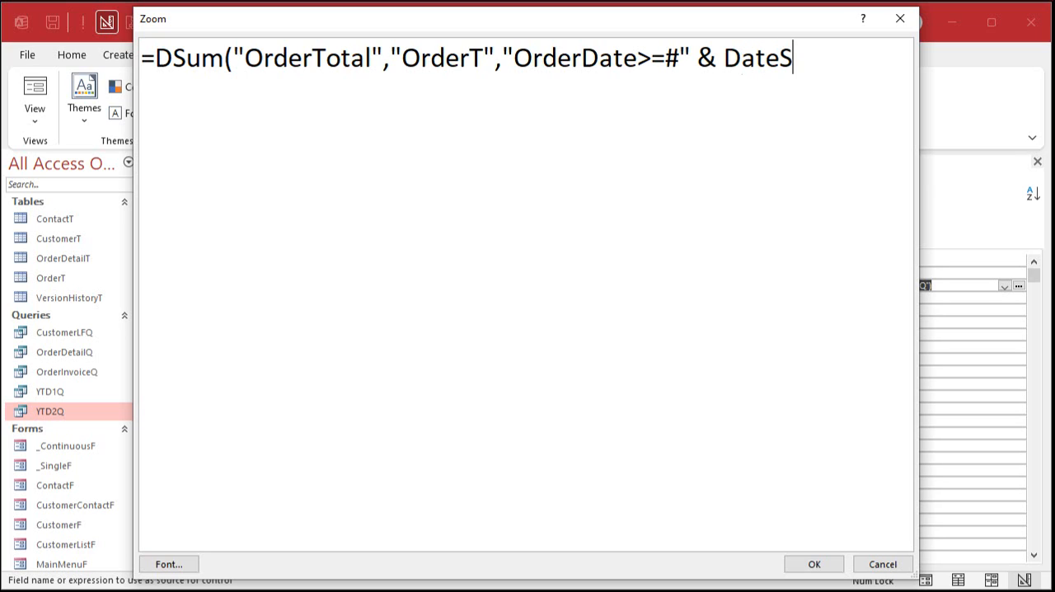
text(erial()
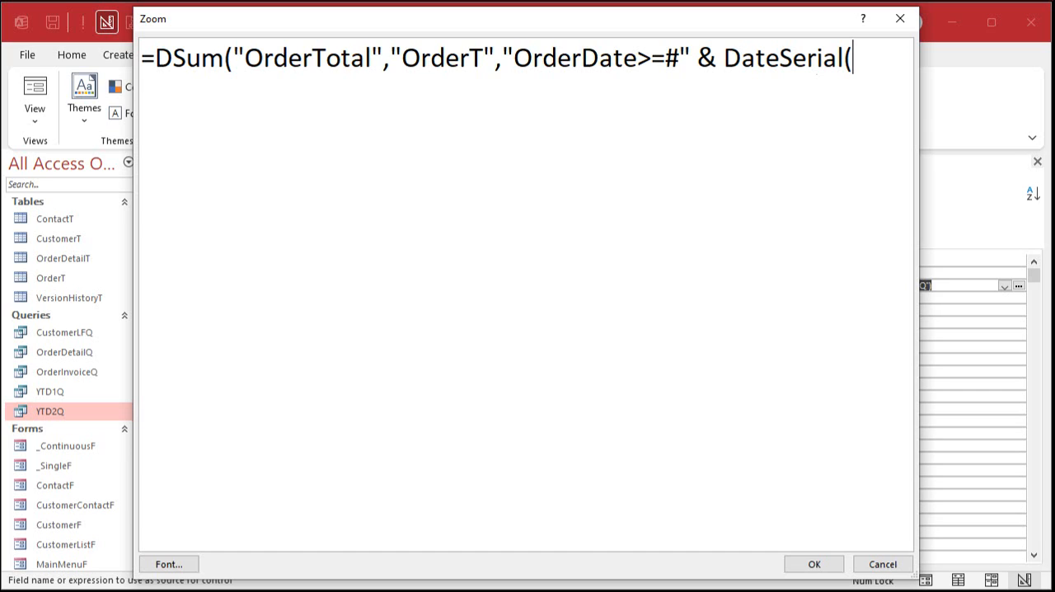
text(Year(Date)
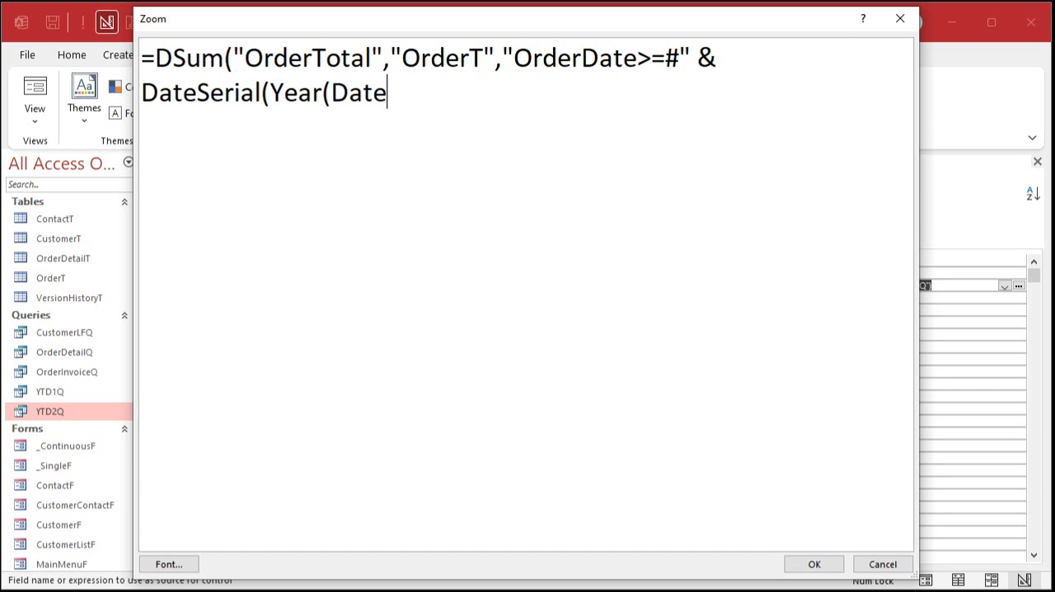
text(()))
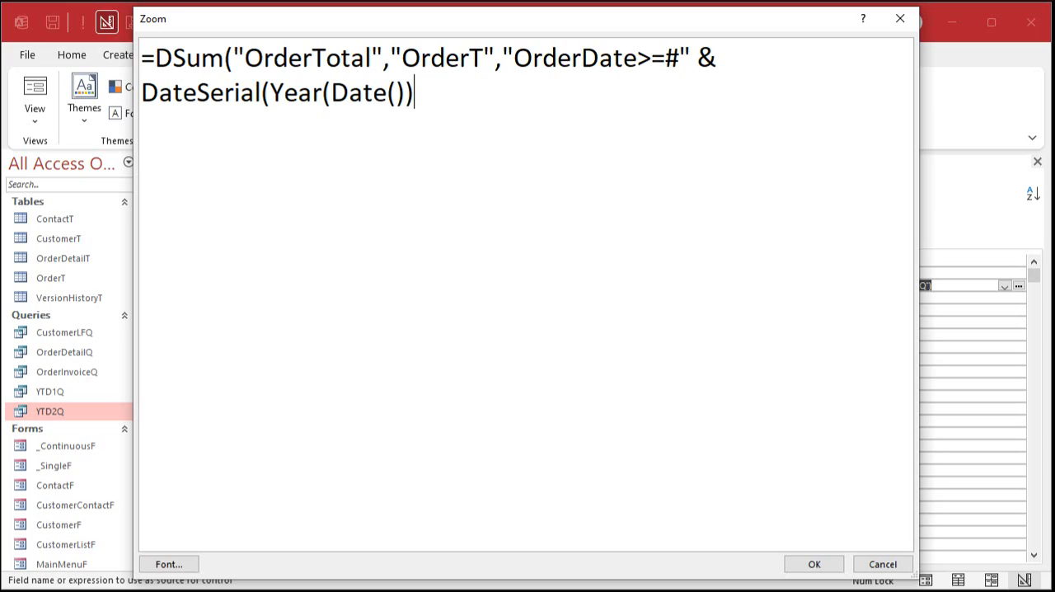
text(,)
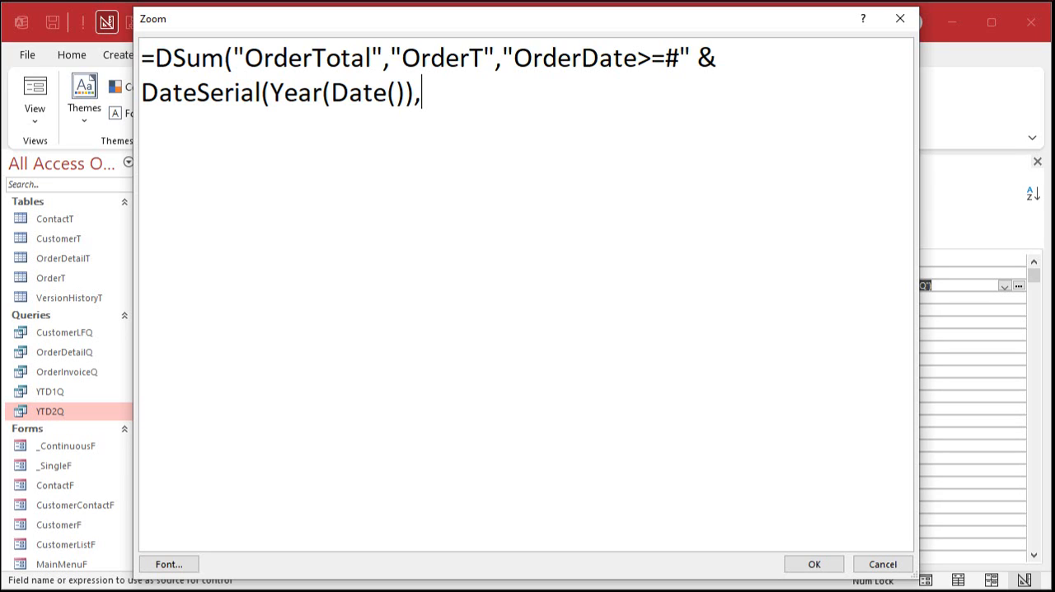
text(2)
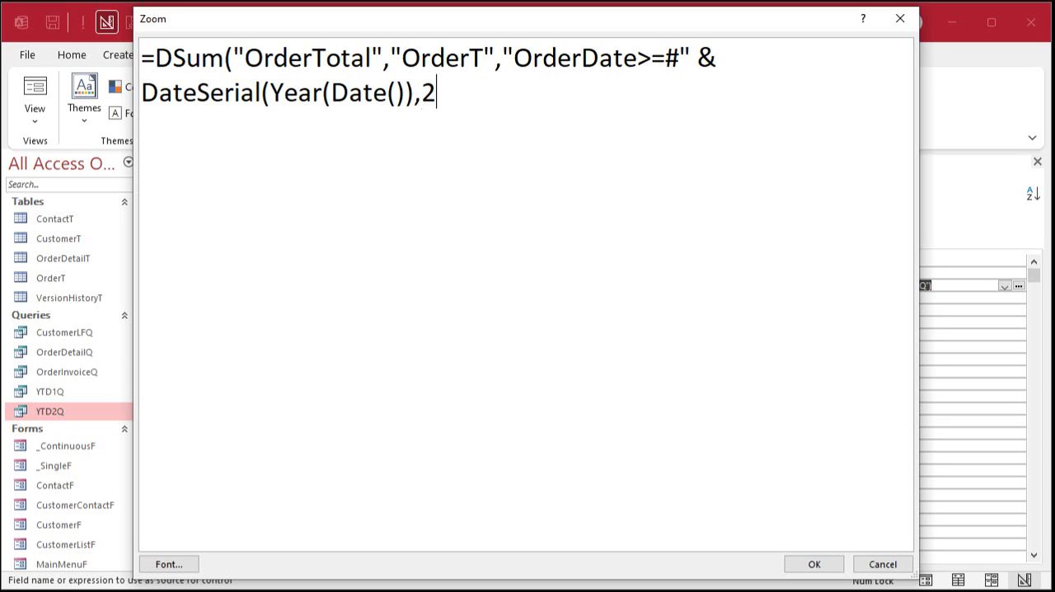
text(Month(D)
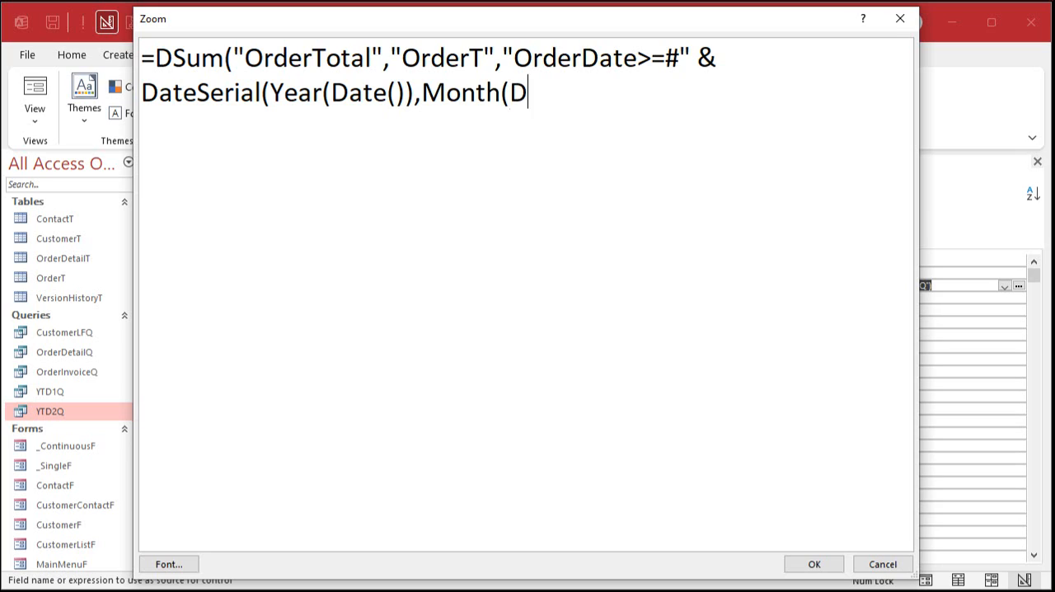
text(ate()))
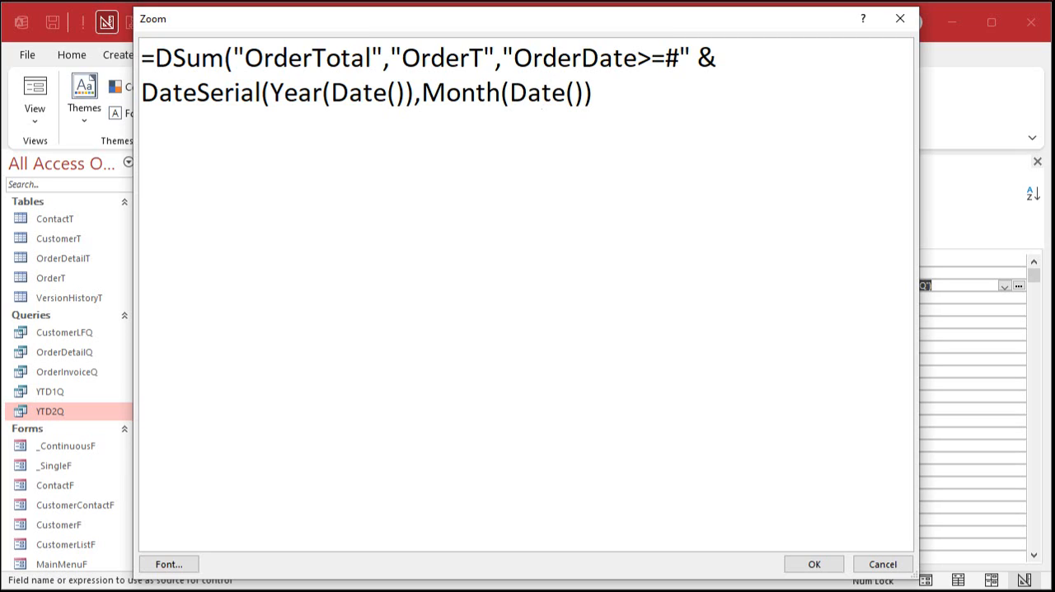
text(,)
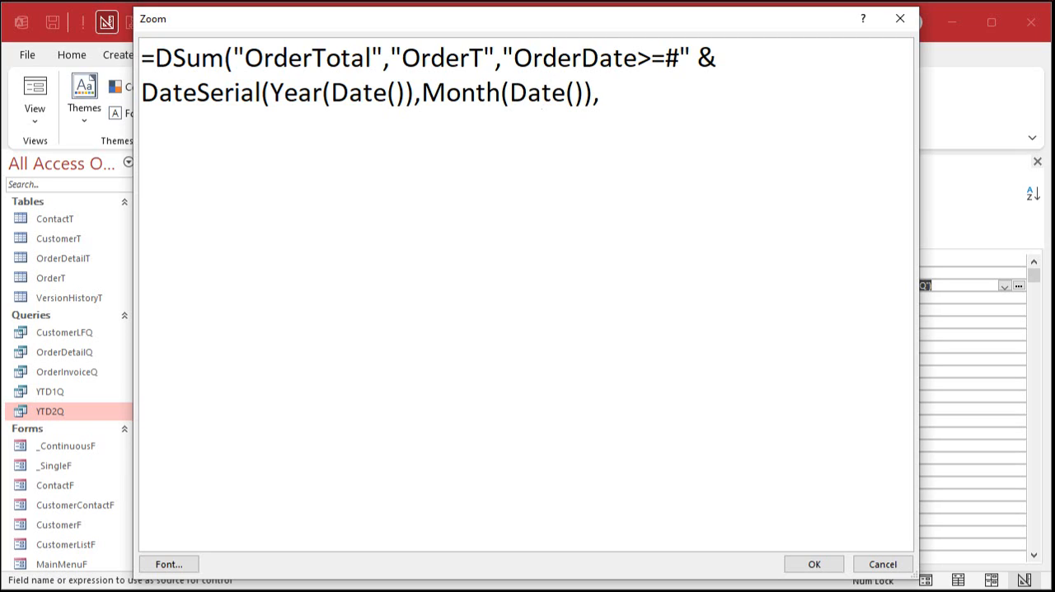
text(1))
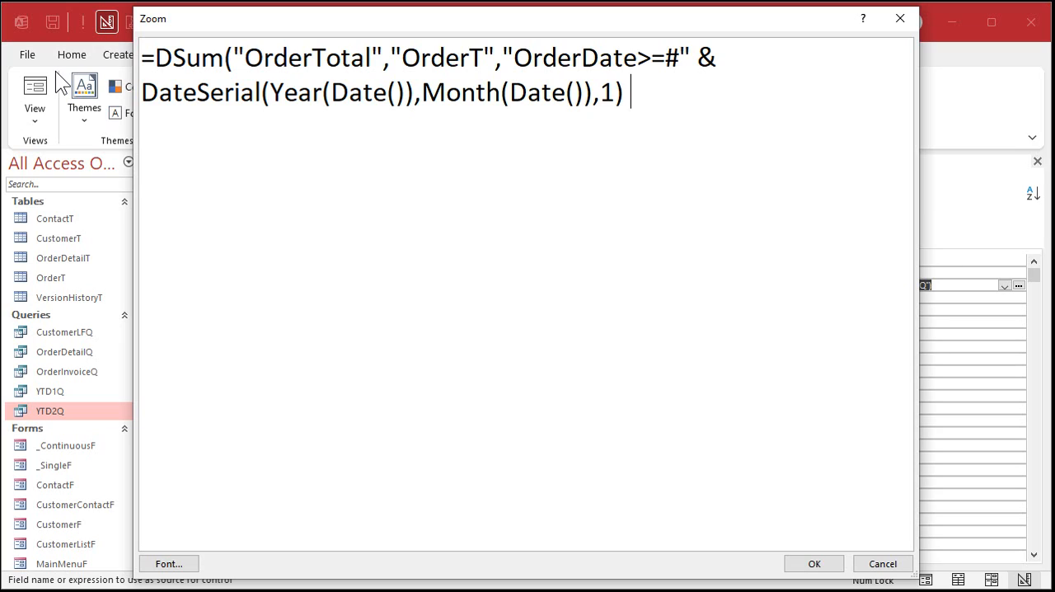
Finish the criteria with AND OrderDate<=Now(), dropping the unfinished IsPaid test, and close the expression.
text(& "#)
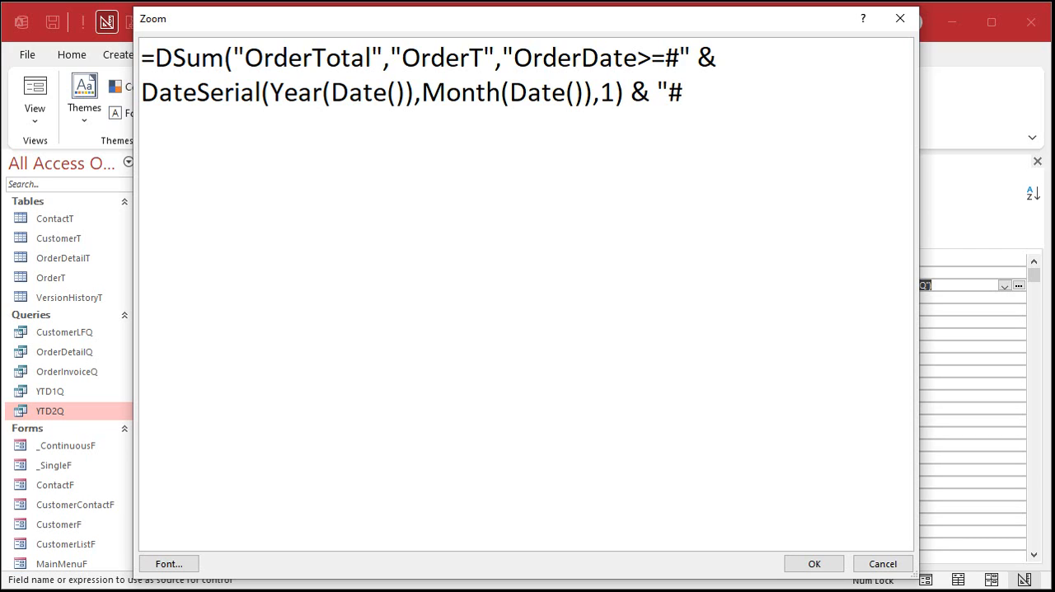
text(AND)
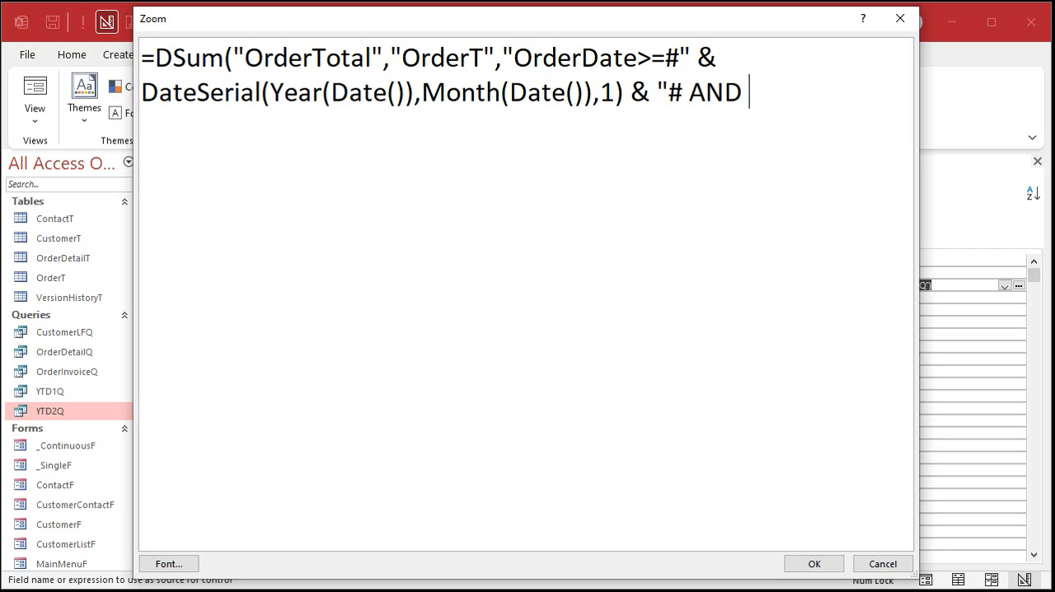
text(OrderDate<)
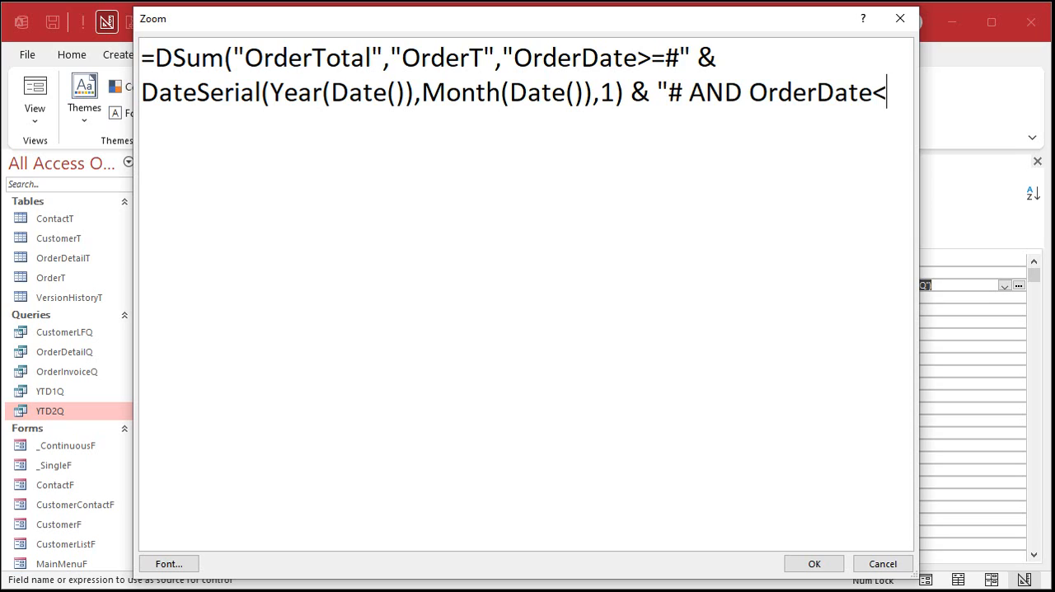
text(=Now())
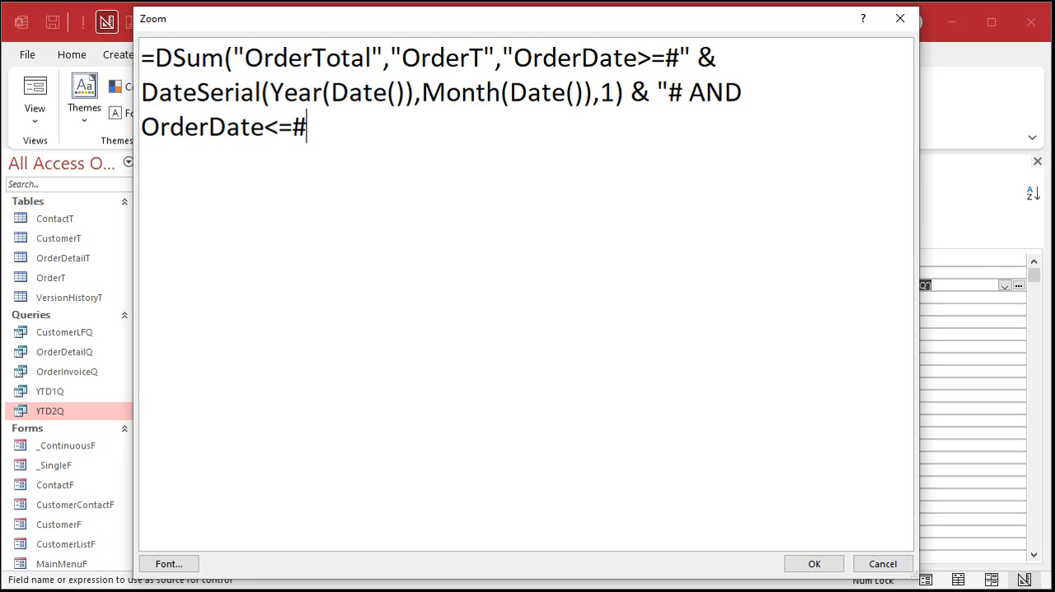
text(Now())
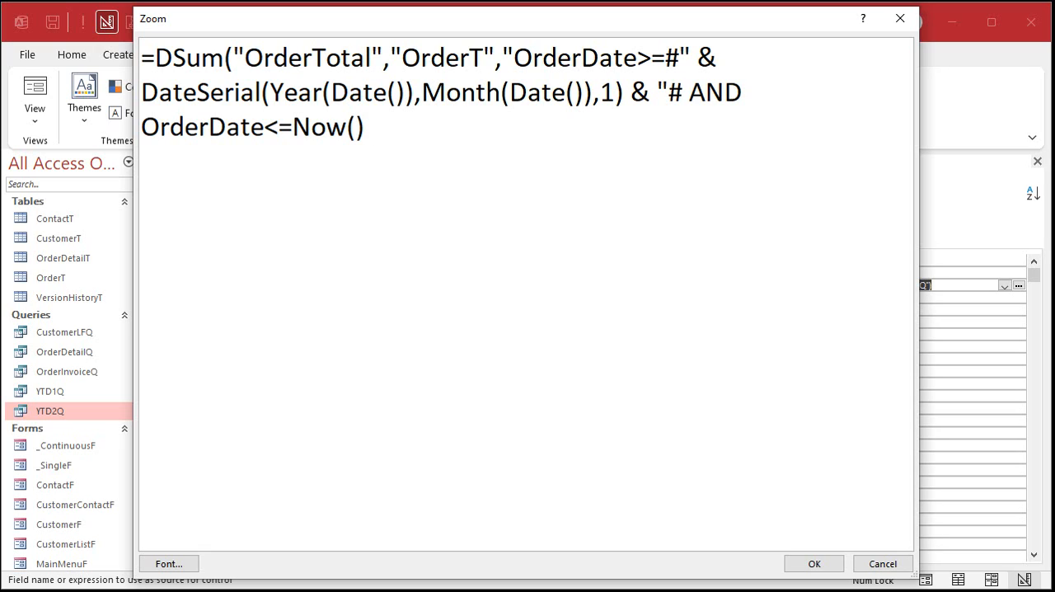
text(AND)
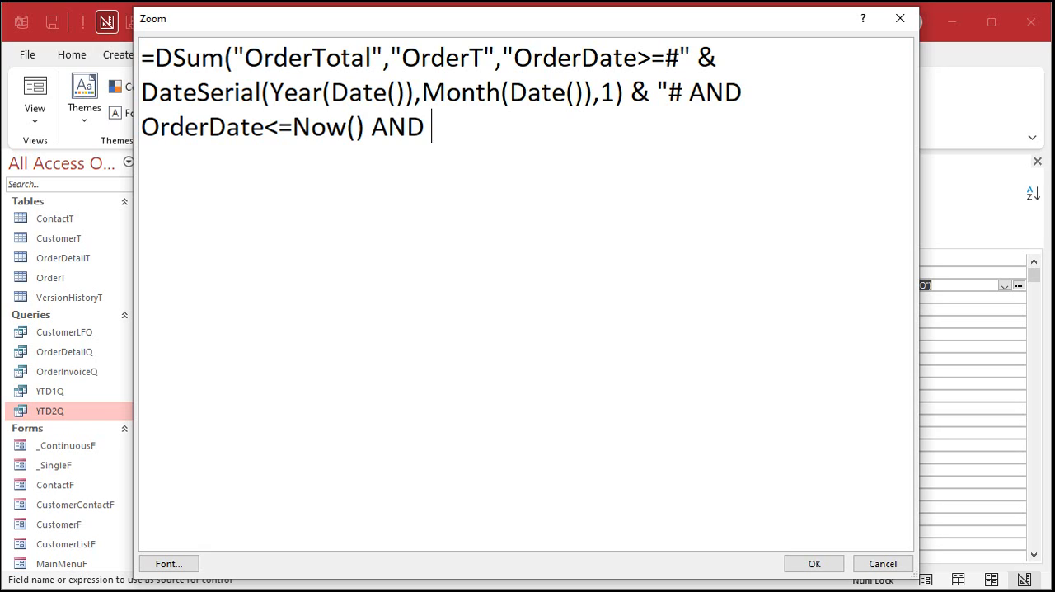
text(Ord)
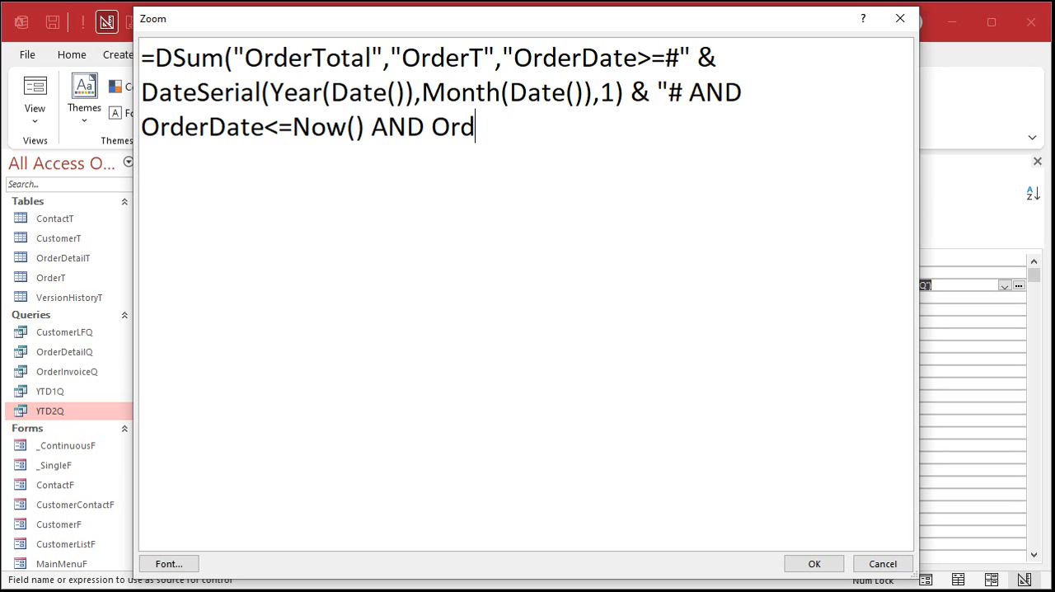
text(IsPaid)
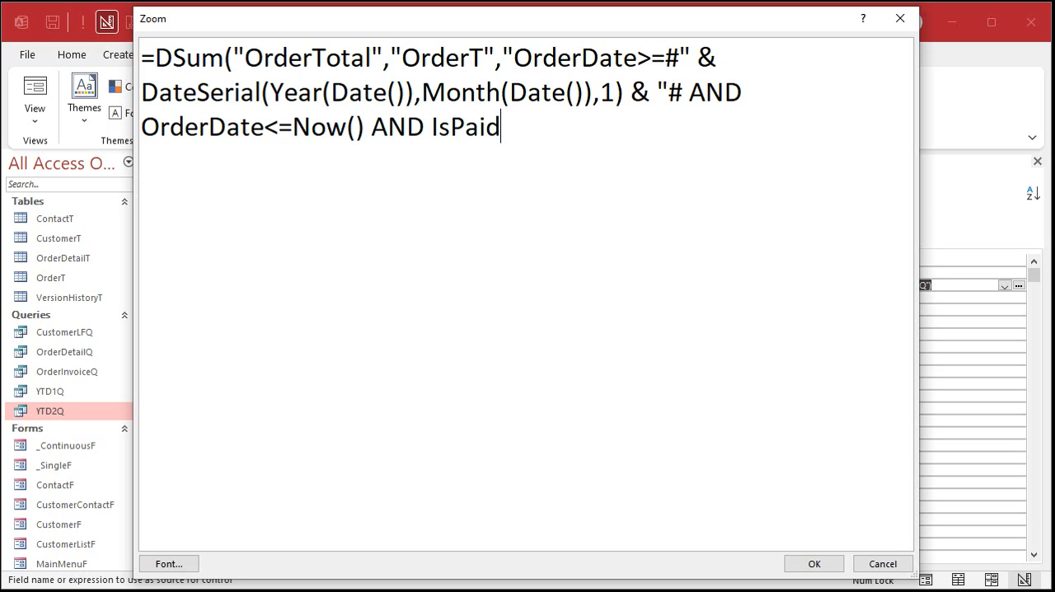
text(=TR)
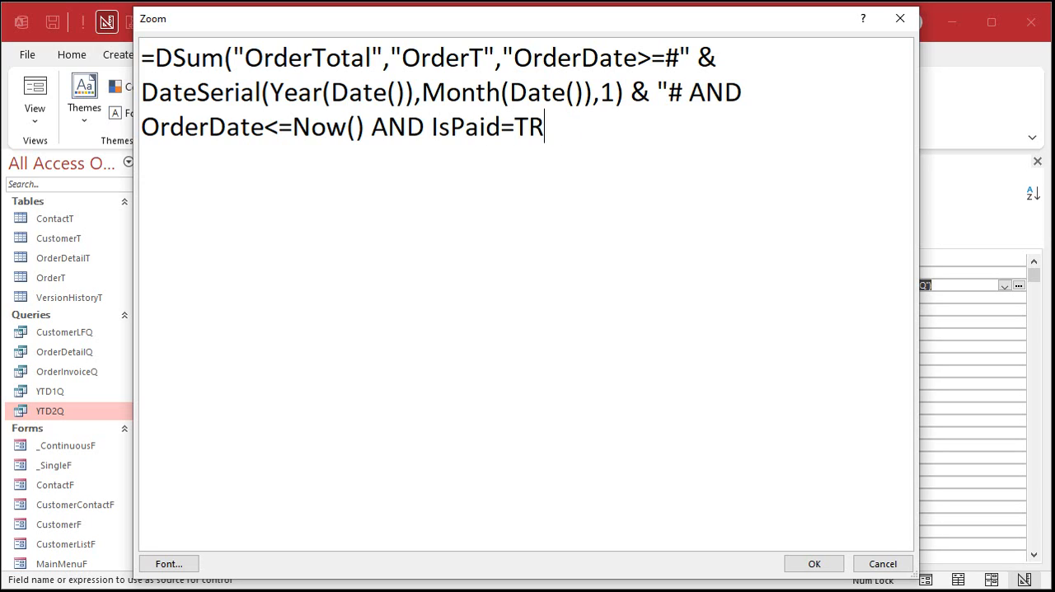
key(BackSpace)
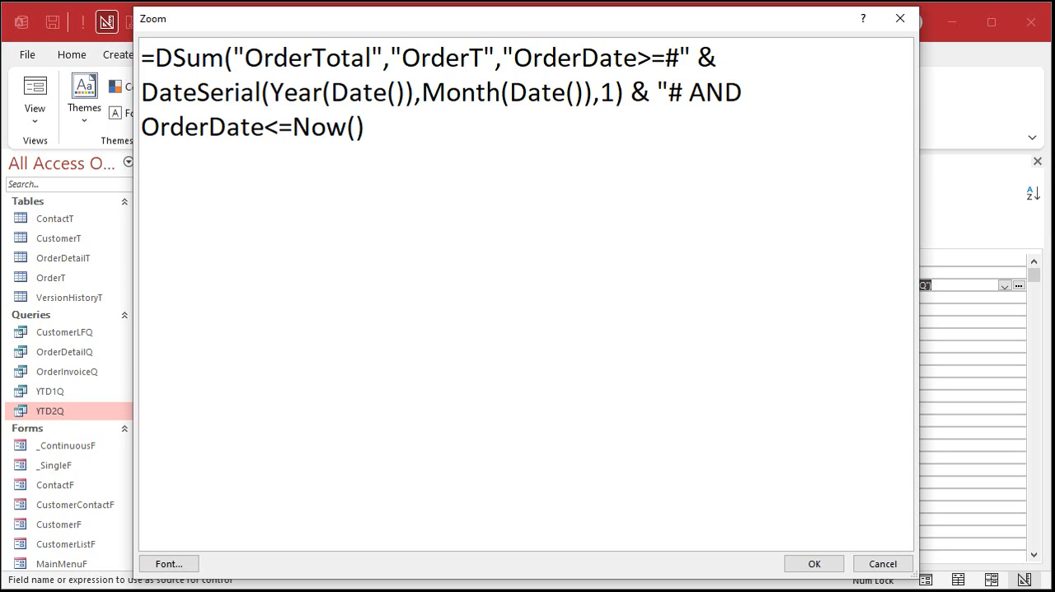
text("))
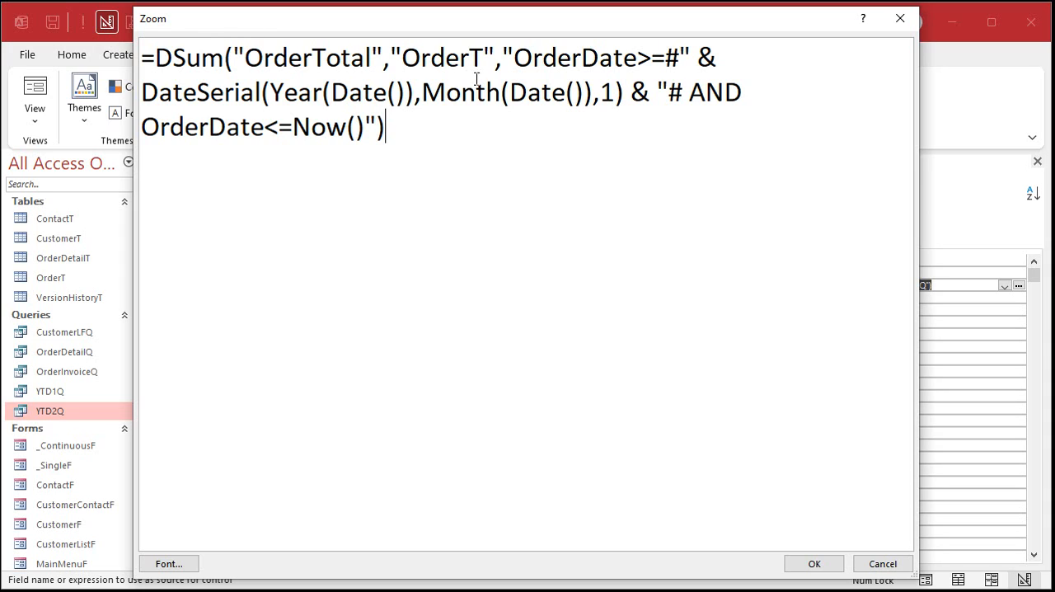
mouse_move(563, 316)
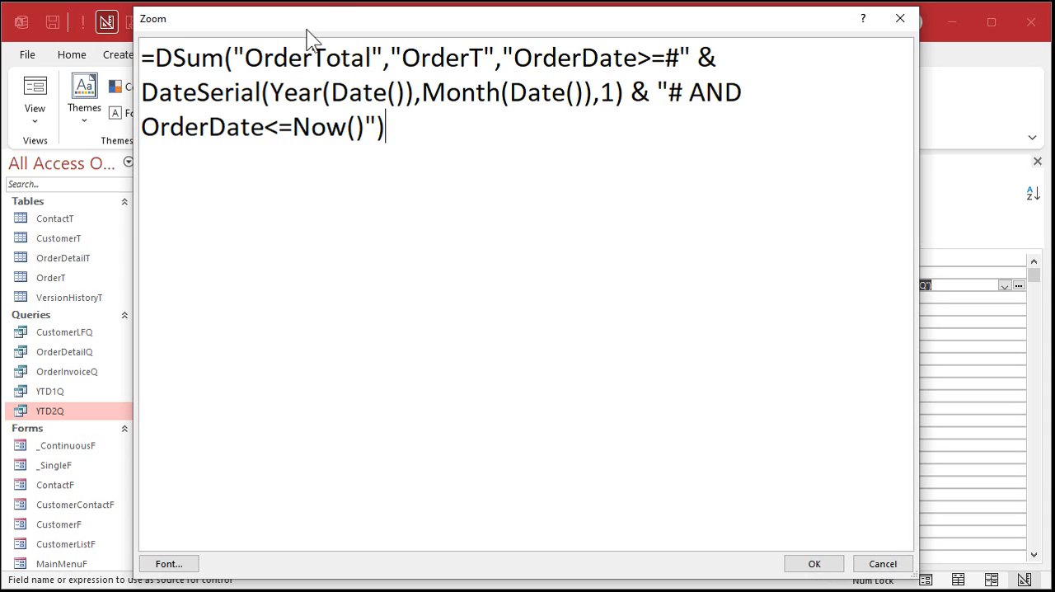
Accept the MTD expression and view the Main Menu showing MTD Sales of $1,200.00.
click(814, 564)
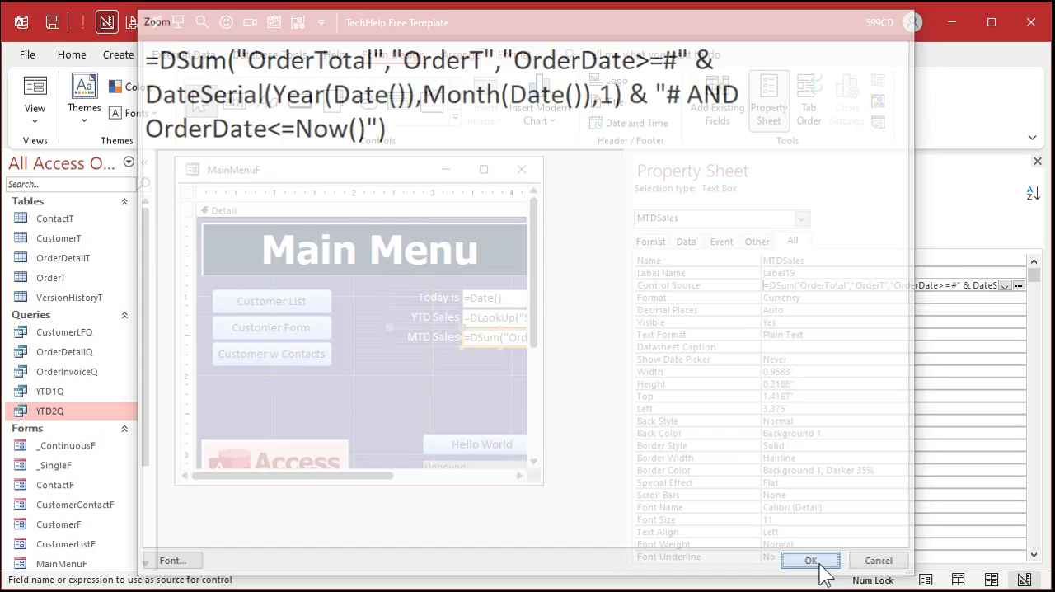
click(810, 560)
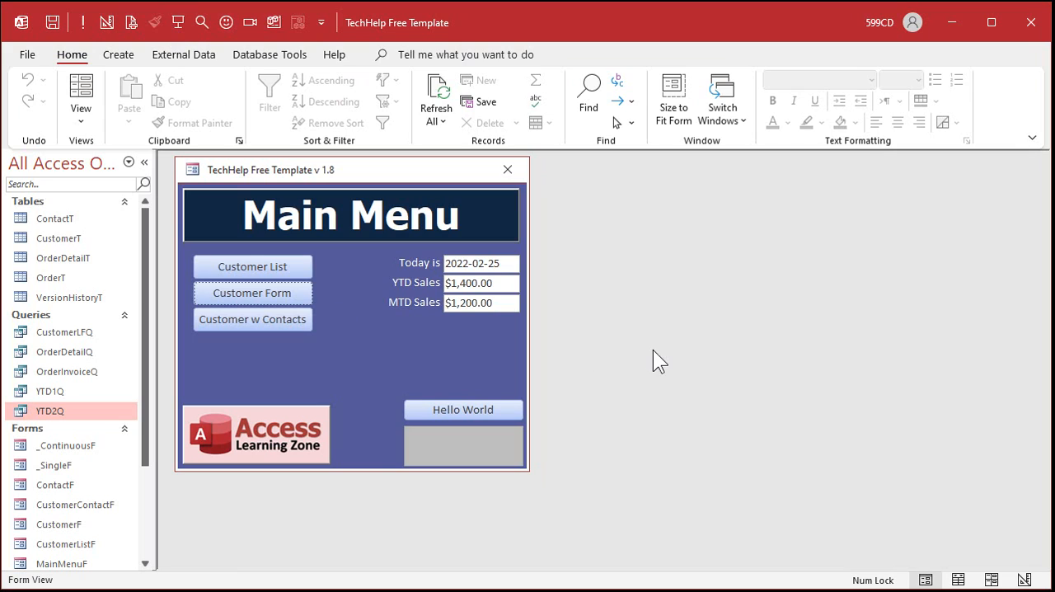
mouse_move(415, 316)
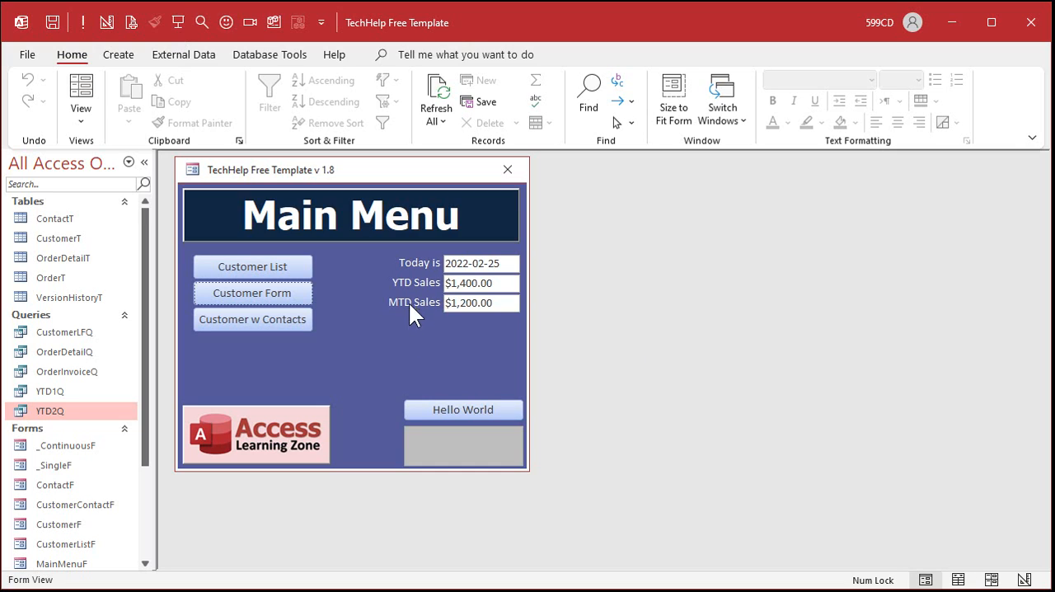
mouse_move(445, 339)
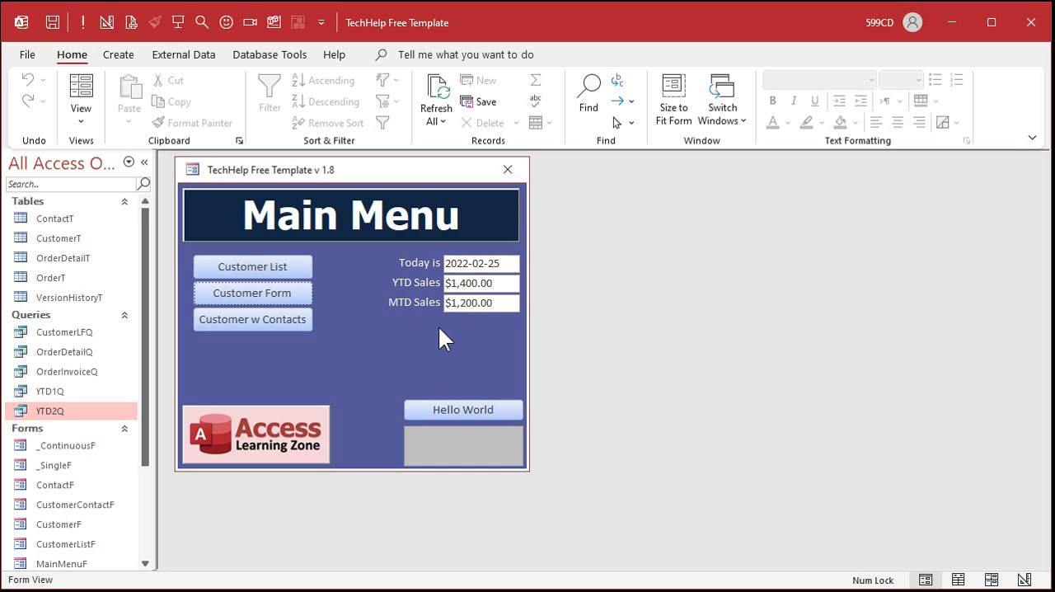
mouse_move(455, 346)
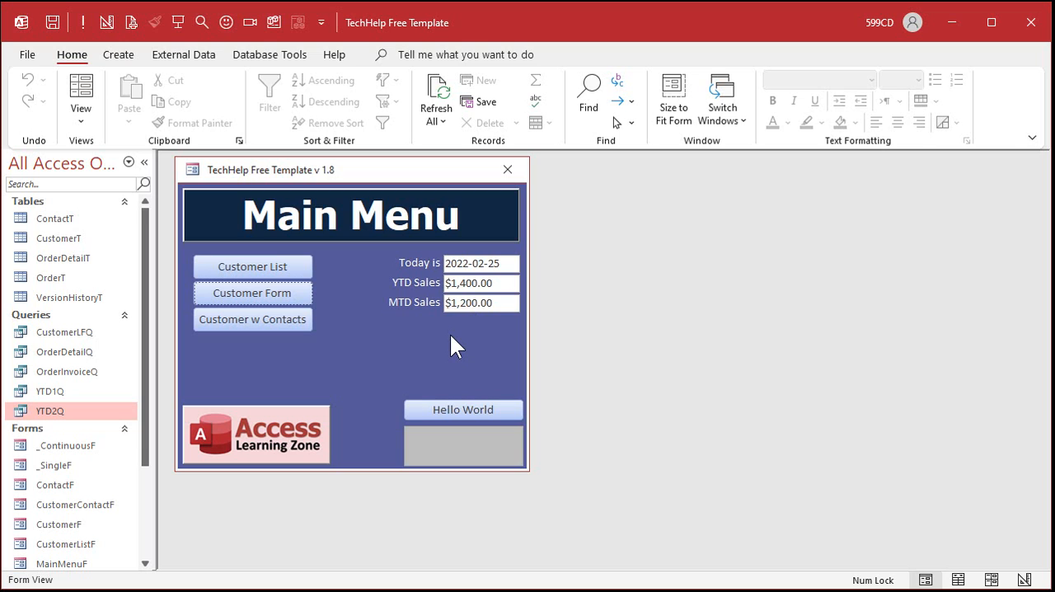
Back in Design View, caption the copied label 'All Time Sales' and select its total text box.
right_click(455, 345)
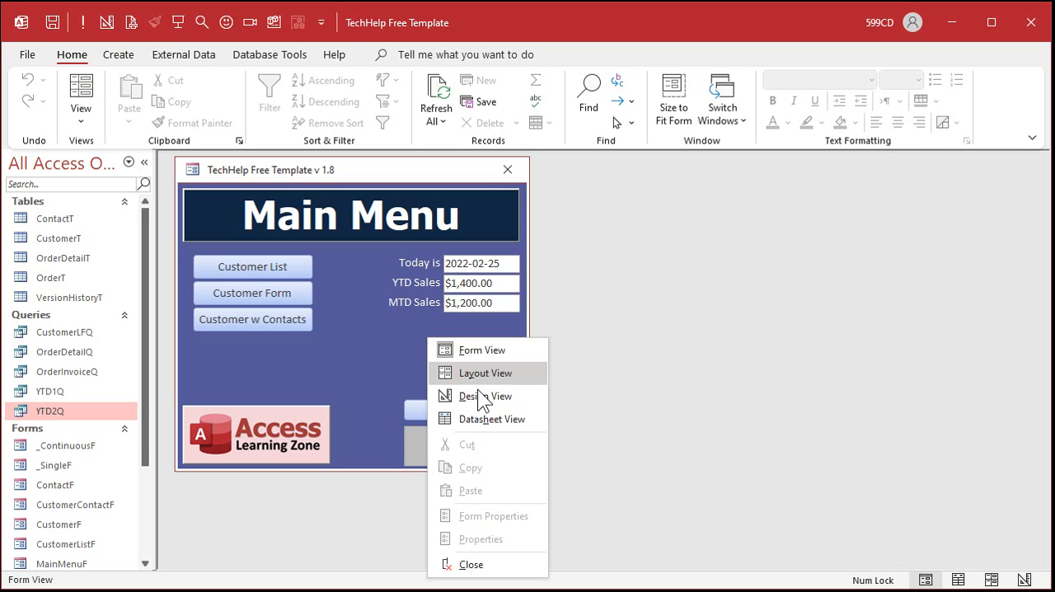
click(484, 396)
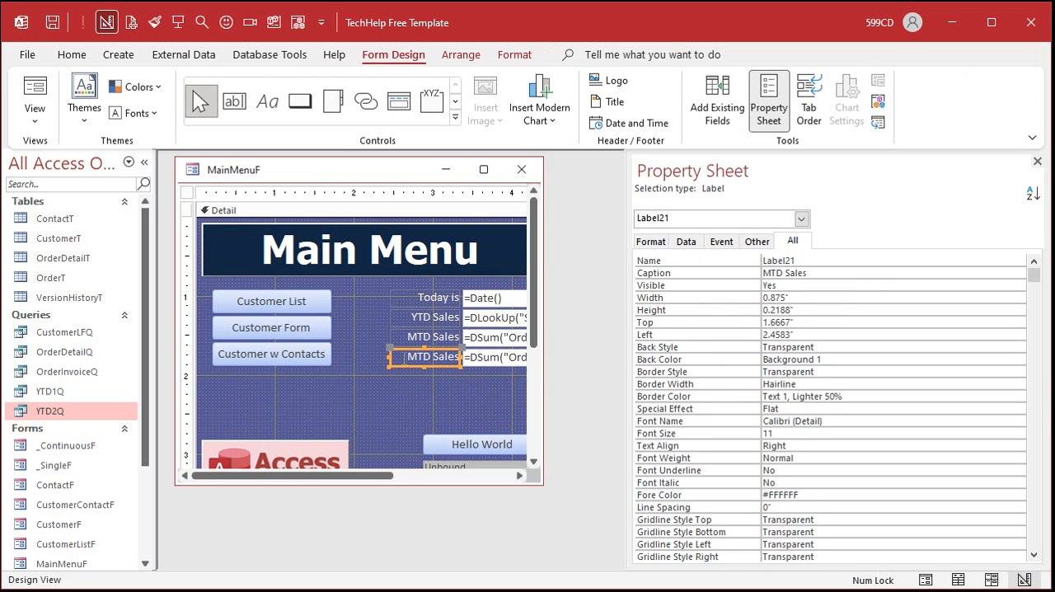
text(All Sales)
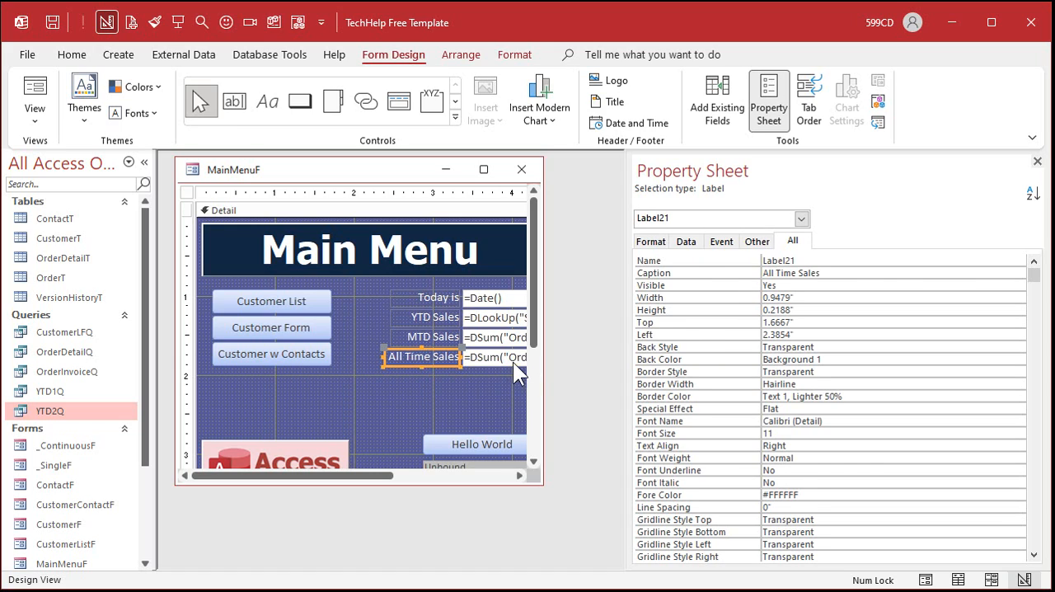
click(502, 356)
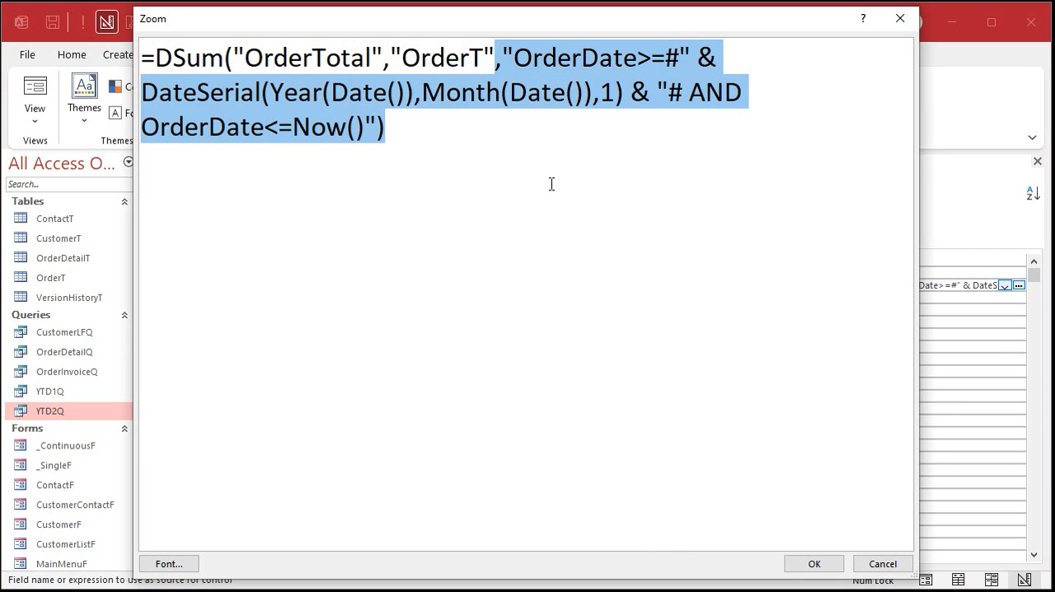
Strip the date criteria so the box reads =DSum("OrderTotal","OrderT"), giving All Time Sales of $2,100.00.
key(Delete)
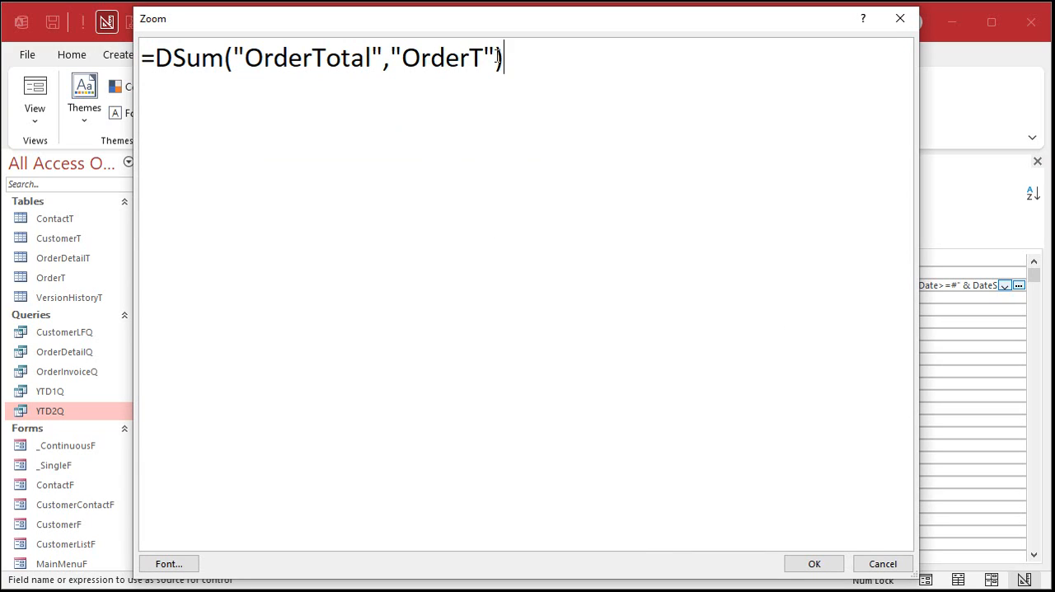
text(,")
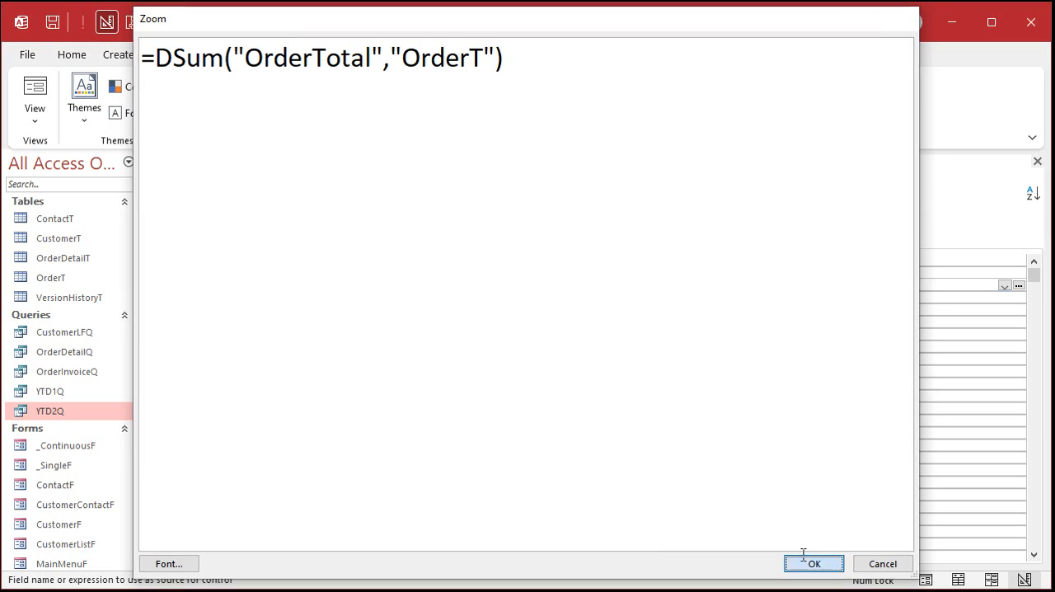
click(814, 563)
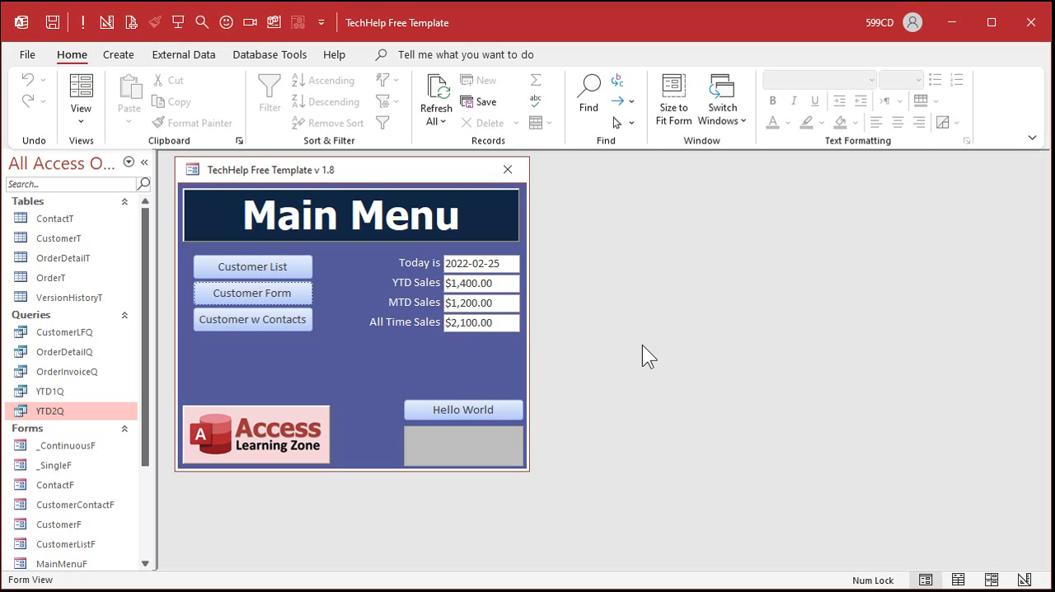
mouse_move(521, 412)
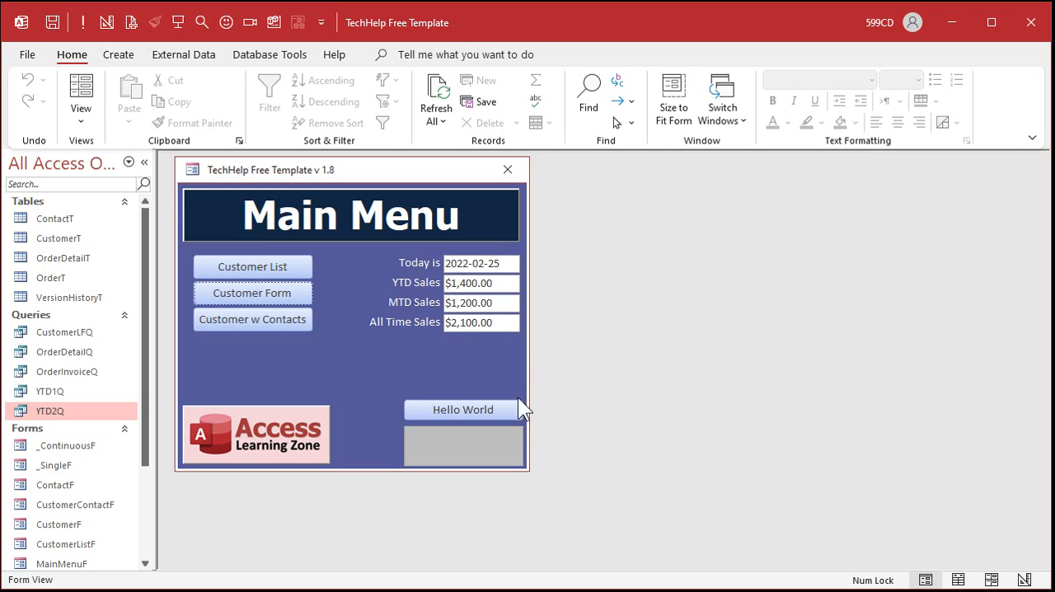
mouse_move(426, 303)
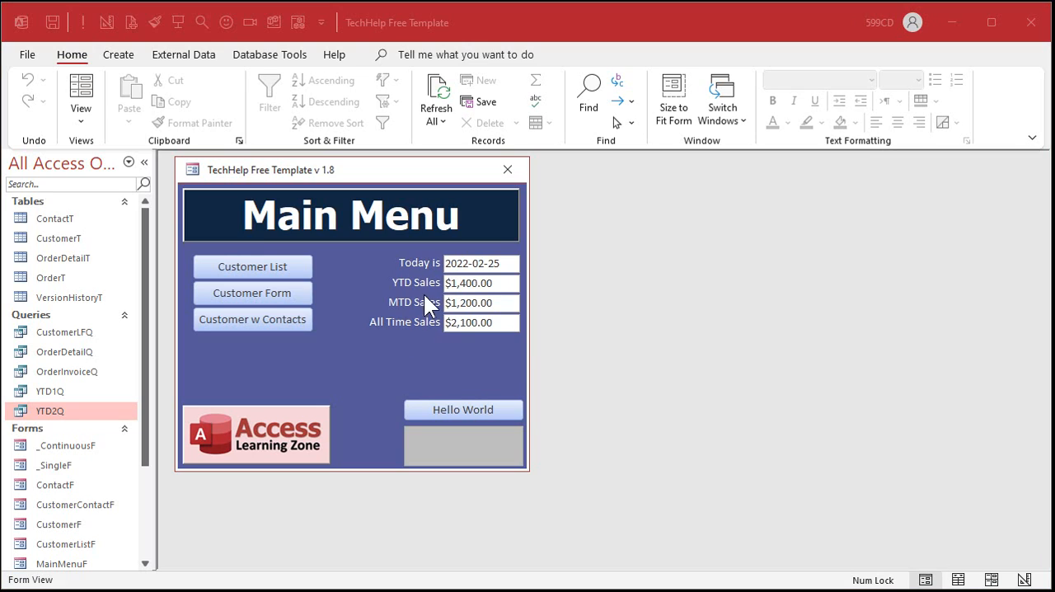
mouse_move(432, 372)
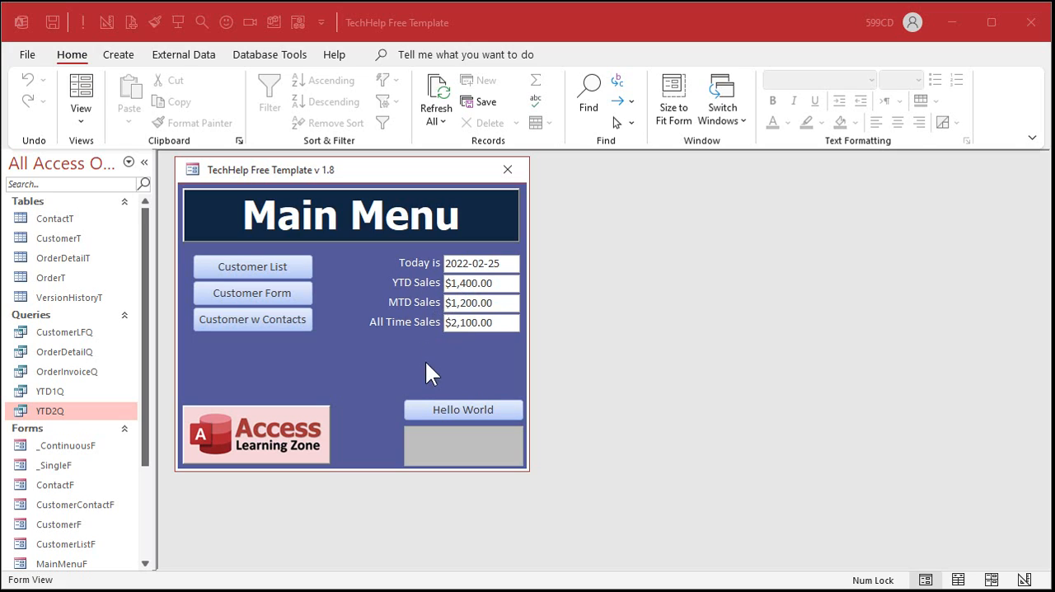
mouse_move(399, 313)
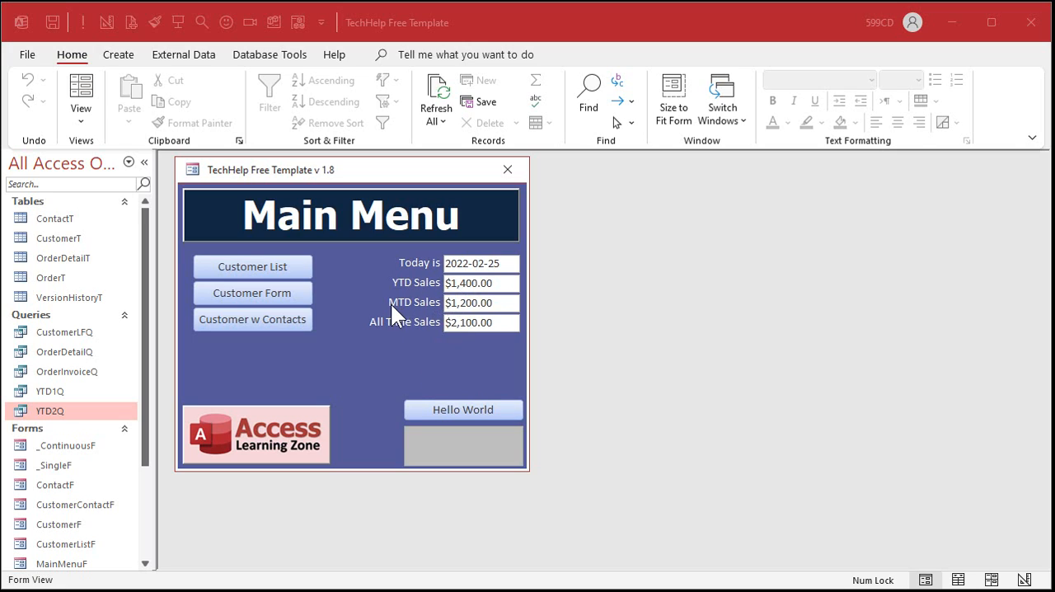
mouse_move(399, 315)
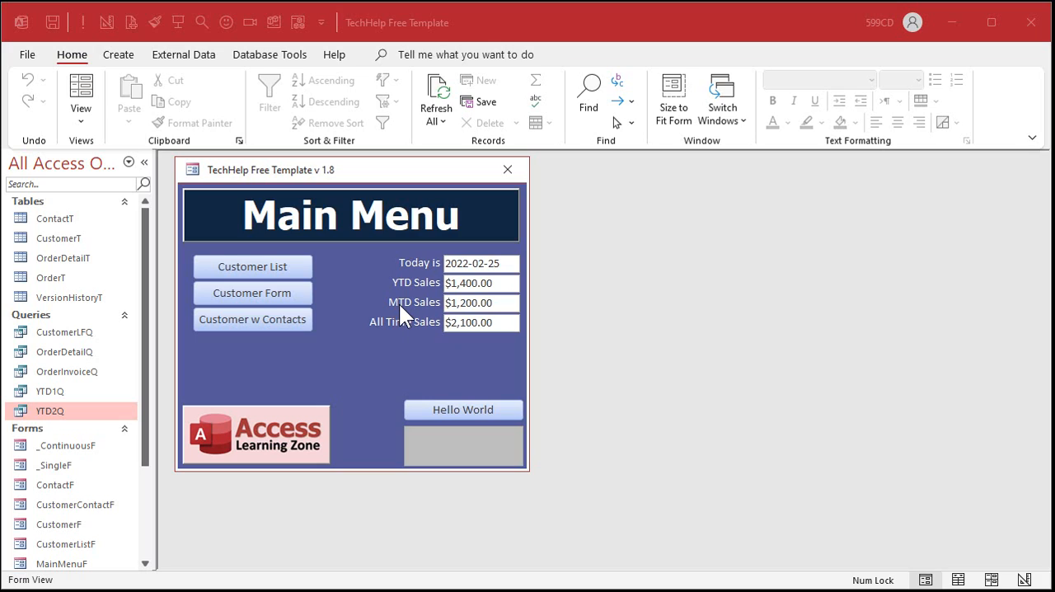
mouse_move(406, 372)
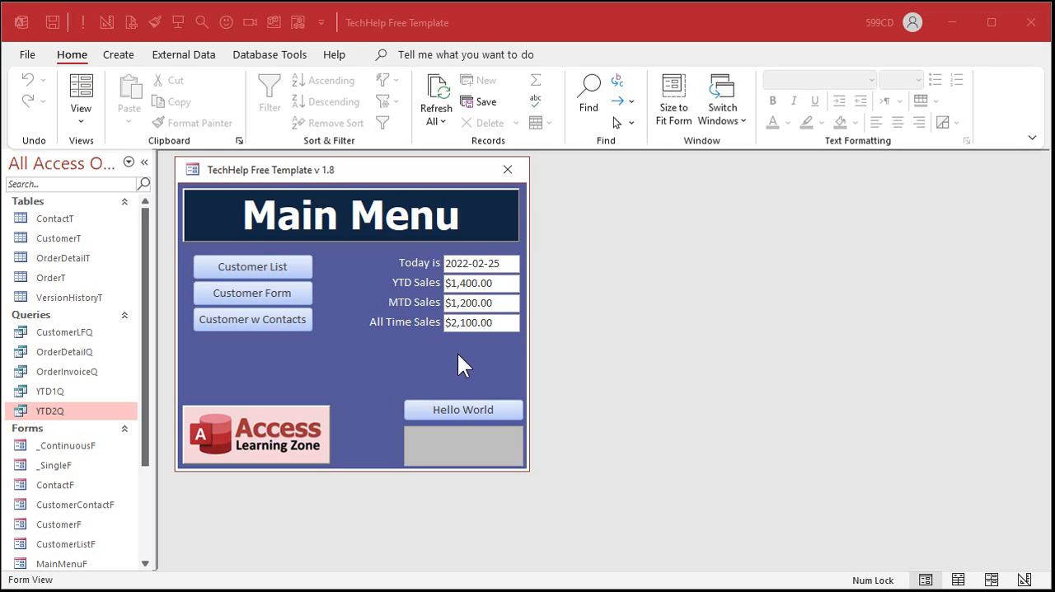
mouse_move(452, 375)
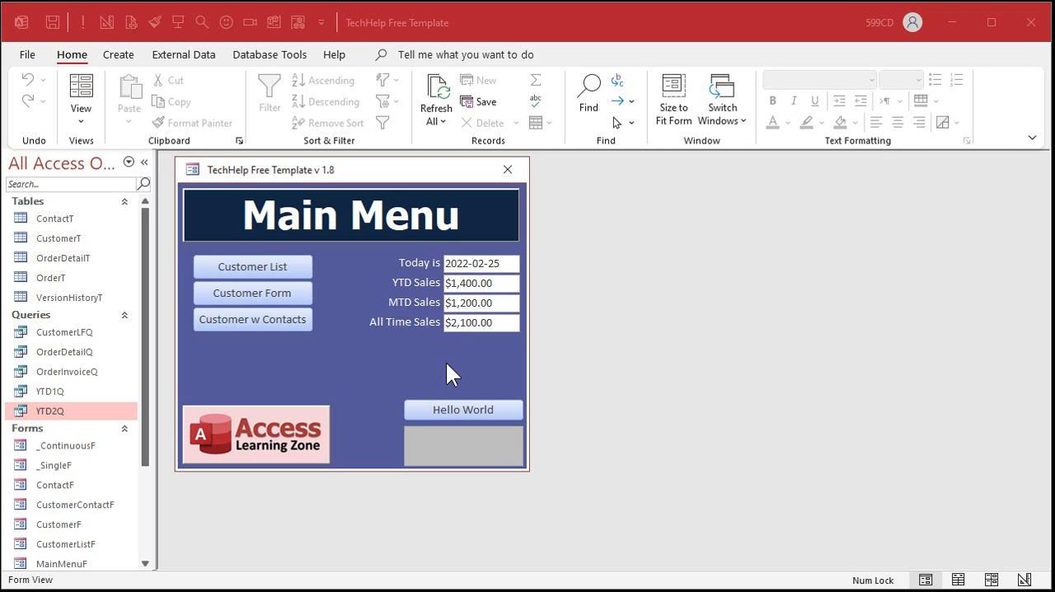